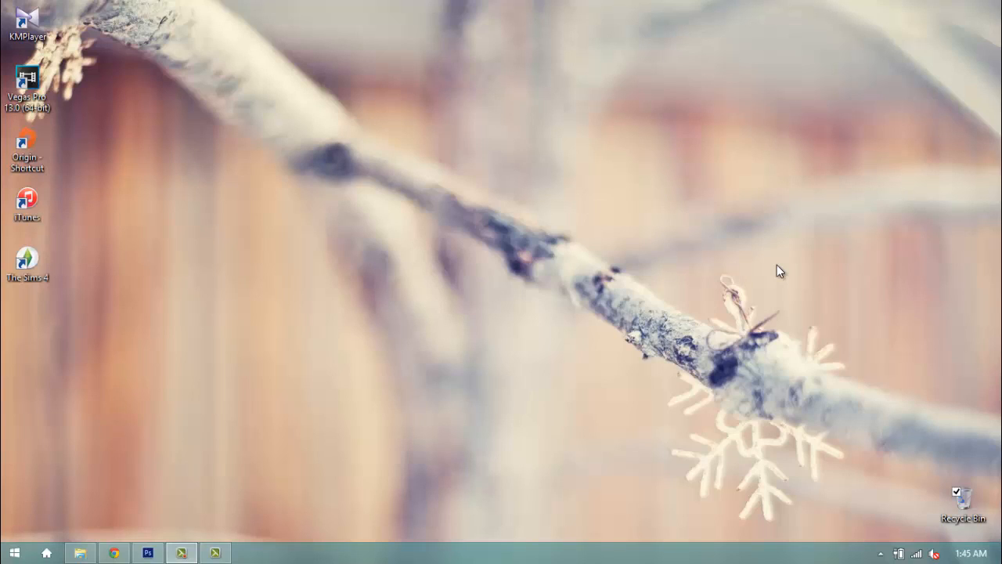
mouse_move(625, 256)
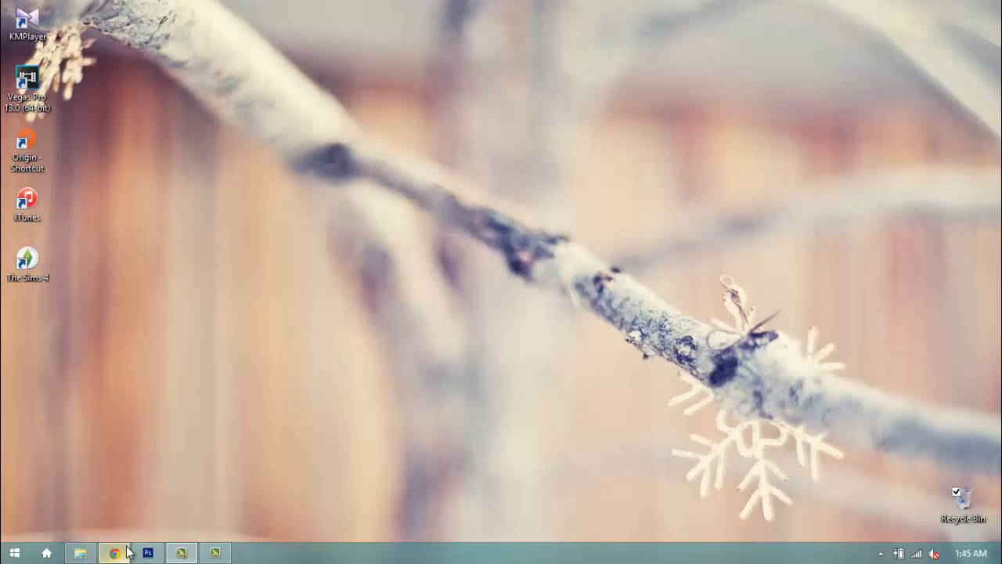
Step: Review the reference tumblr gifset, then launch KMPlayer from its shortcut
click(113, 553)
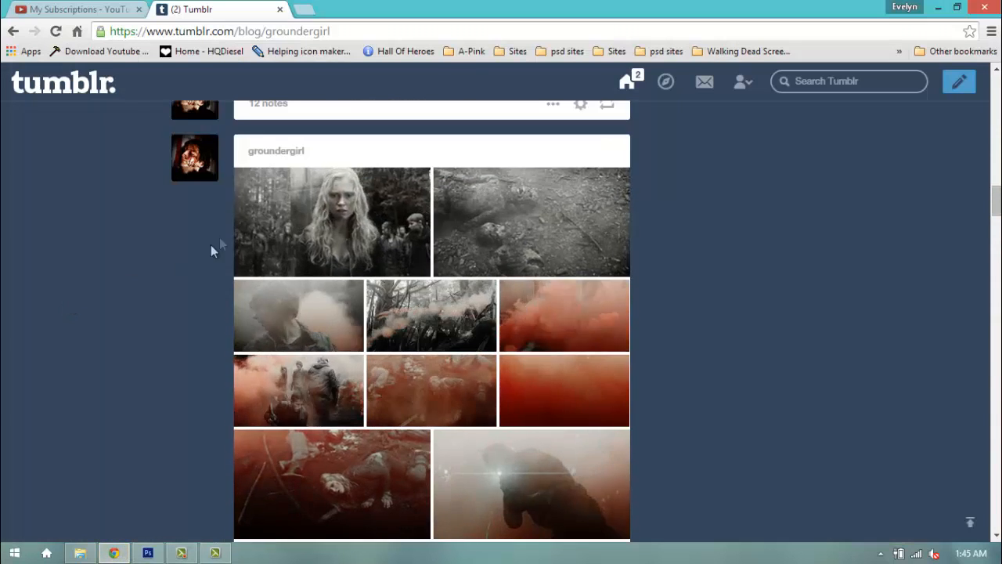
scroll(down, 3)
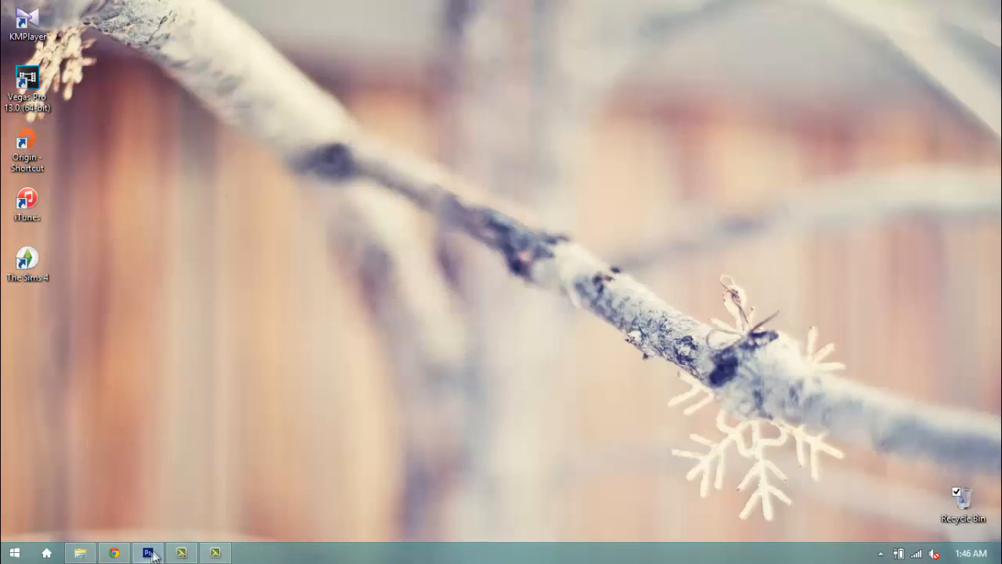
mouse_move(329, 331)
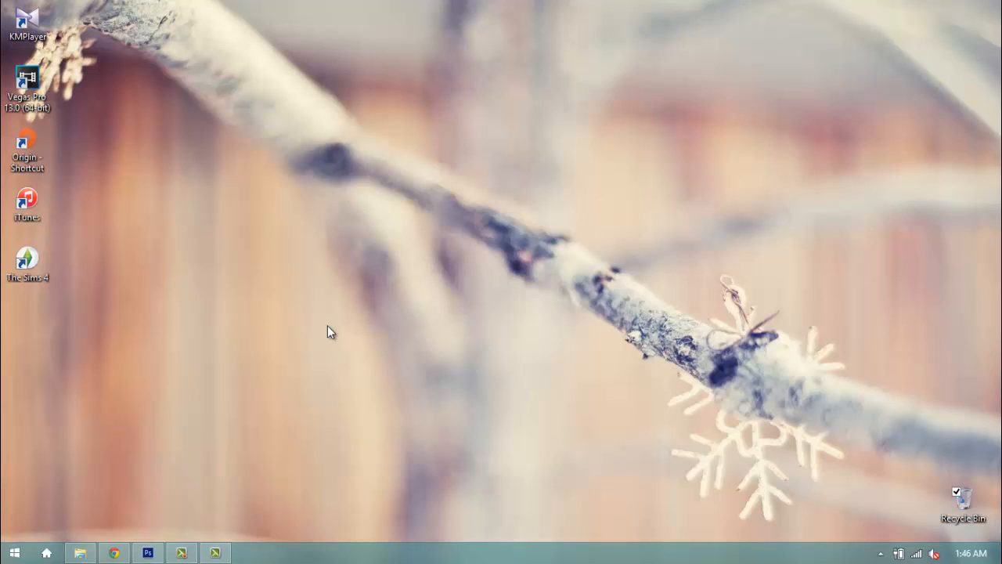
mouse_move(341, 313)
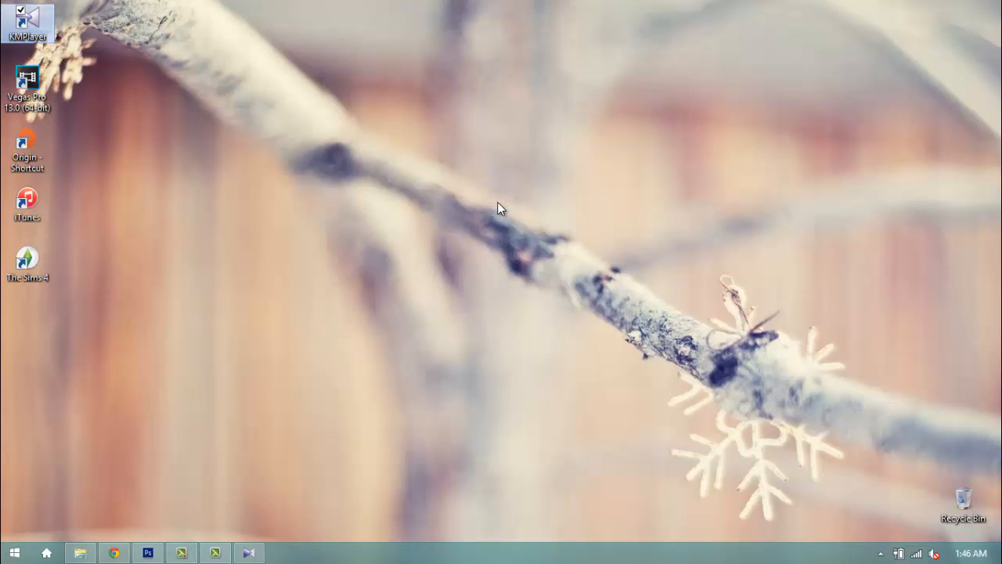
double_click(28, 19)
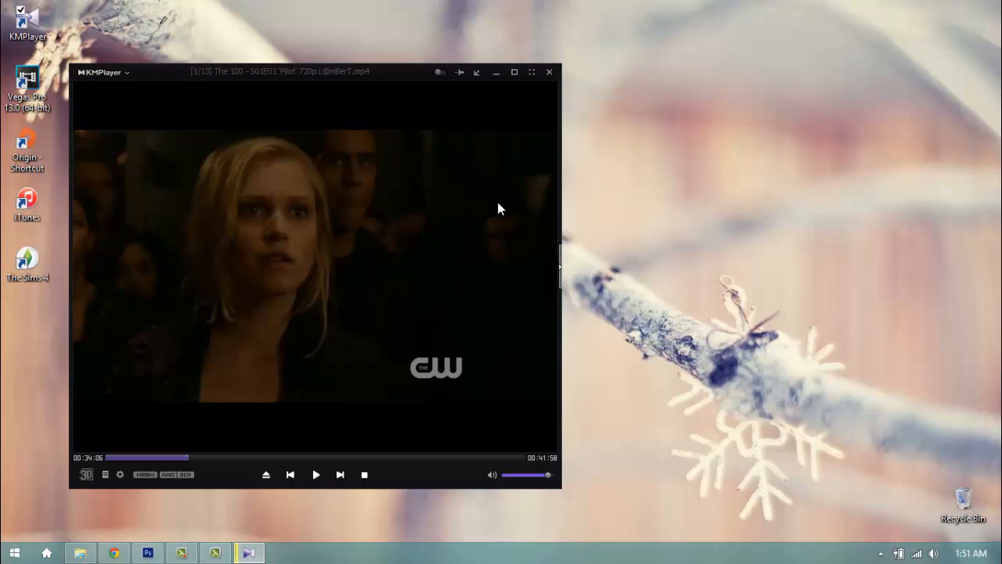
mouse_move(394, 75)
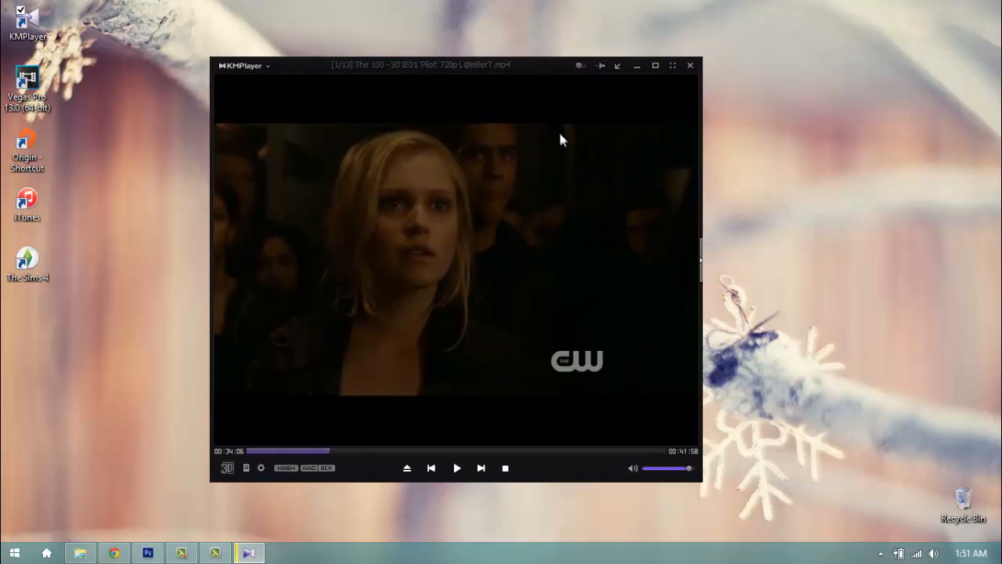
mouse_move(668, 225)
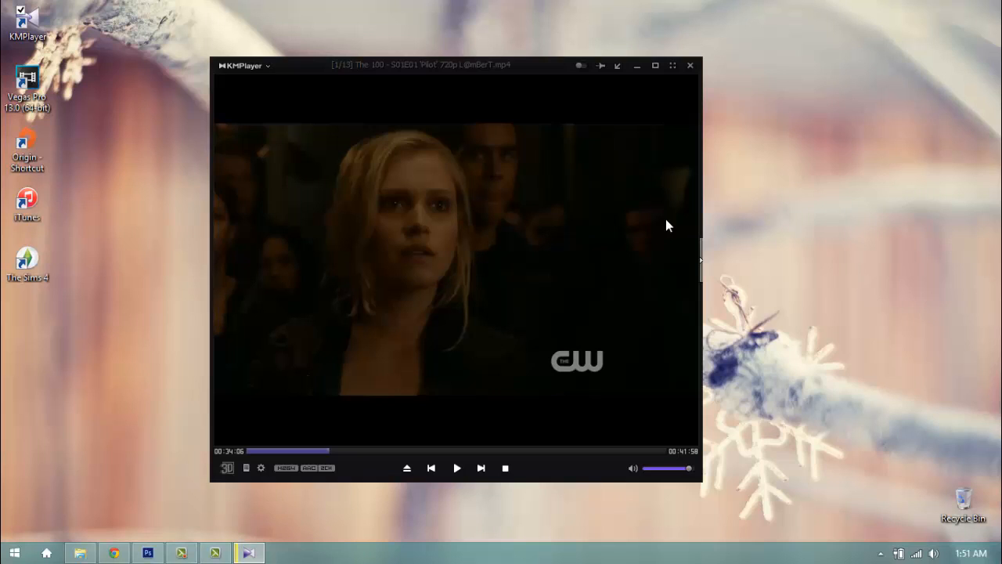
mouse_move(617, 262)
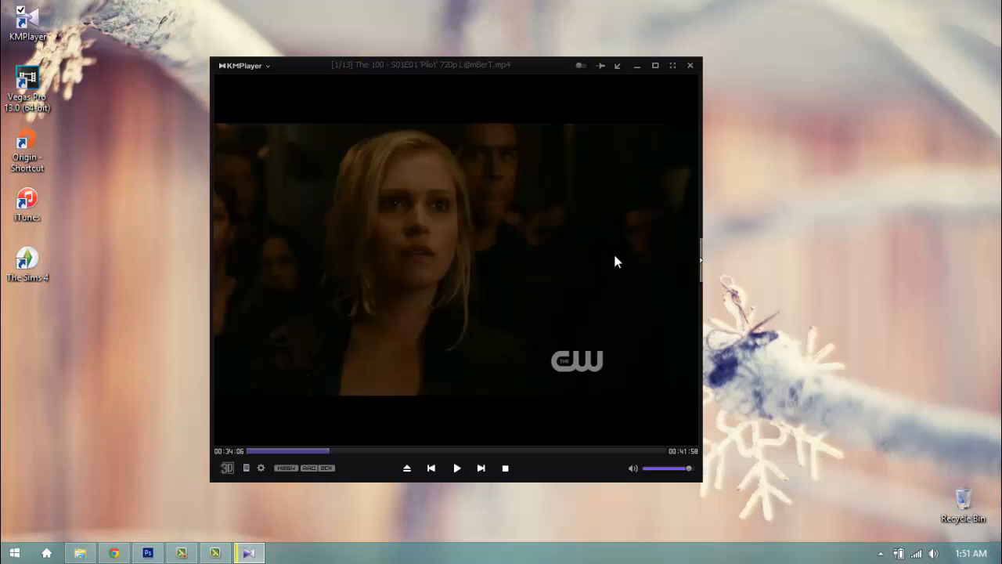
mouse_move(620, 259)
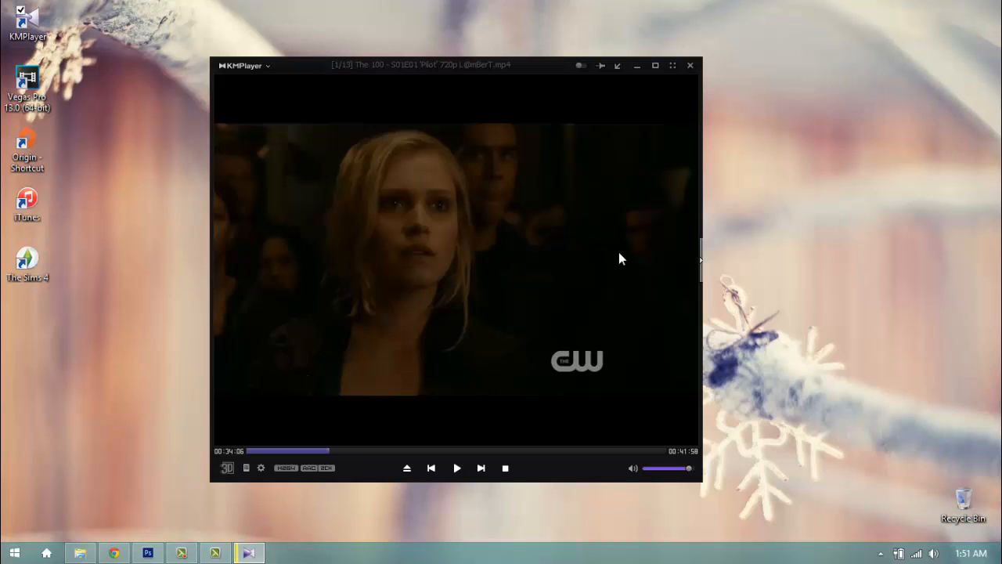
Step: Bring up the player's command menu and toggle its Show Simple Menu option
right_click(457, 259)
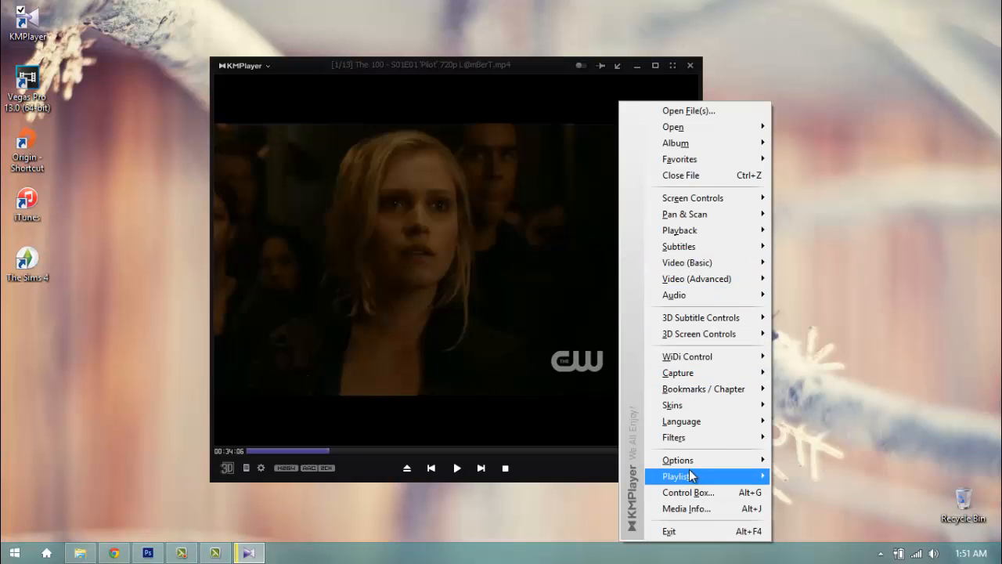
click(692, 197)
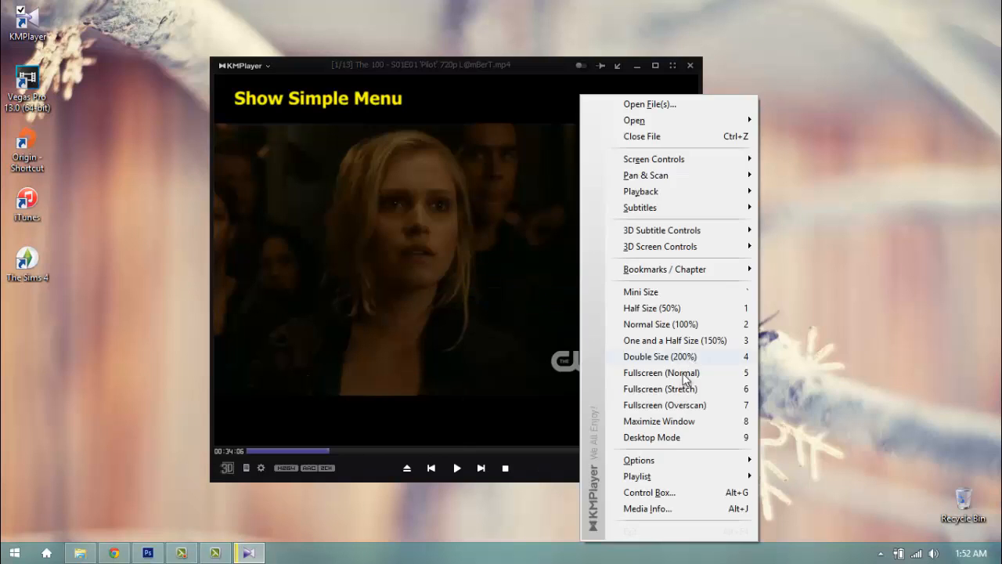
mouse_move(657, 307)
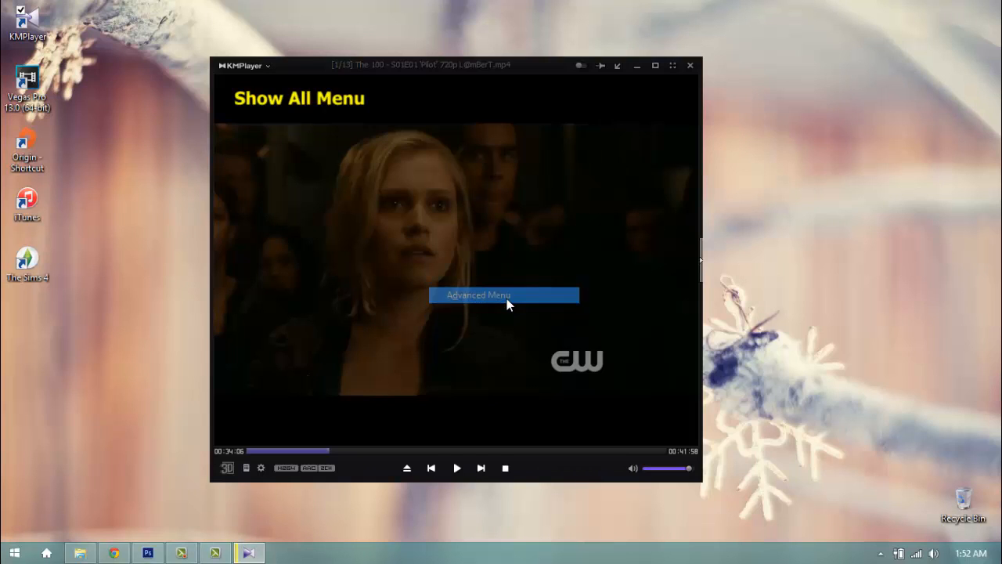
mouse_move(486, 241)
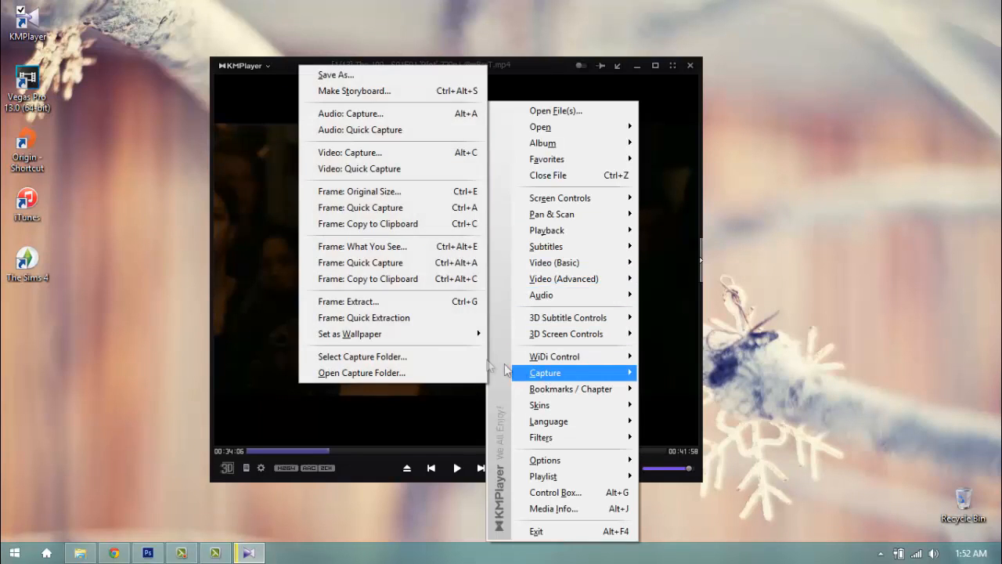
Step: In Capture > Frame: Extract, set the file prefix to the100
click(347, 301)
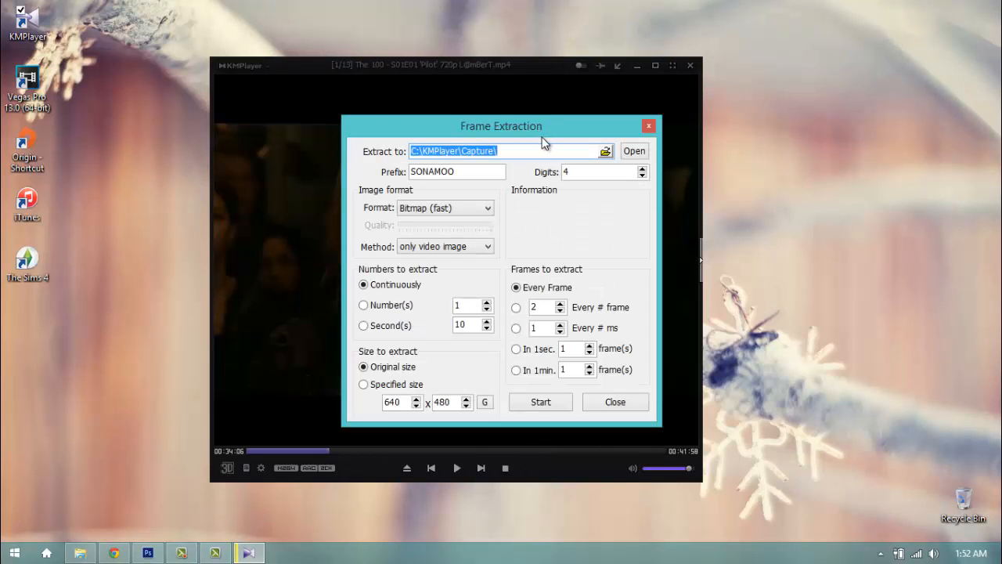
drag(501, 125, 806, 86)
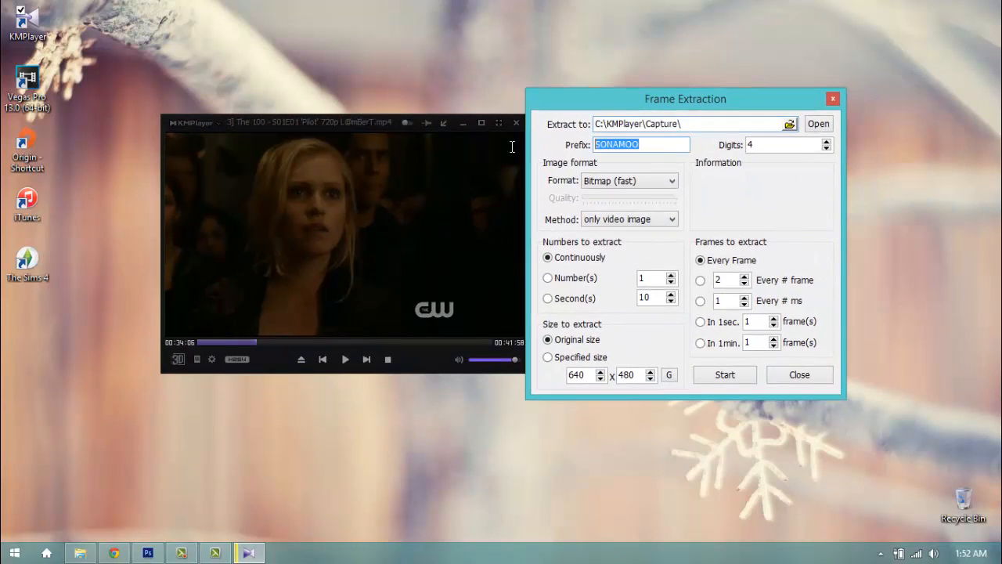
mouse_move(699, 172)
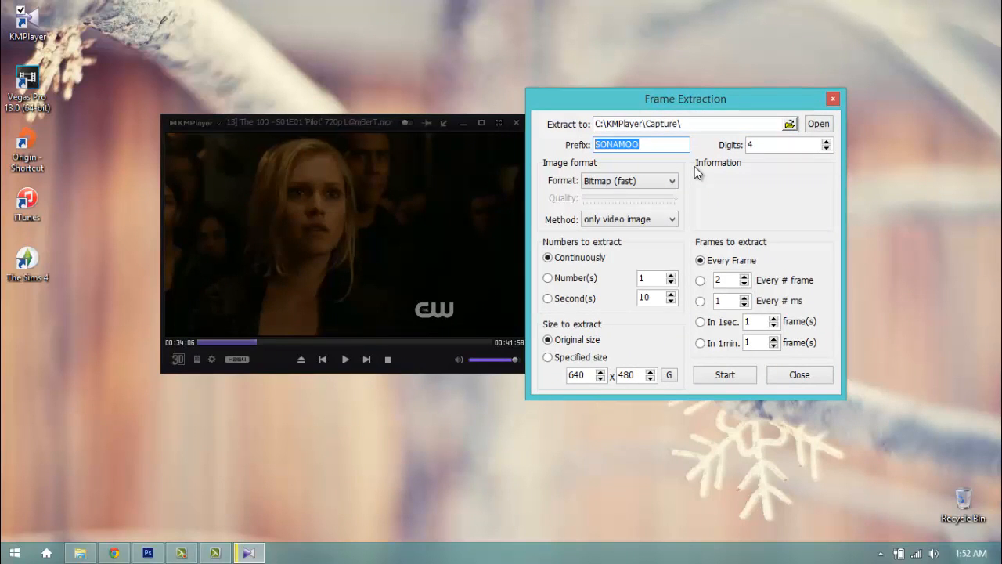
text(the10)
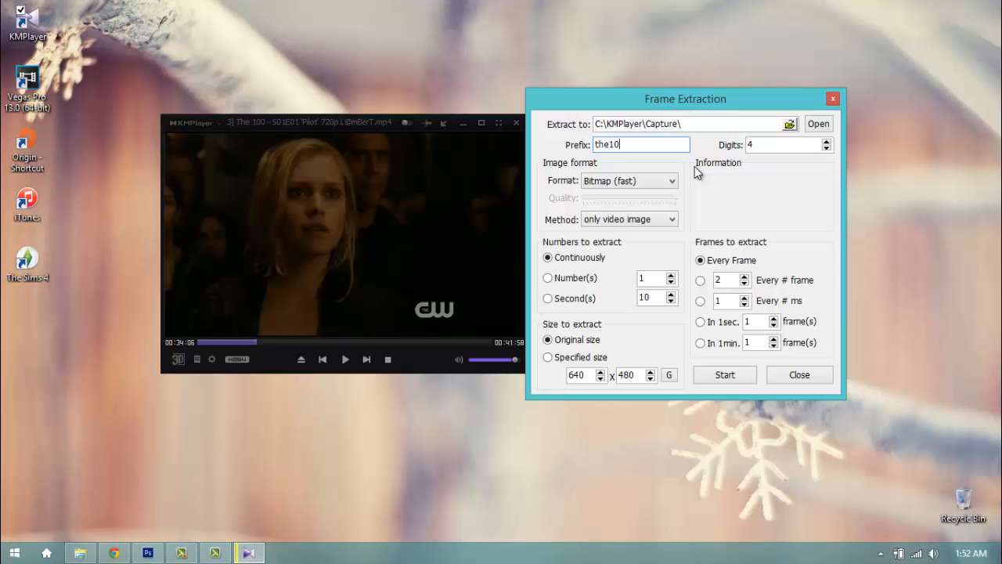
text(0)
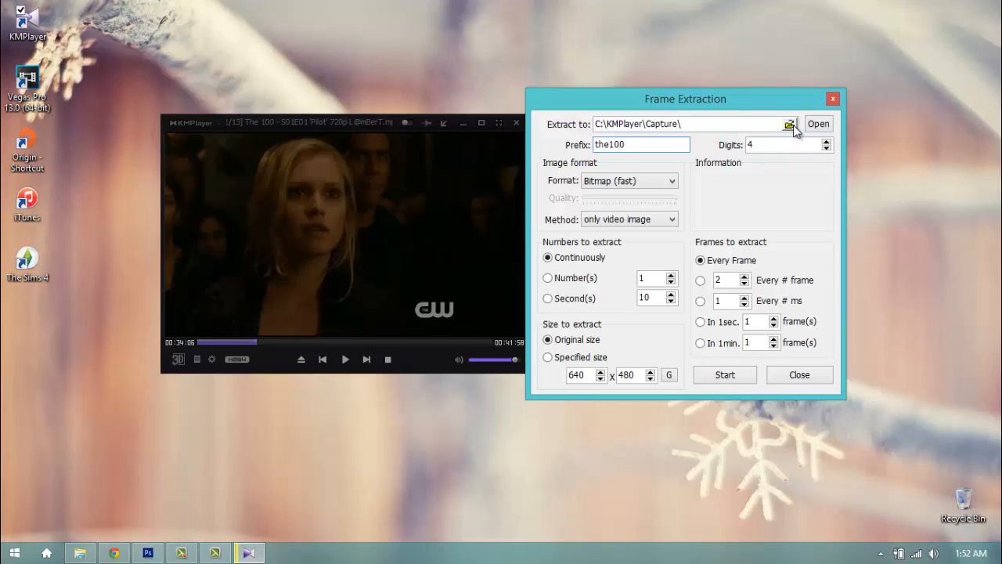
Step: Choose The 100 folder inside Documents > KM Player as the extraction destination
click(789, 124)
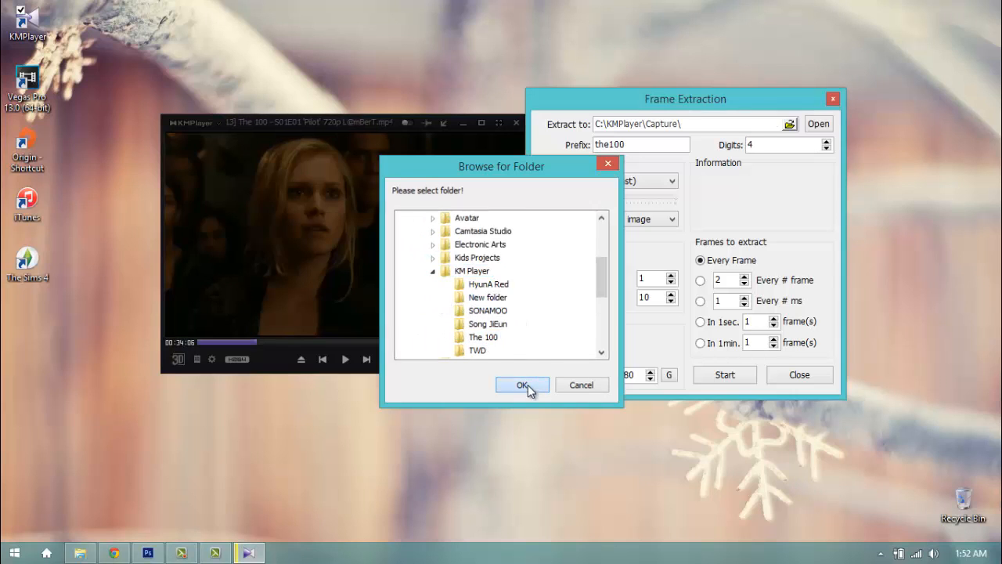
click(523, 386)
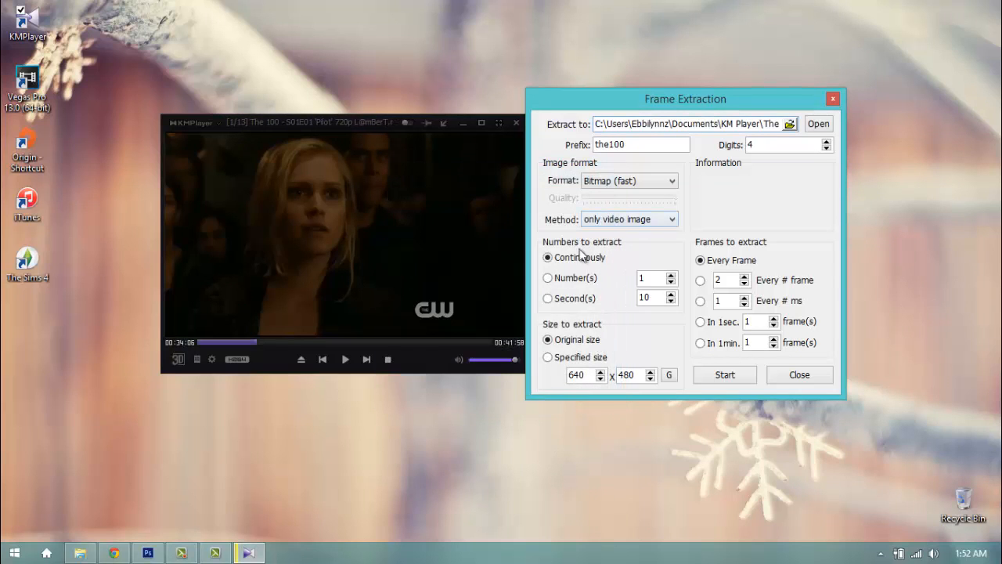
mouse_move(614, 179)
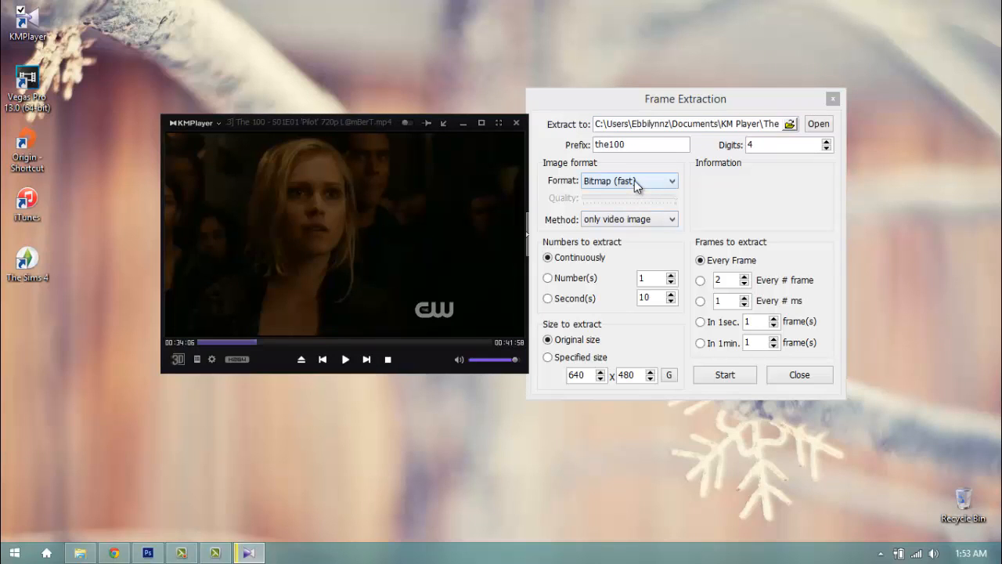
Step: Extract every 2nd frame as bitmaps at original size and start capturing
click(670, 180)
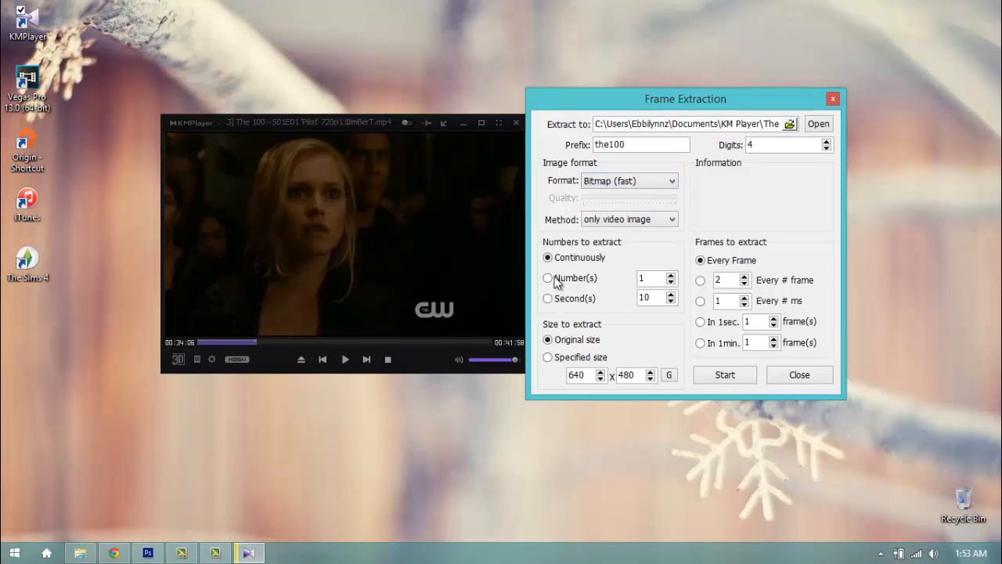
mouse_move(554, 353)
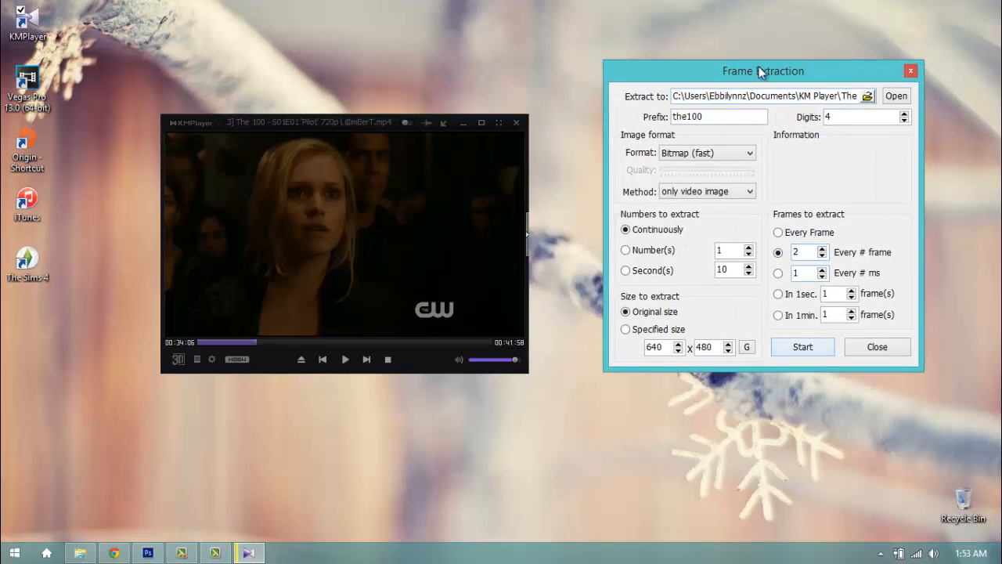
click(802, 347)
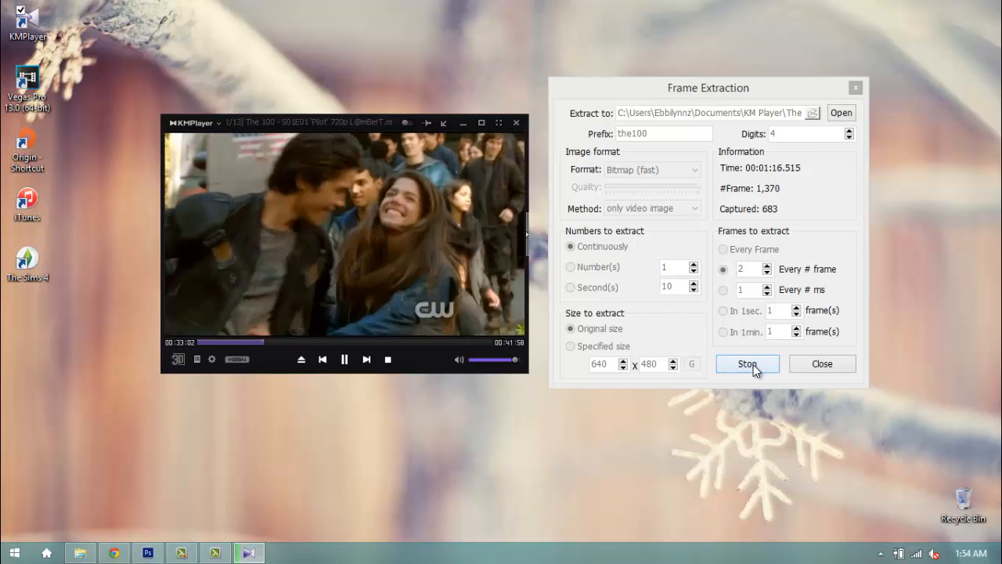
Step: Stop extraction at 696 captures, close the dialog and quit KMPlayer
click(745, 363)
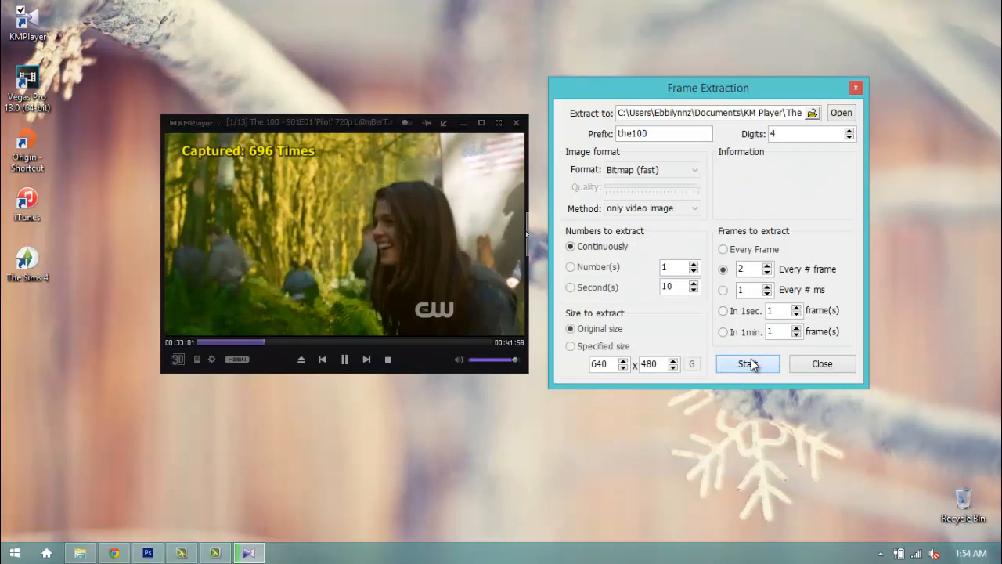
click(747, 363)
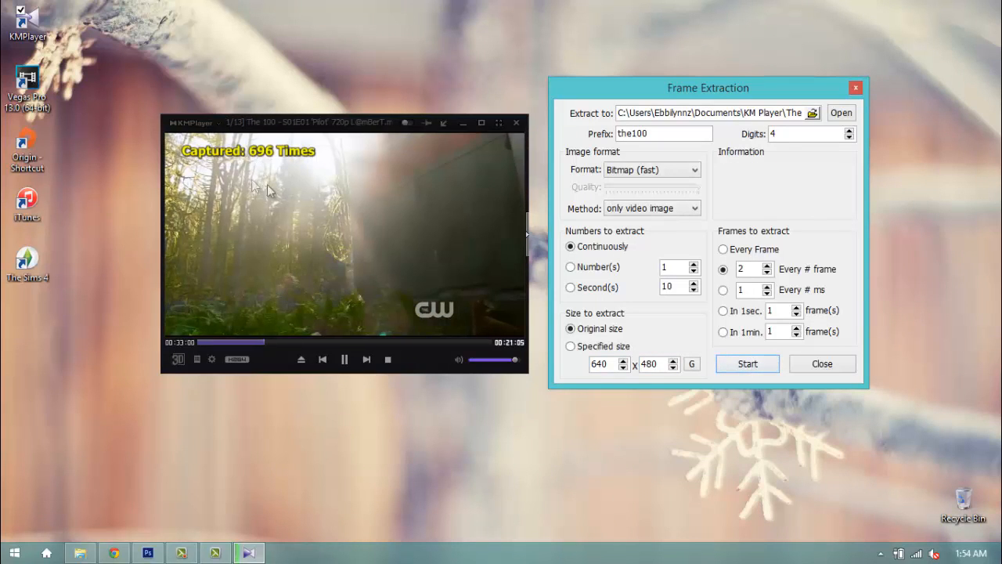
click(344, 359)
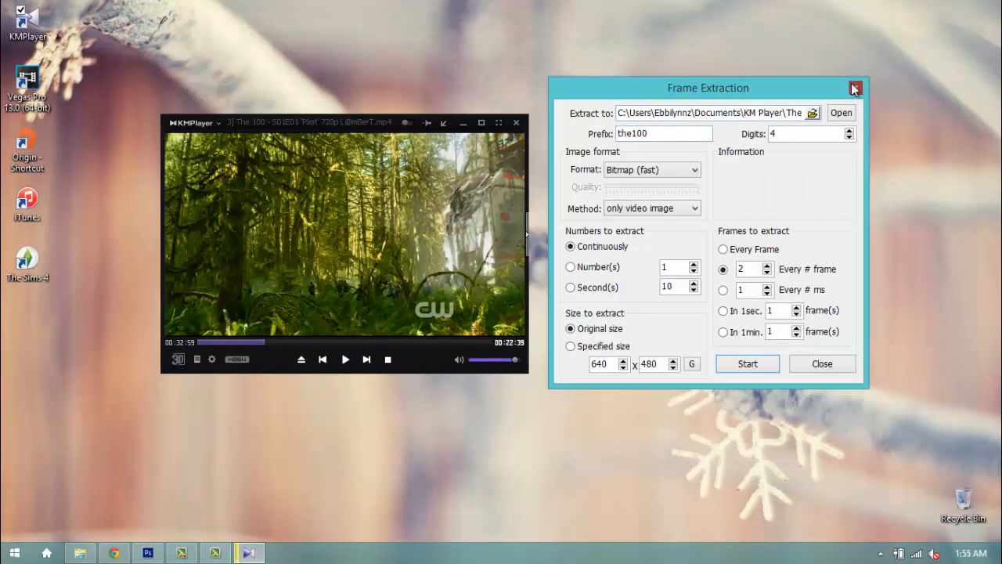
click(855, 87)
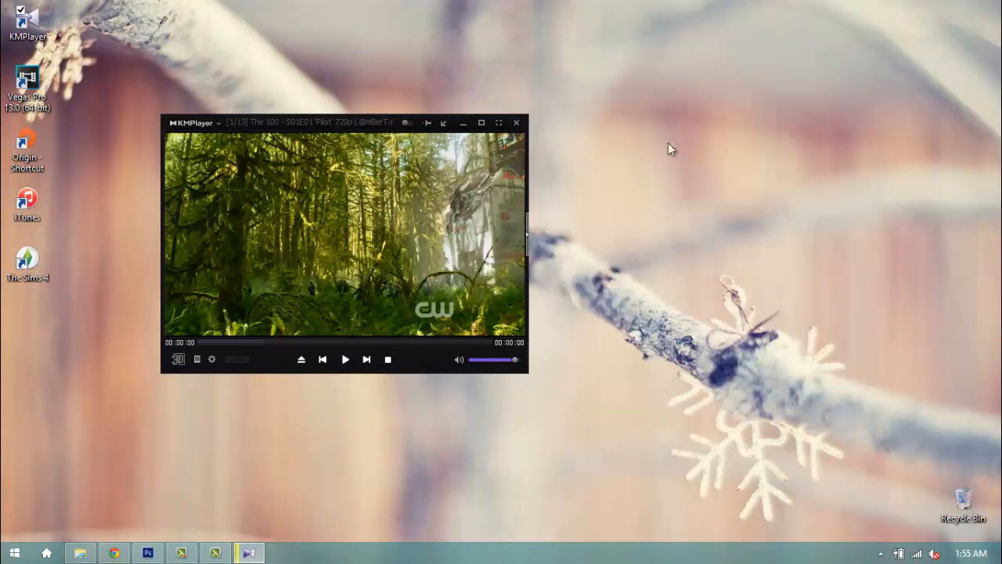
click(516, 122)
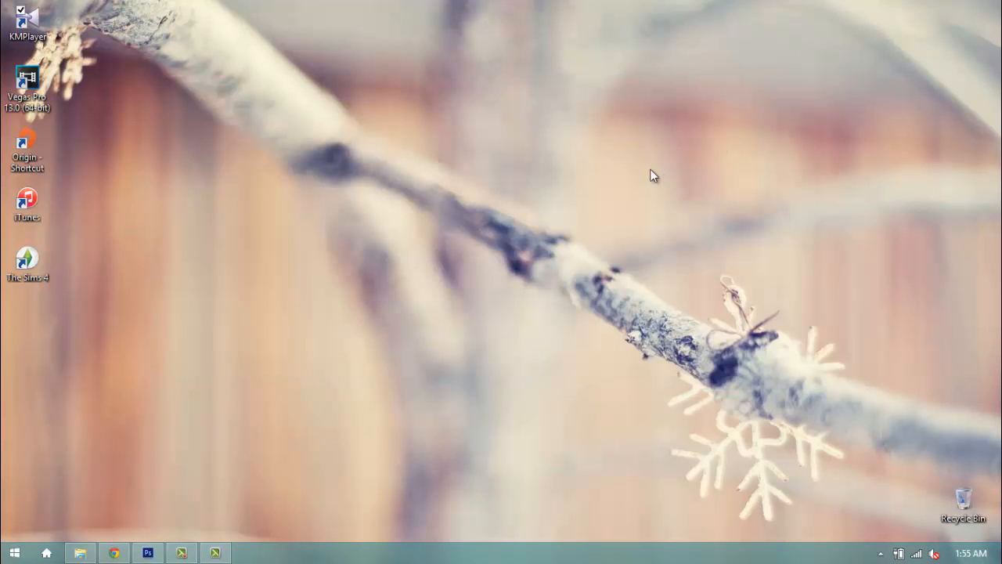
Step: Check The 100 folder's extracted BMP frames in File Explorer, then switch to Photoshop
click(79, 553)
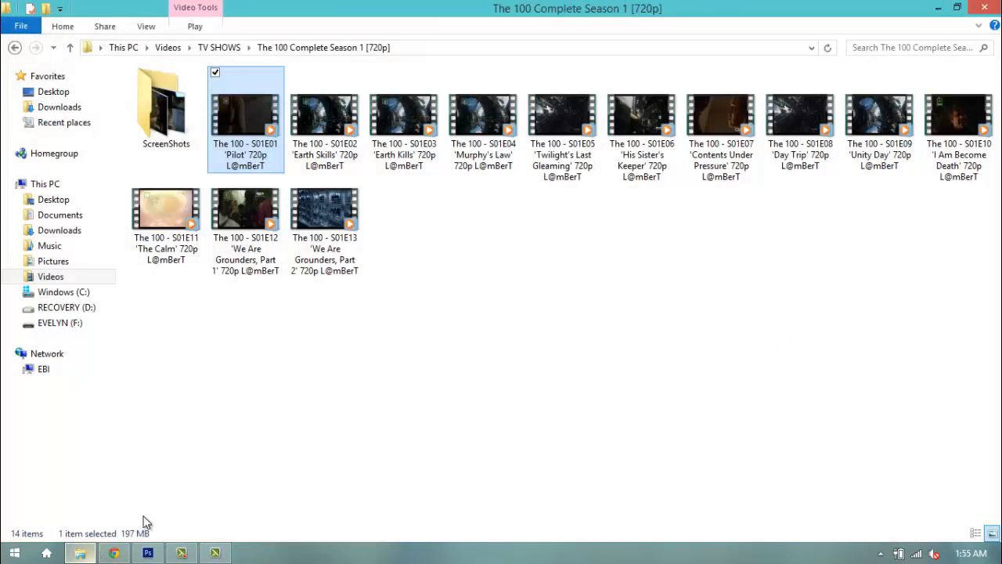
click(60, 215)
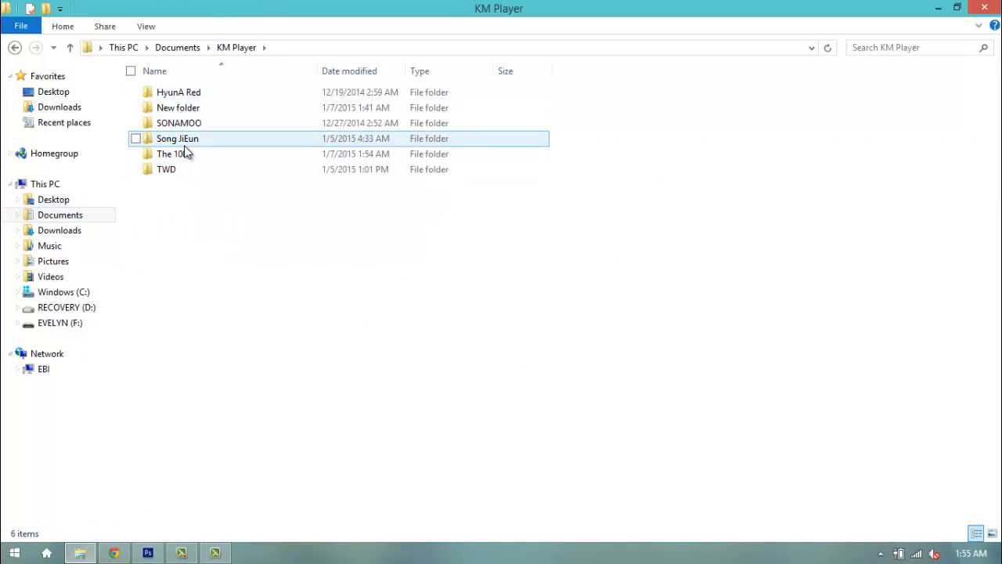
double_click(170, 154)
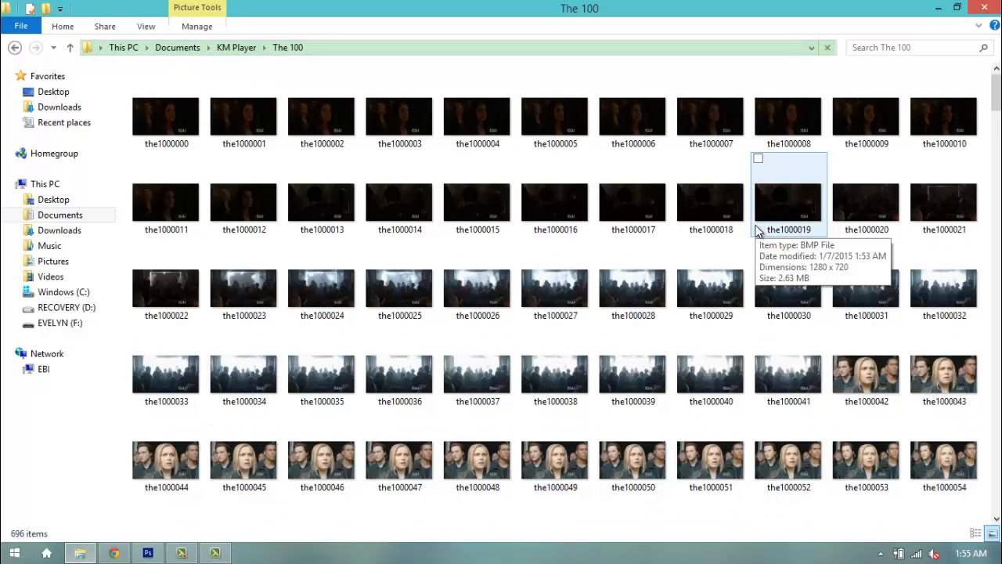
scroll(down, 3)
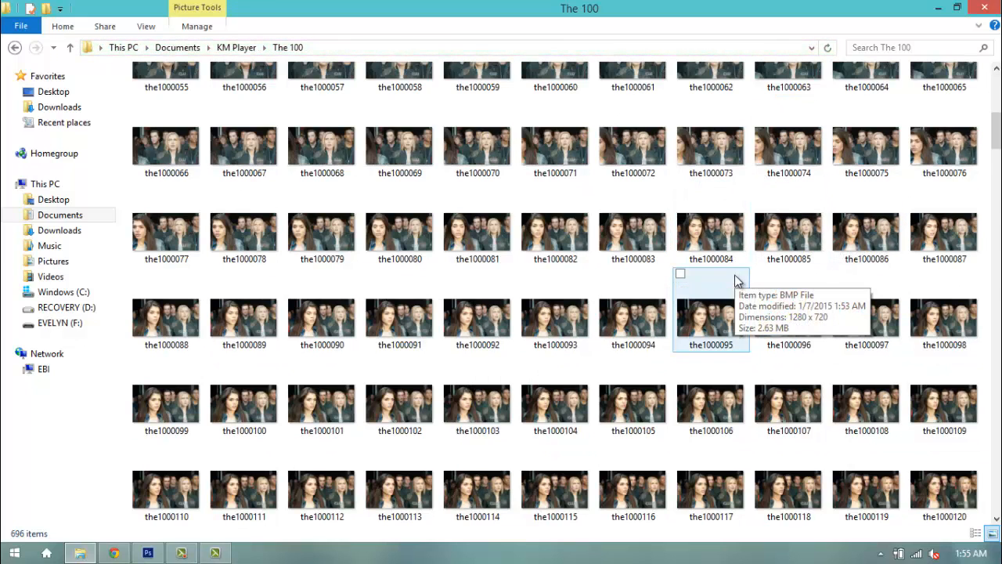
mouse_move(697, 301)
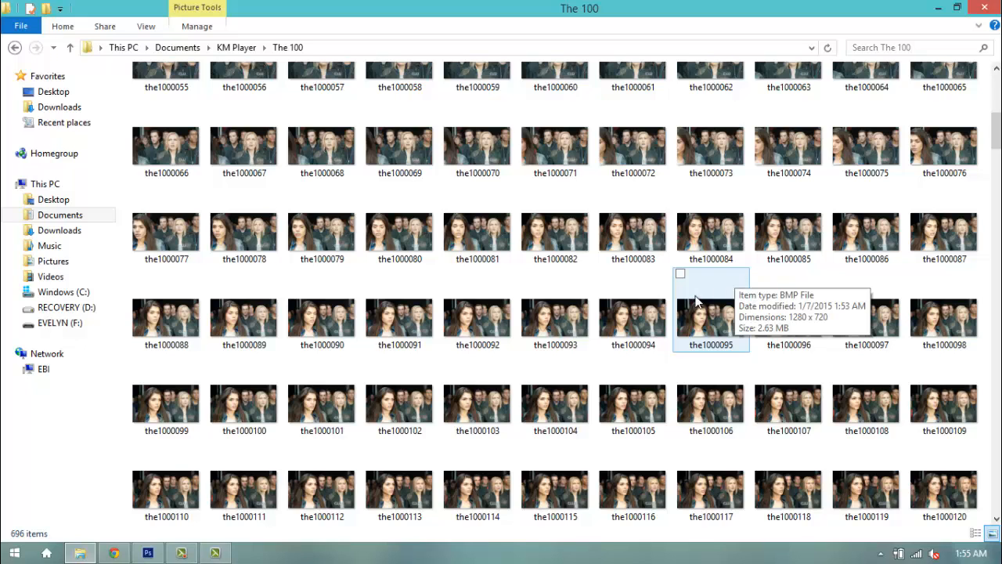
click(147, 553)
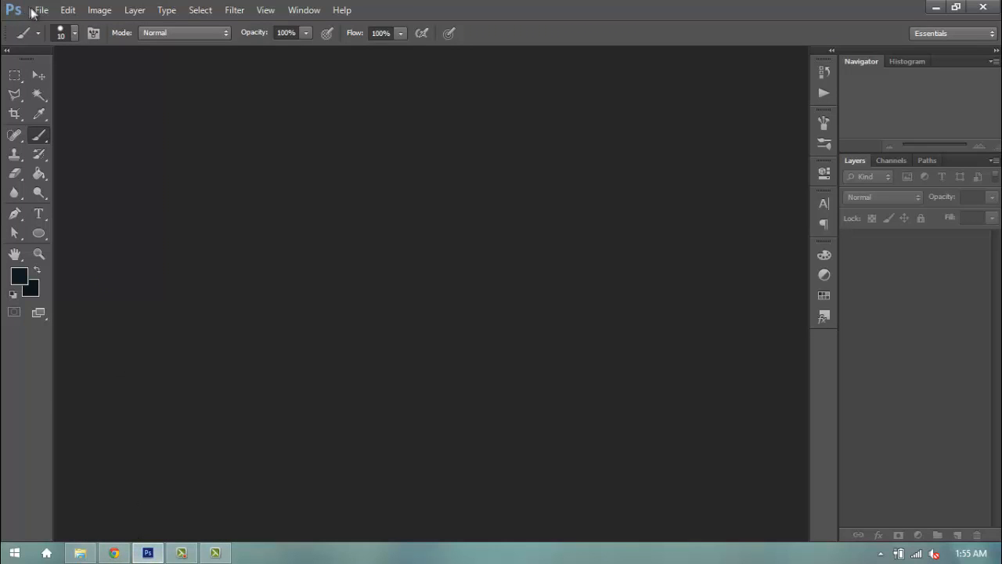
Step: Start File > Scripts > Load Files into Stack with Use: Files and browse for sources
click(41, 10)
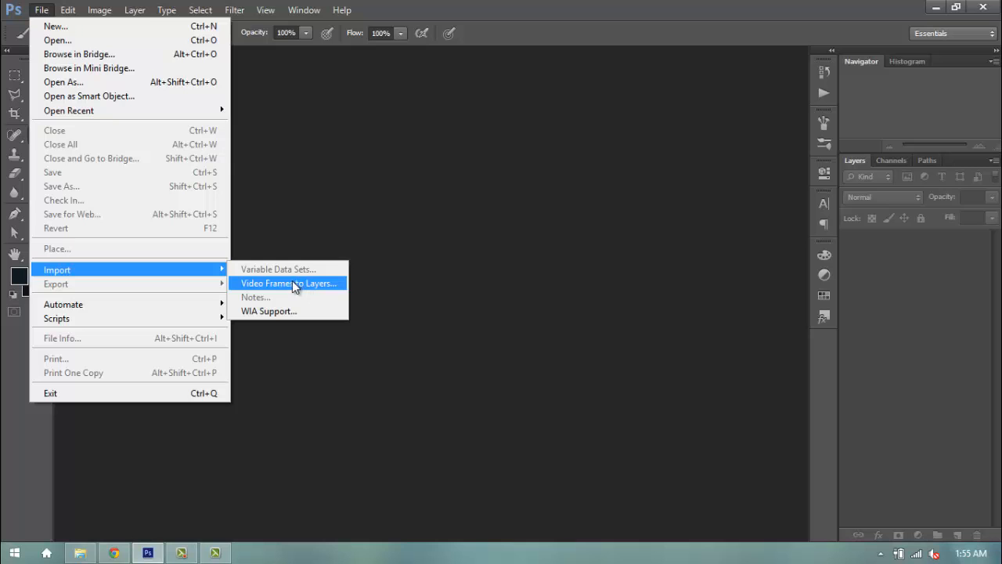
mouse_move(55, 25)
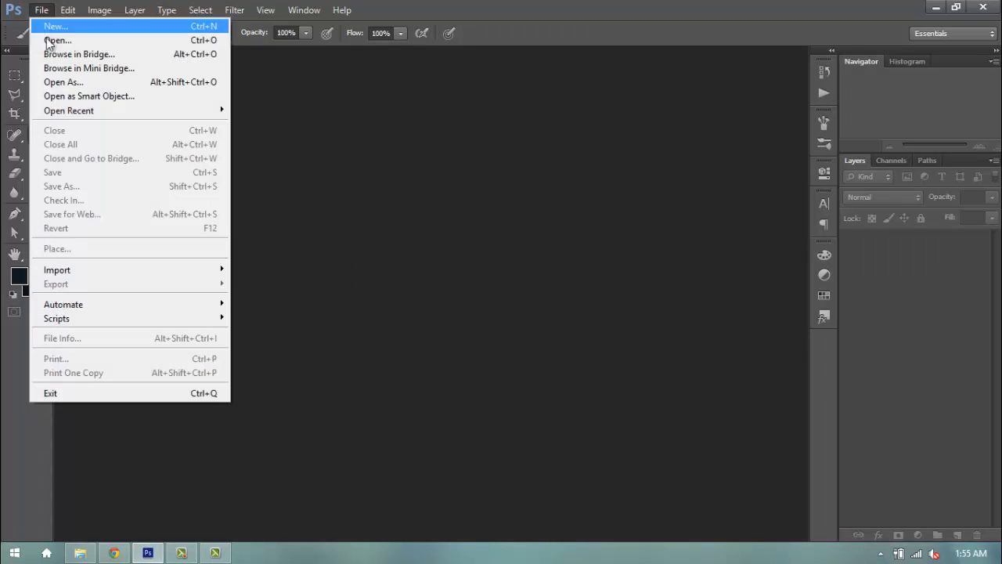
mouse_move(56, 318)
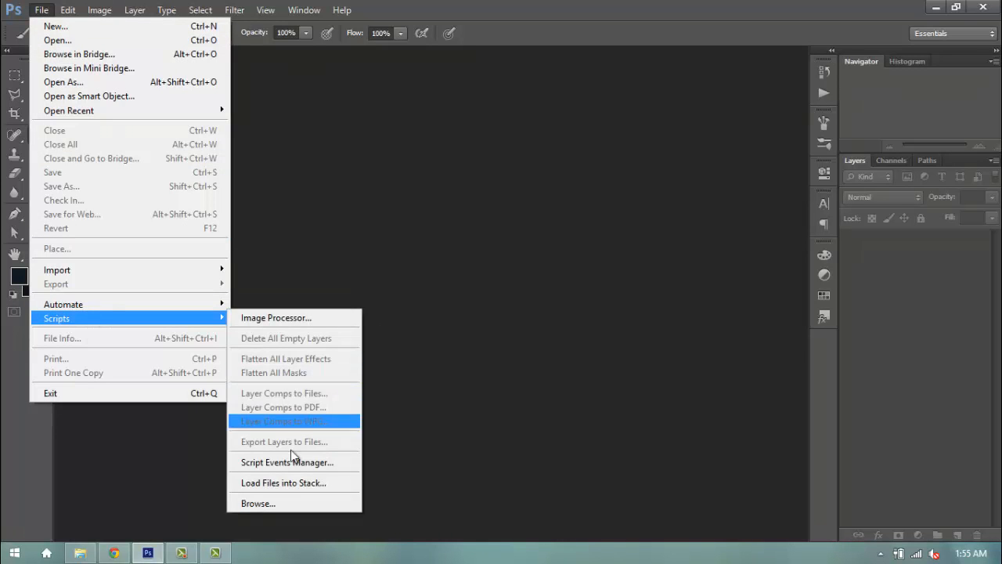
click(283, 482)
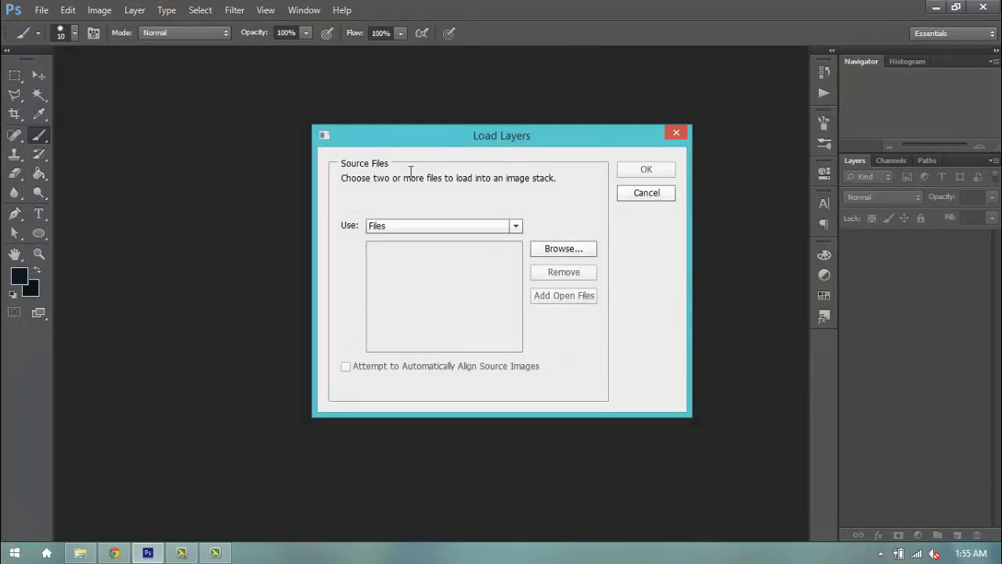
drag(501, 135, 457, 104)
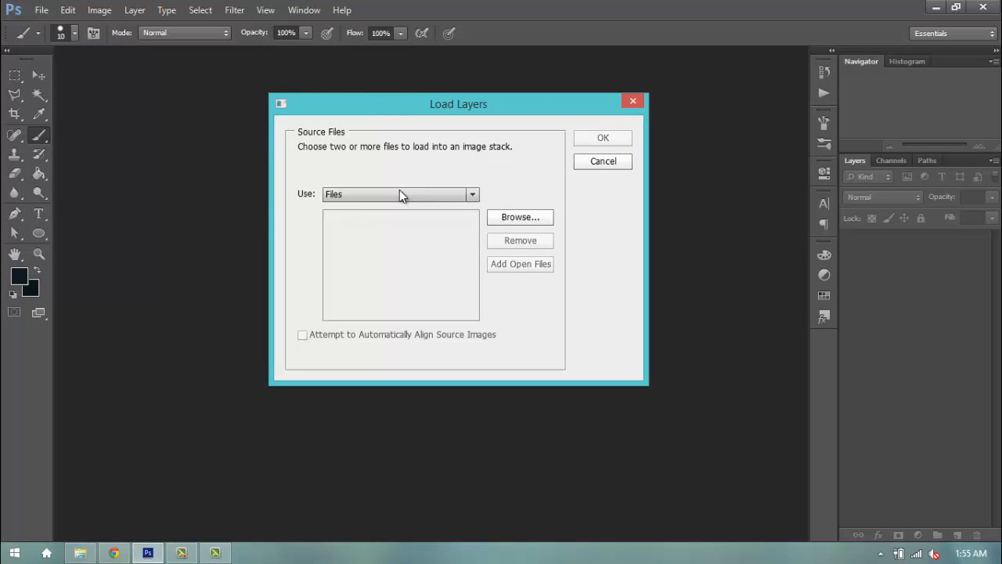
click(473, 195)
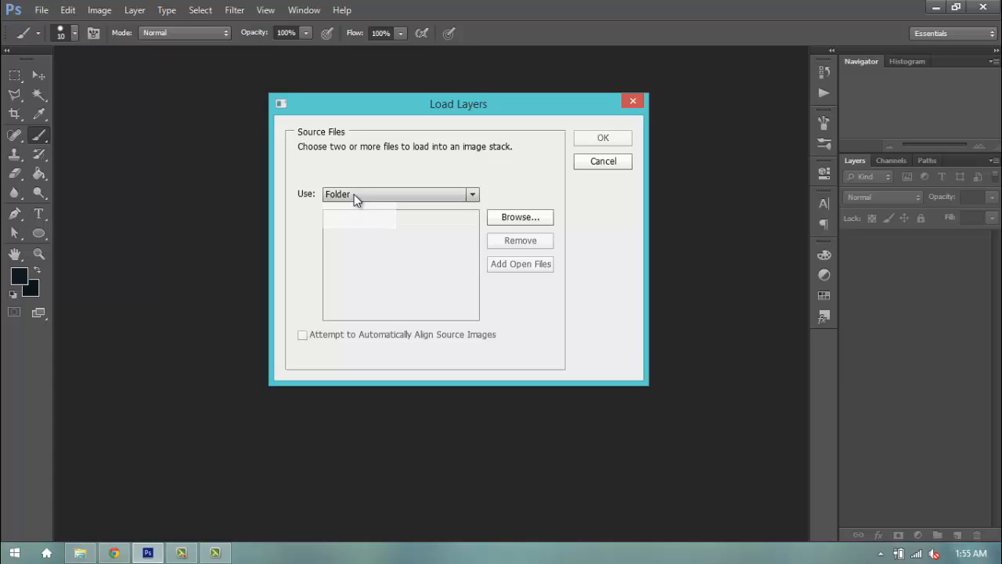
click(399, 194)
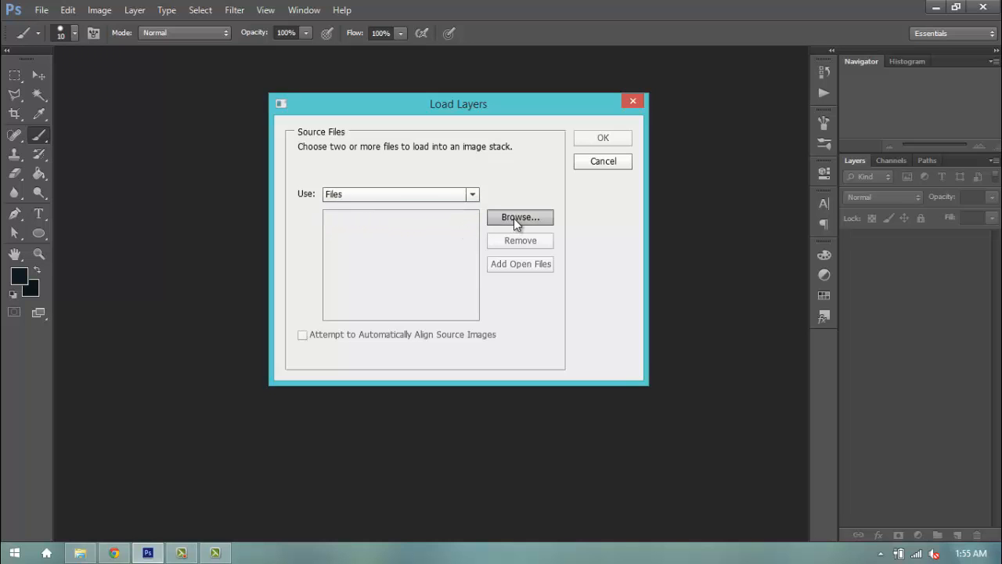
click(520, 216)
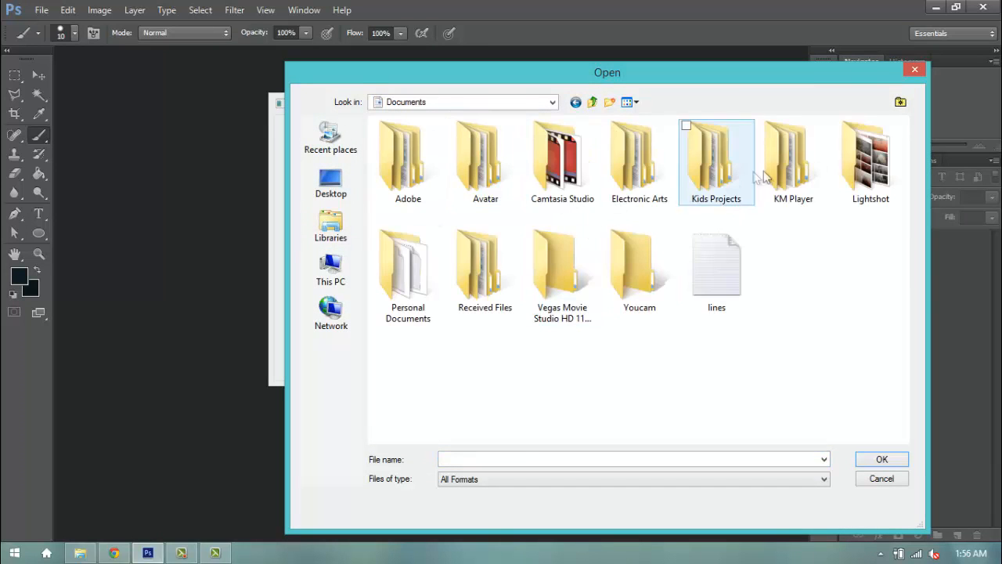
Step: Navigate to Documents > KM Player > The 100 and pick the1000042 as the first frame
double_click(792, 157)
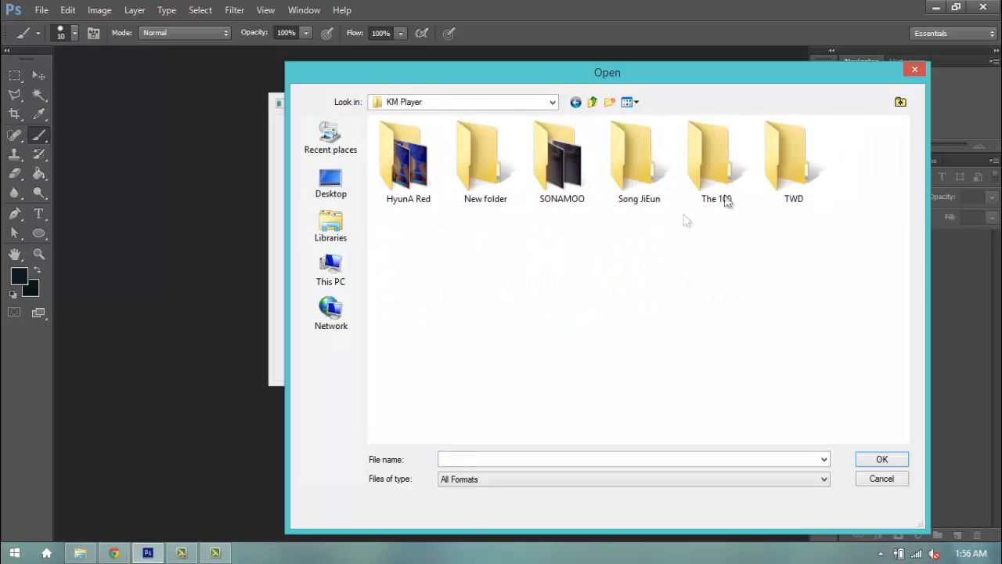
double_click(714, 157)
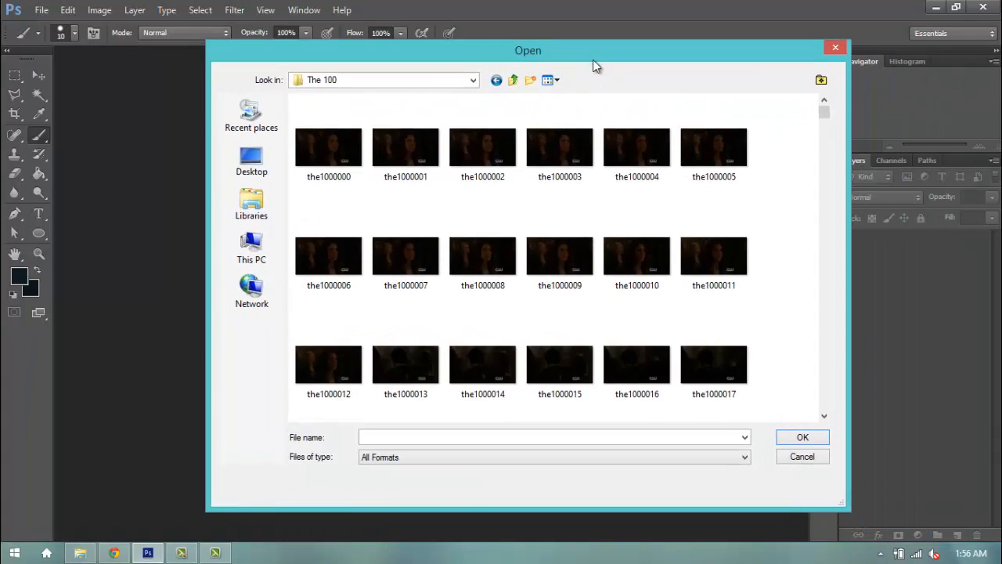
scroll(down, 3)
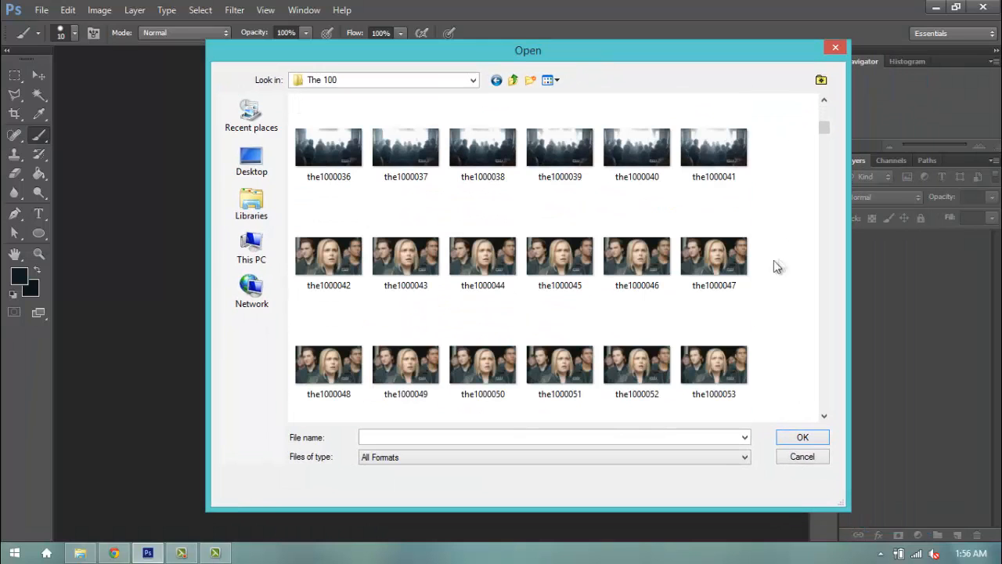
click(328, 253)
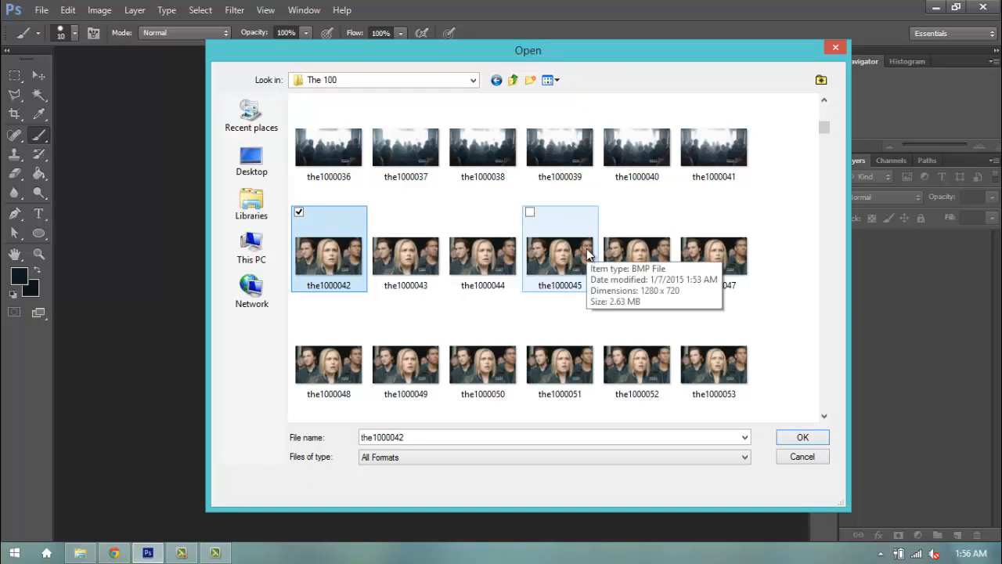
Step: Extend the selection through the last frame and confirm the chosen files
scroll(down, 3)
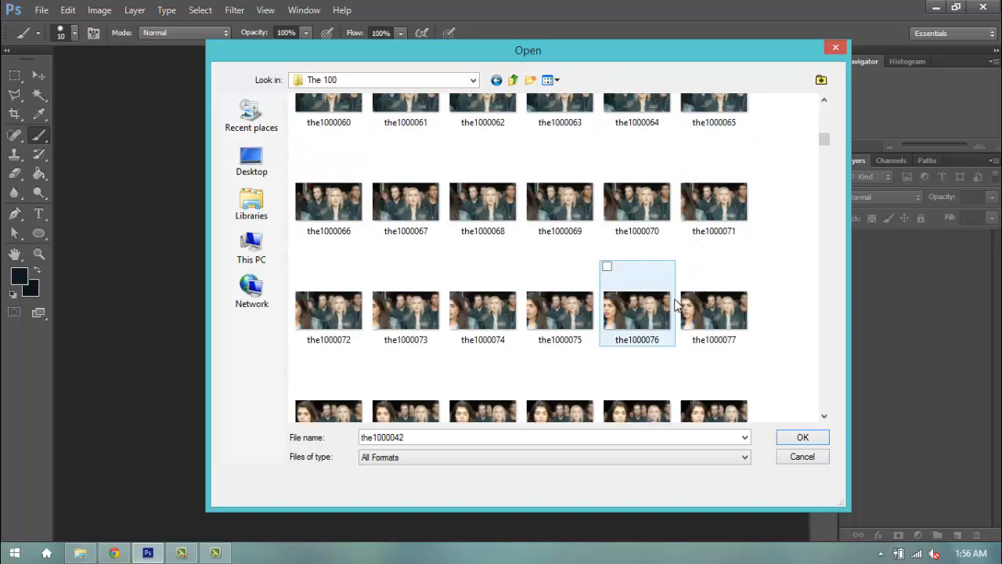
scroll(down, 3)
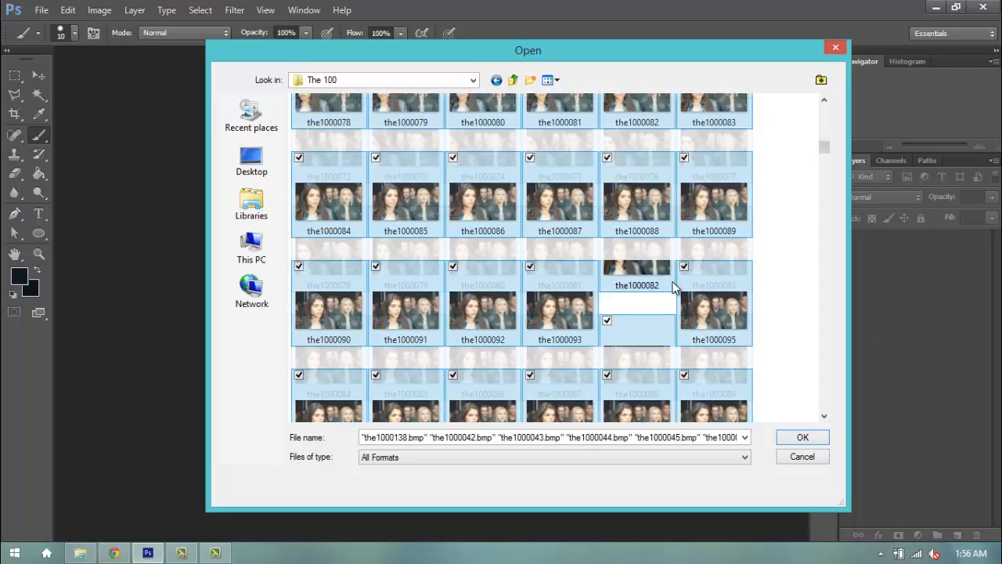
scroll(up, 3)
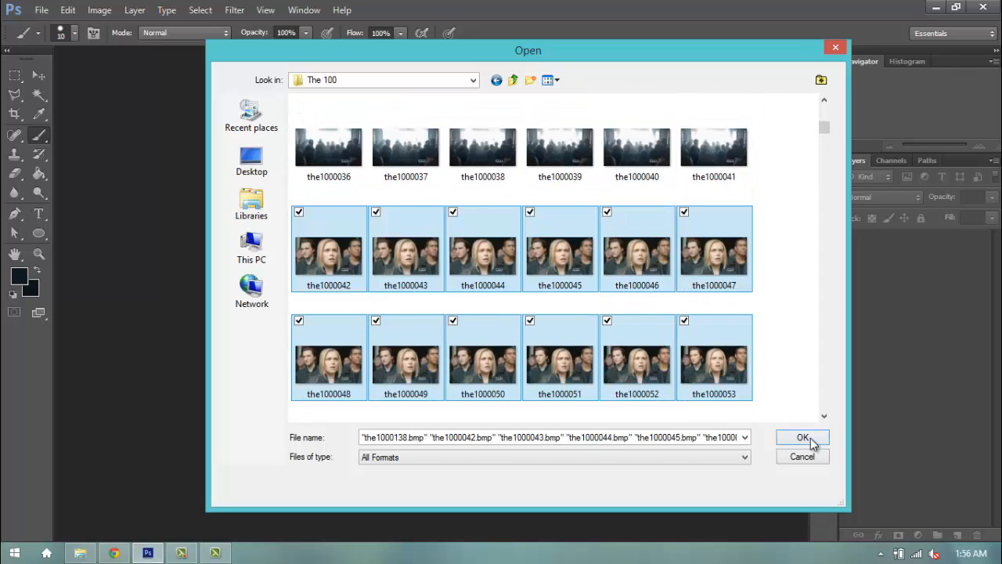
click(802, 437)
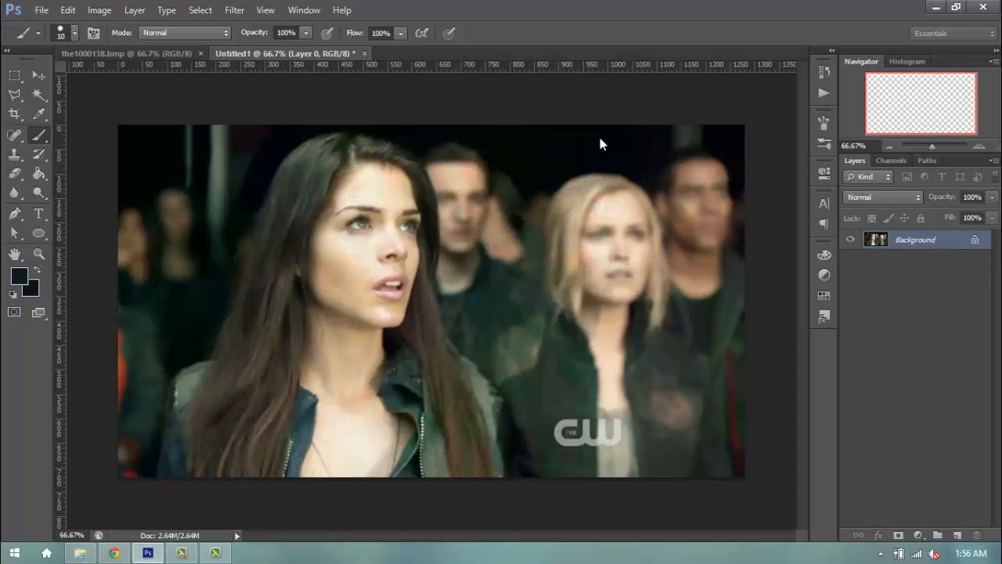
Step: Load the selected frames as a layer stack in Untitled1
click(290, 53)
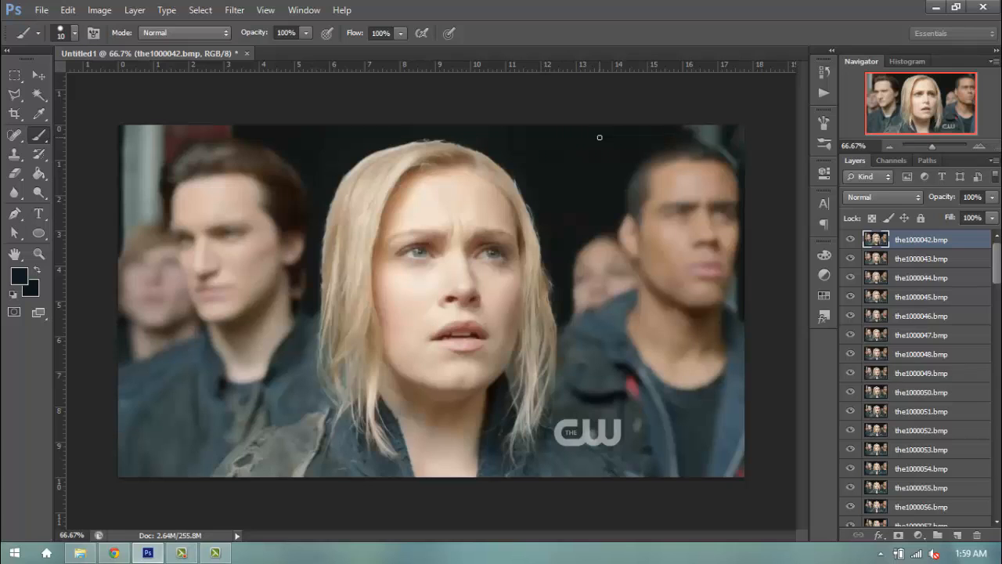
Step: Show the Timeline panel and make one animation frame from each layer
scroll(down, 3)
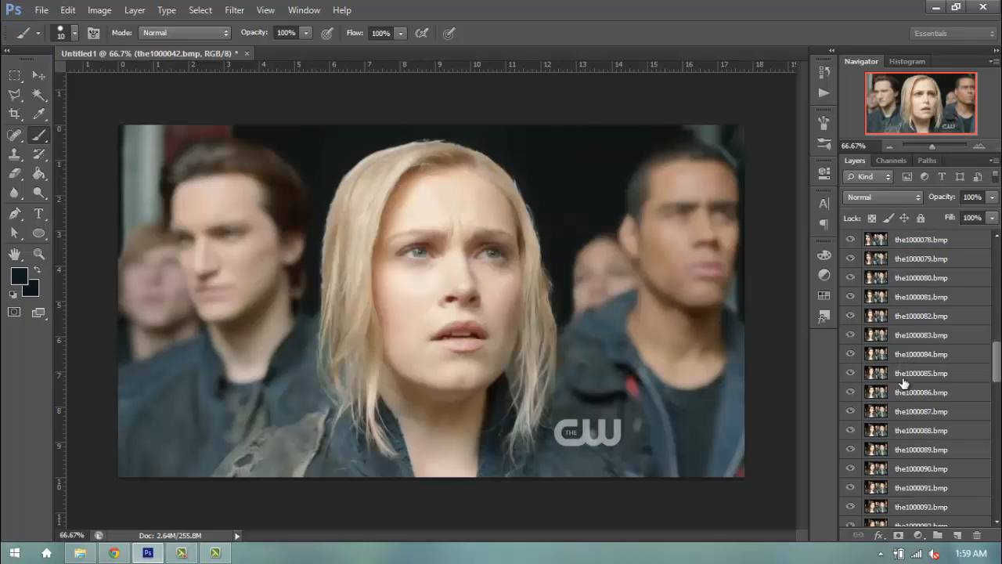
scroll(down, 3)
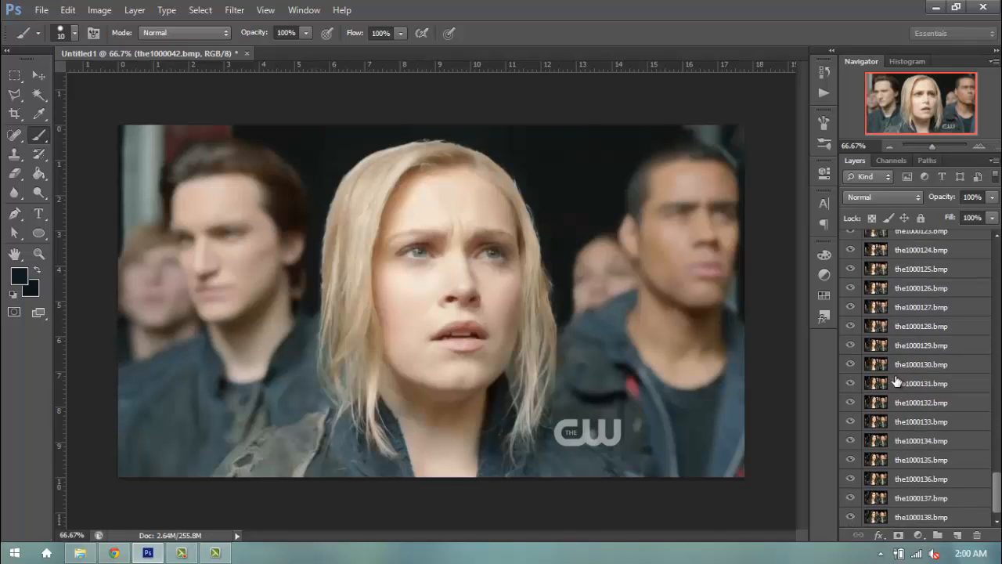
mouse_move(376, 3)
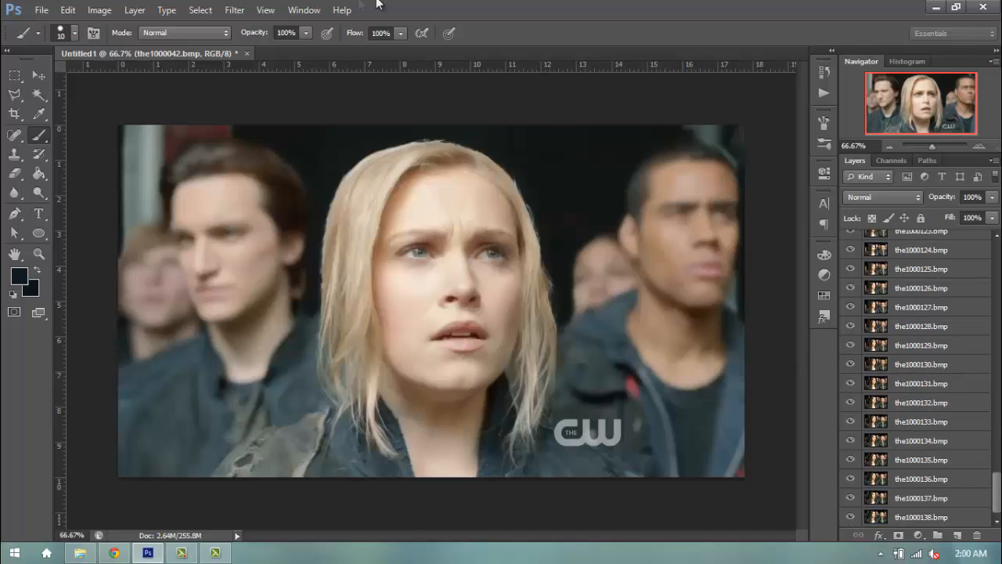
click(304, 9)
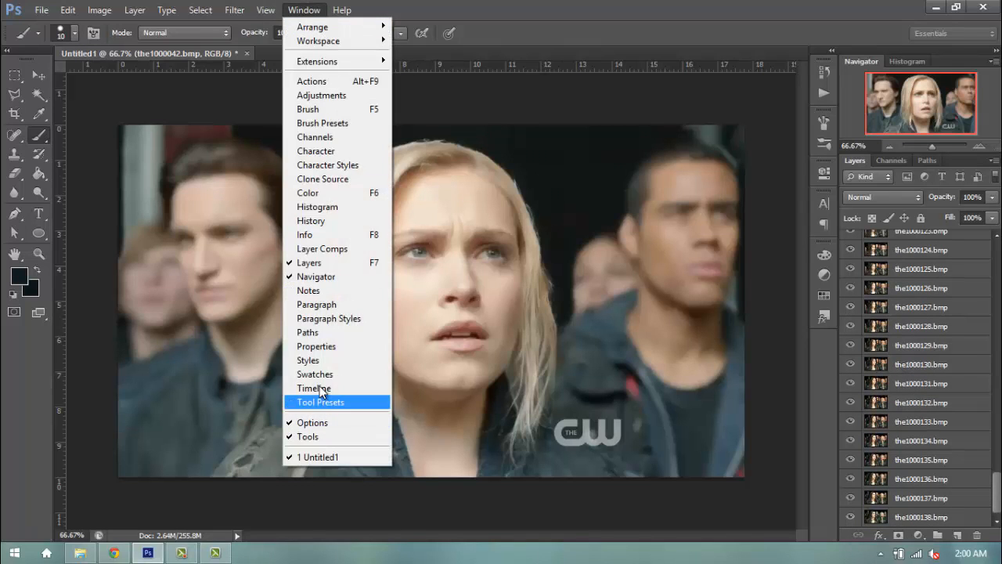
click(313, 388)
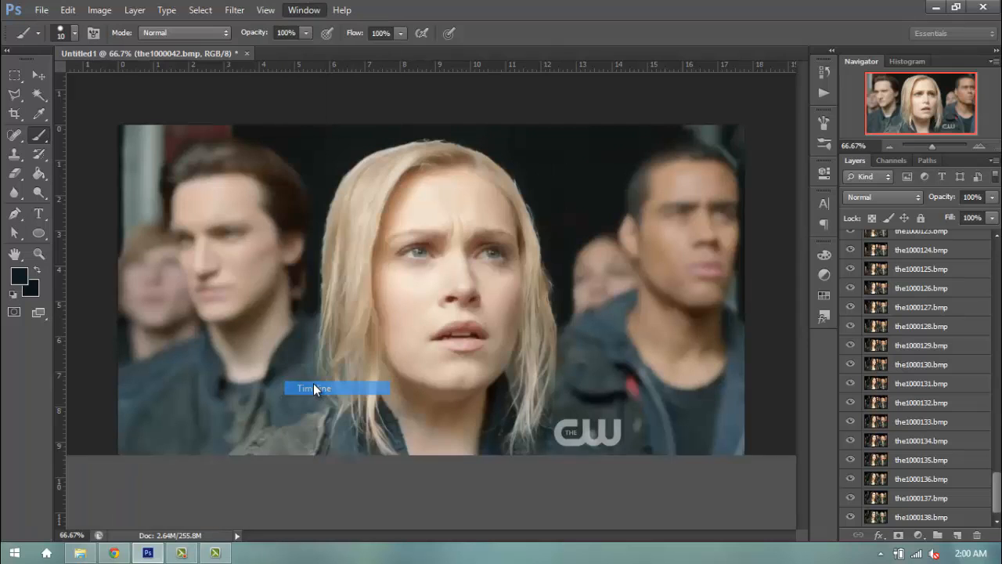
click(313, 388)
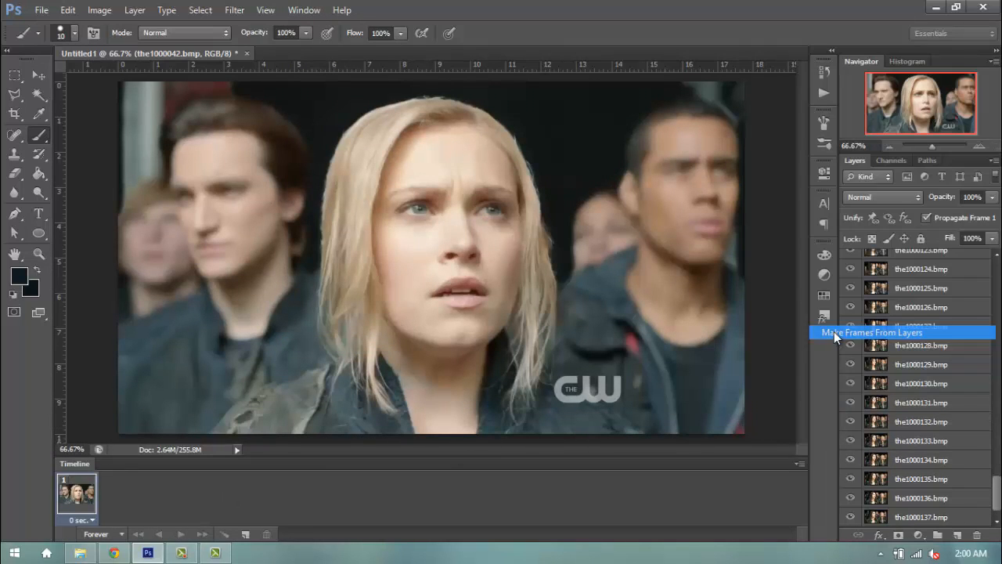
click(870, 332)
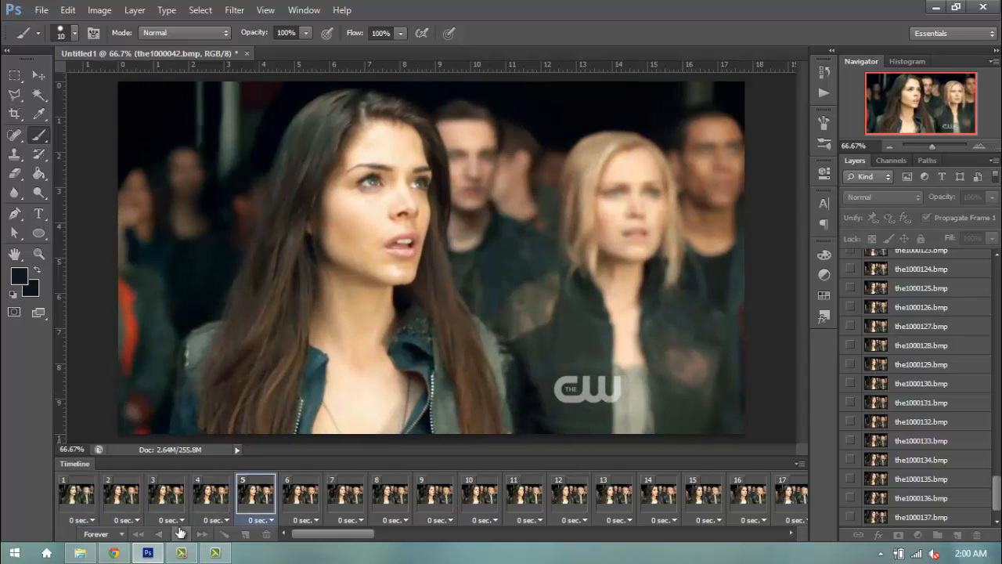
Step: Reverse the frames so playback starts on the blonde woman's close-up
click(345, 497)
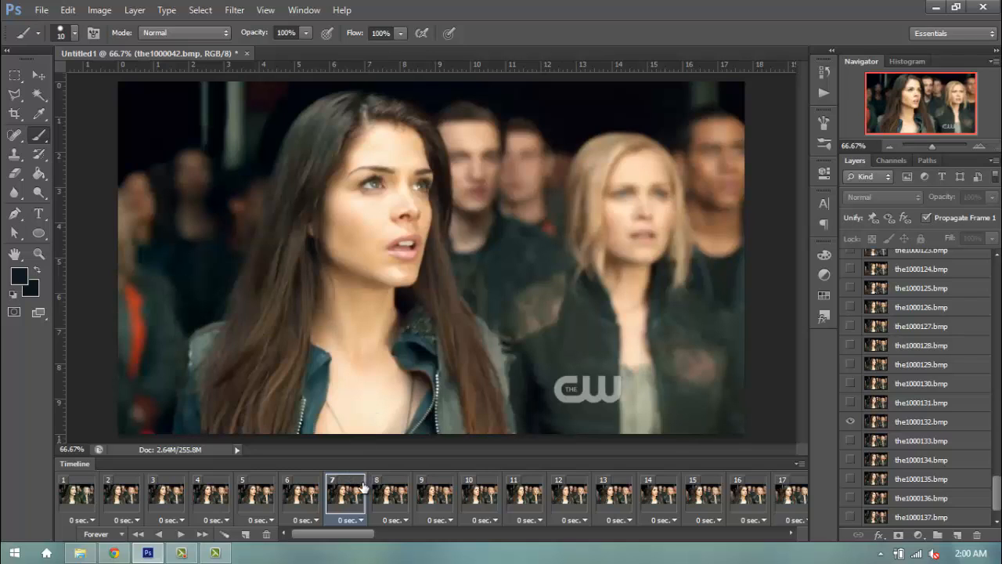
mouse_move(582, 246)
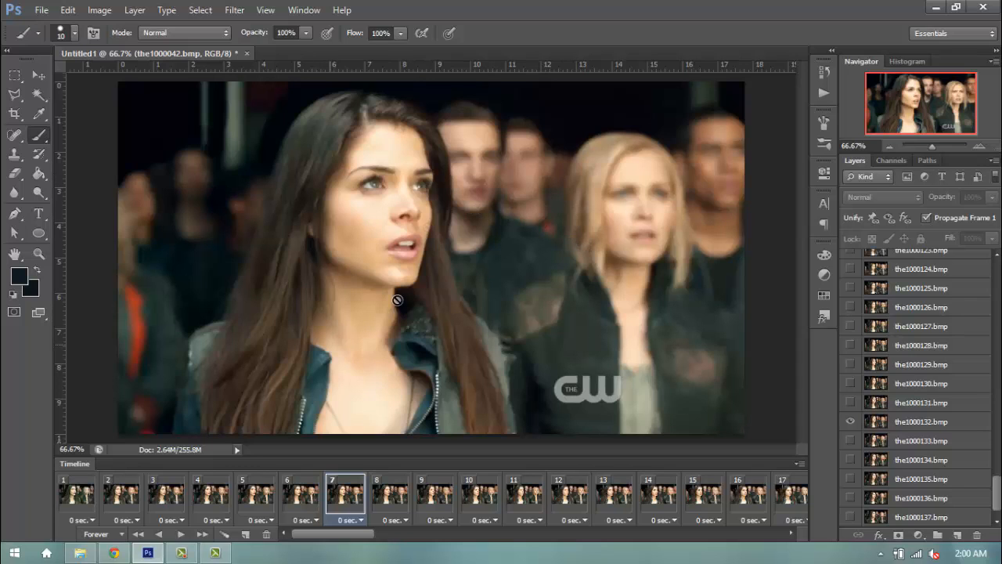
mouse_move(735, 482)
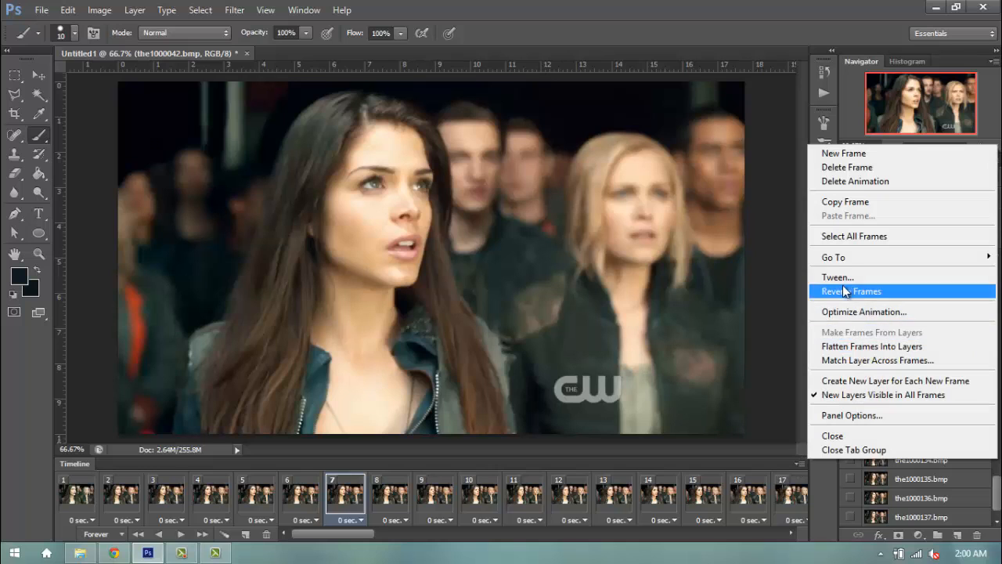
click(852, 289)
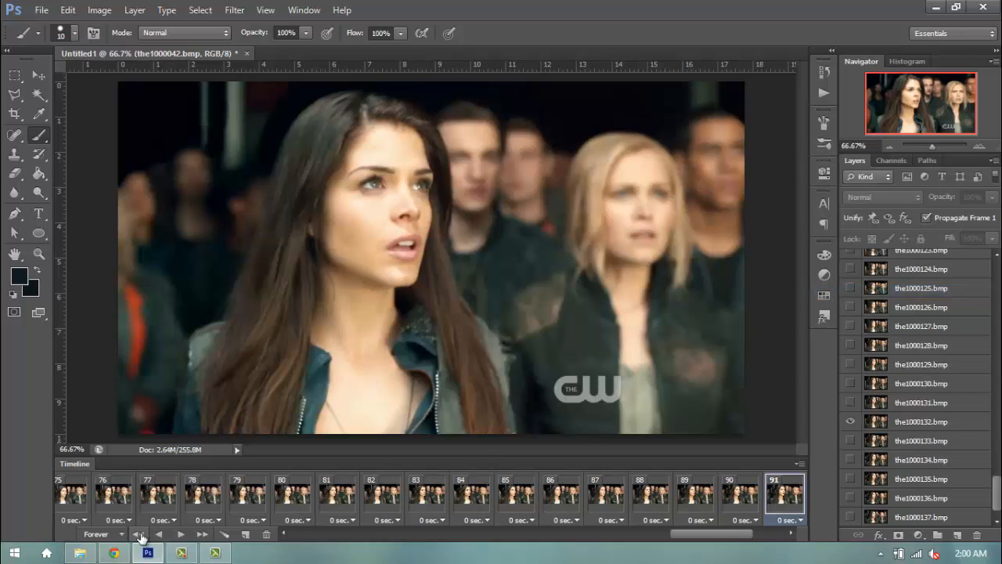
click(140, 534)
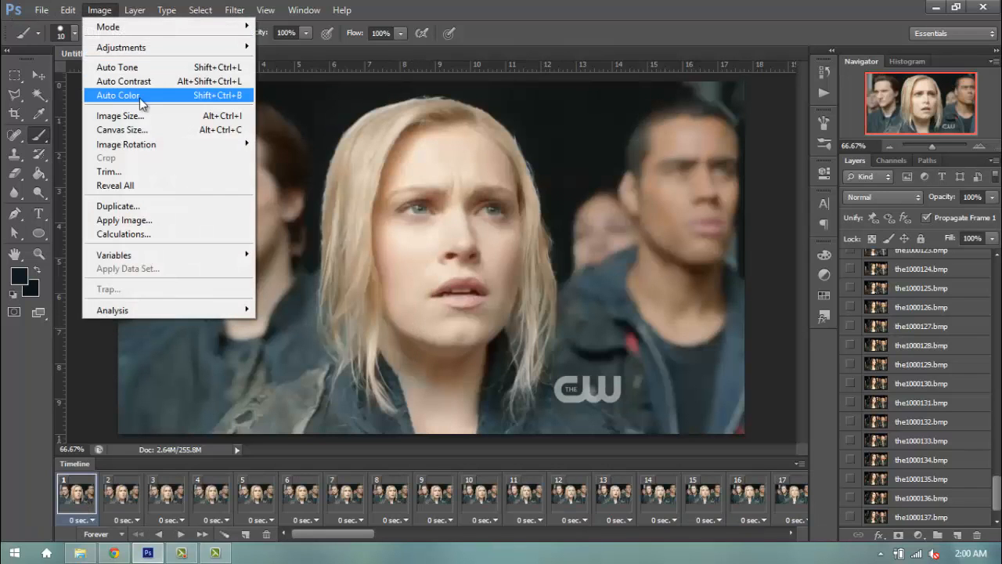
Step: Crop the animation to the saved 'small cap' preset, 250 × 141 px, centred on the blonde girl
click(119, 115)
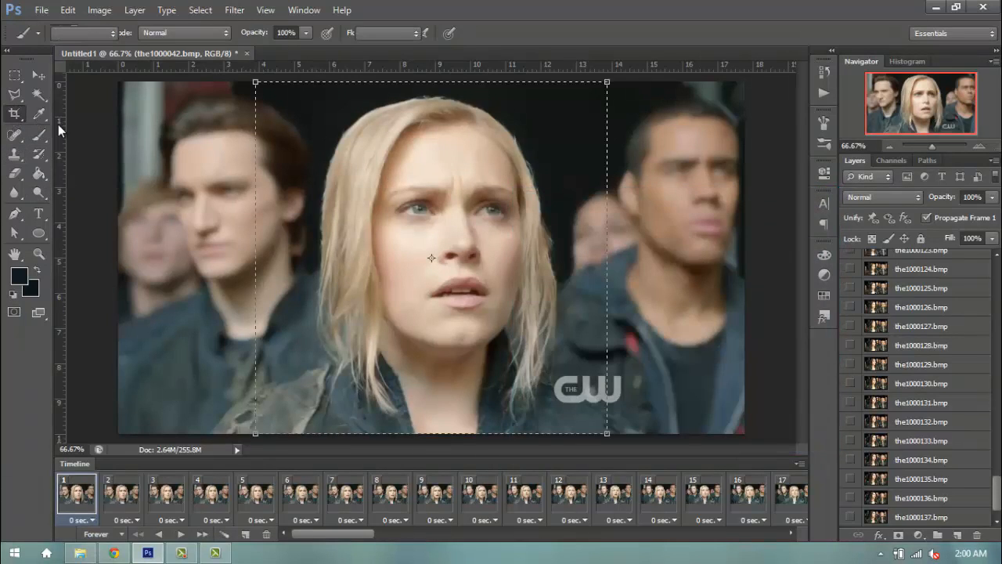
click(110, 33)
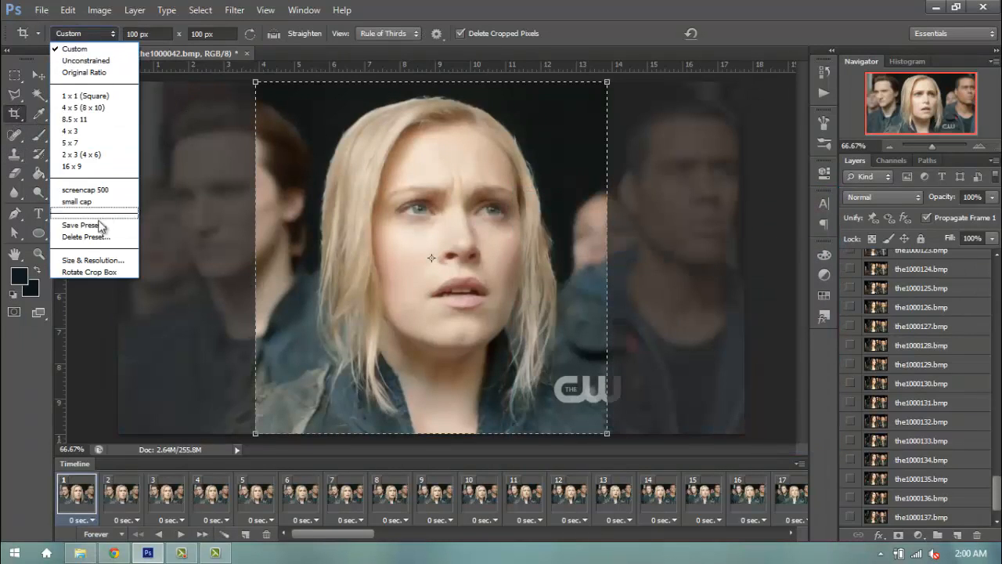
click(77, 200)
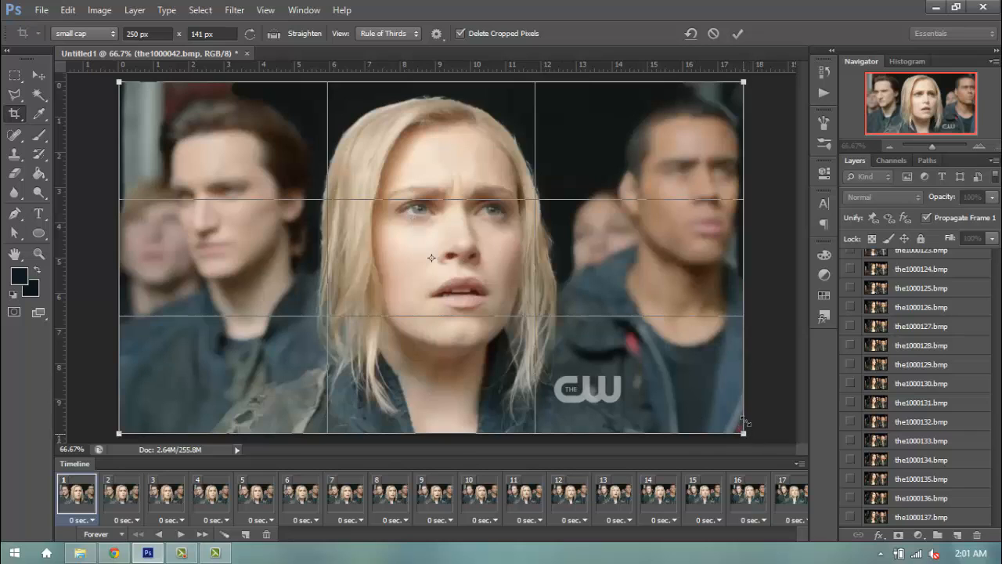
click(736, 33)
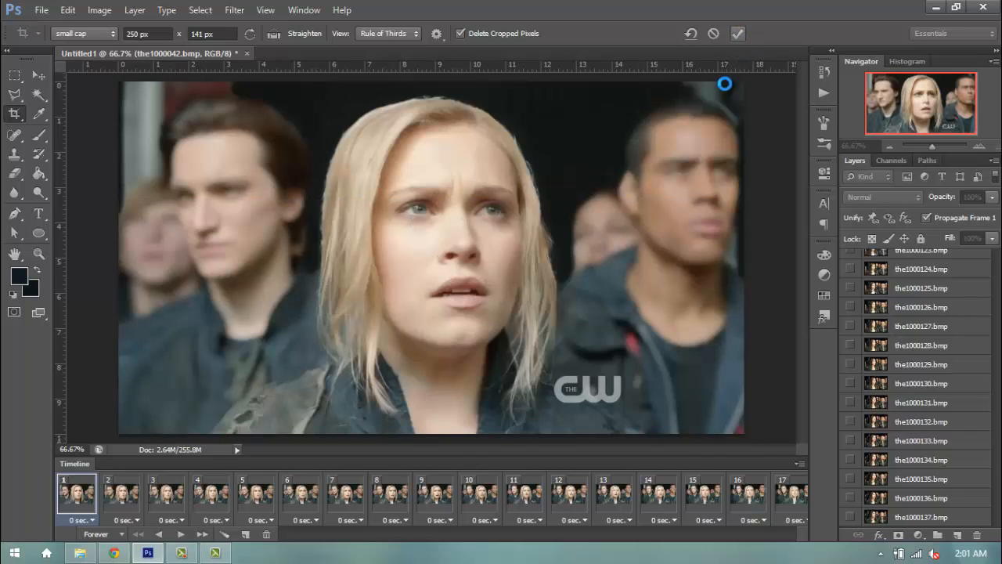
click(736, 33)
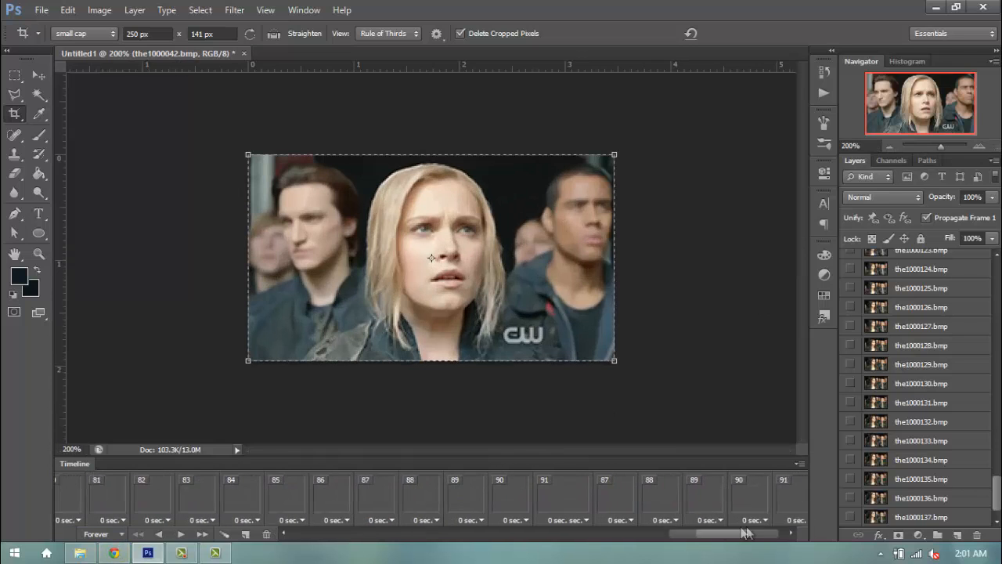
Step: Ctrl-select alternate frames along the first stretch of the Timeline while scrolling through it
click(804, 533)
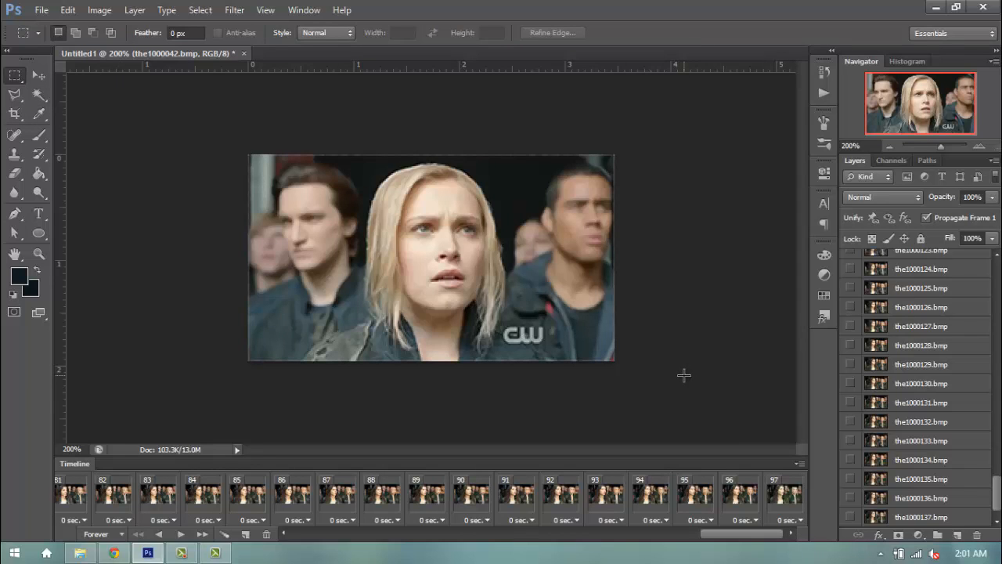
mouse_move(837, 451)
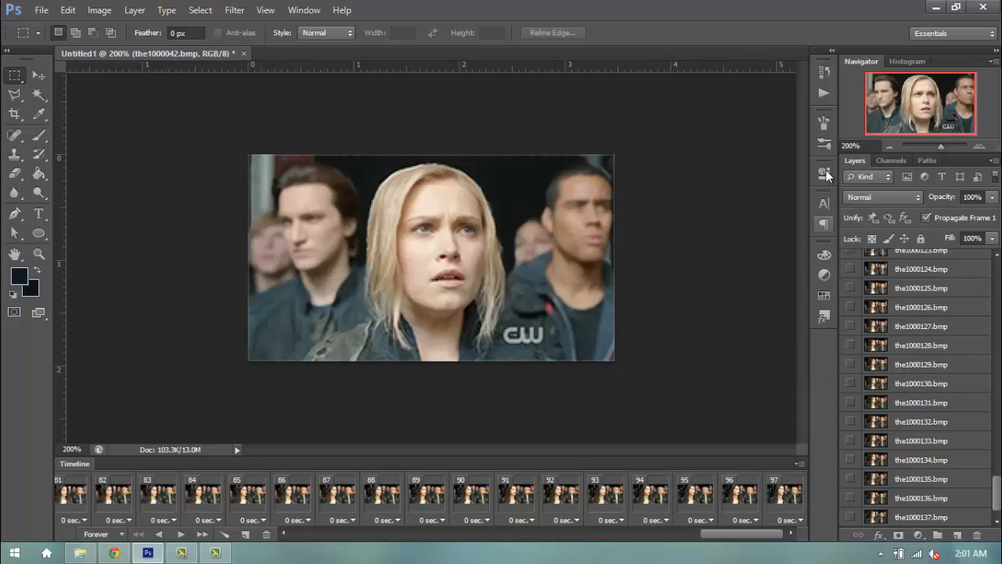
click(782, 493)
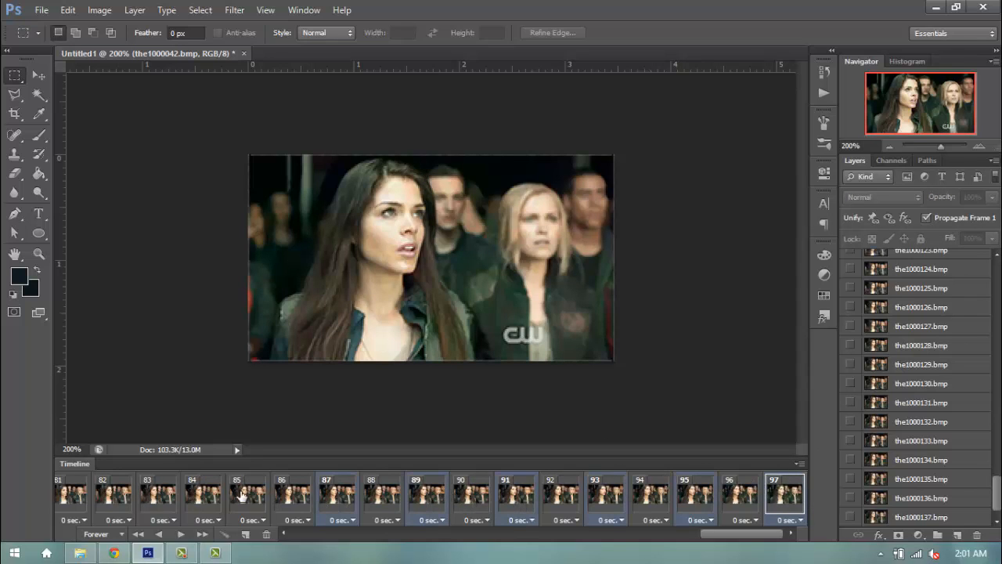
scroll(left, 3)
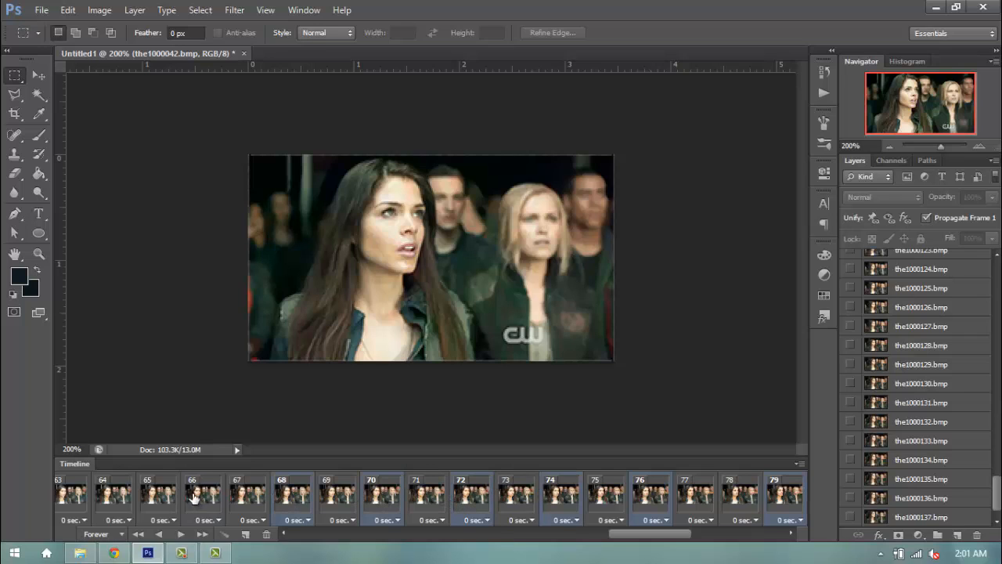
scroll(left, 3)
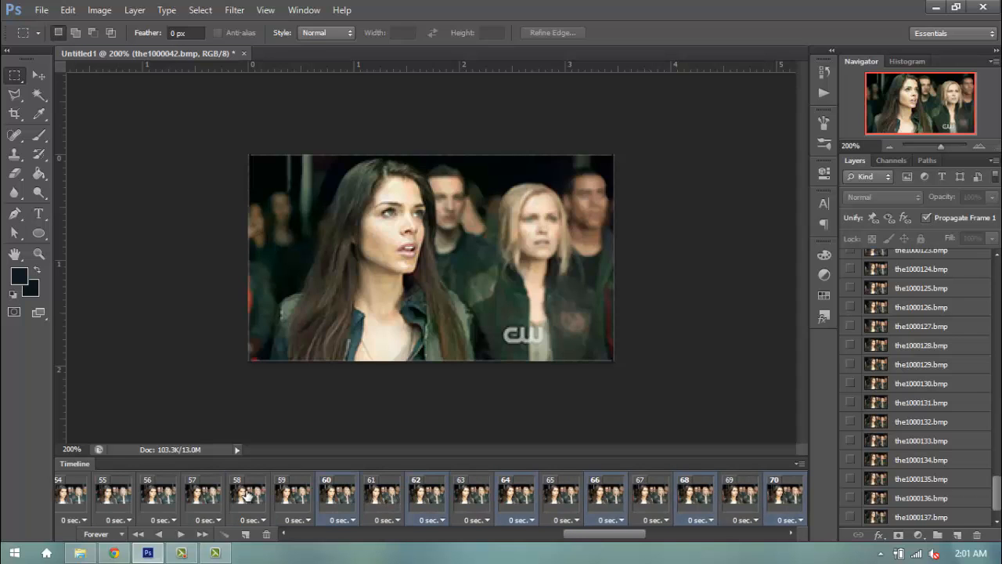
scroll(left, 3)
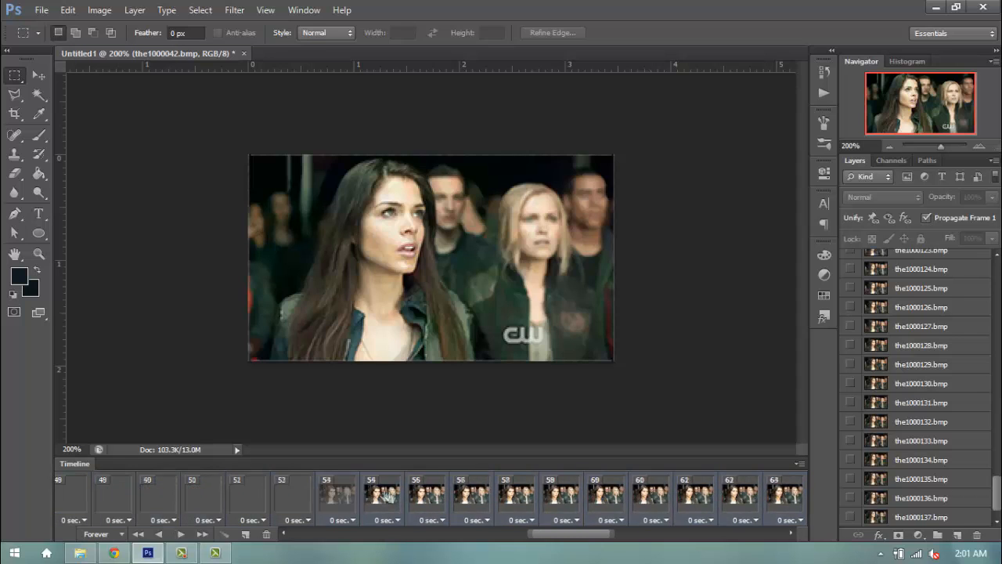
scroll(left, 3)
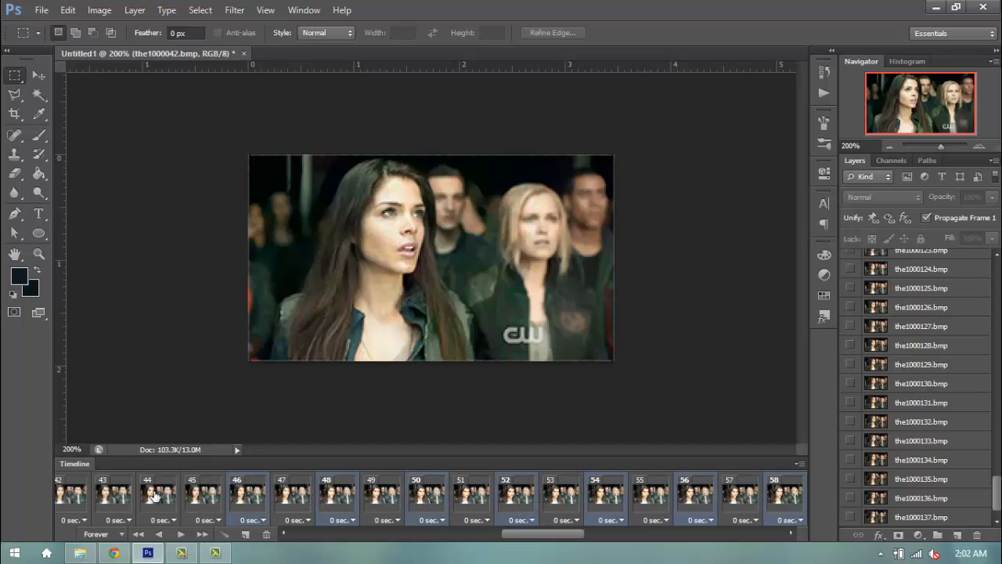
scroll(left, 3)
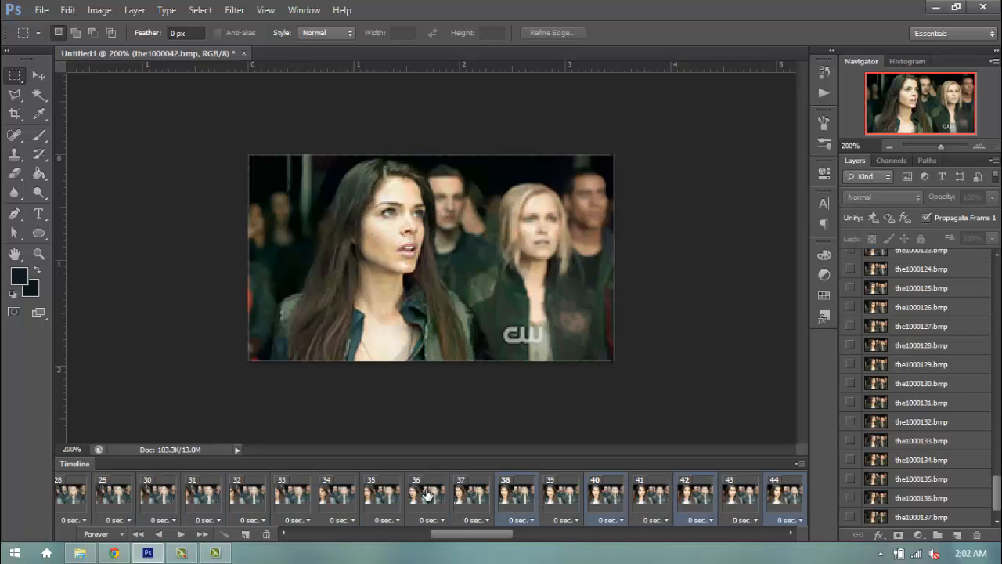
Step: Extend the alternate-frame selection to the end and delete them, leaving 49 frames
click(72, 493)
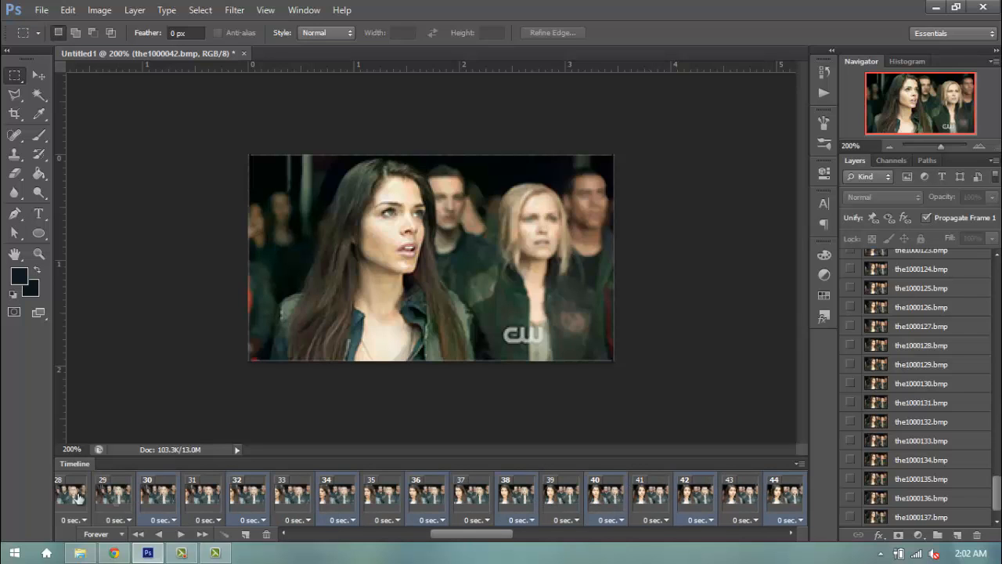
scroll(left, 3)
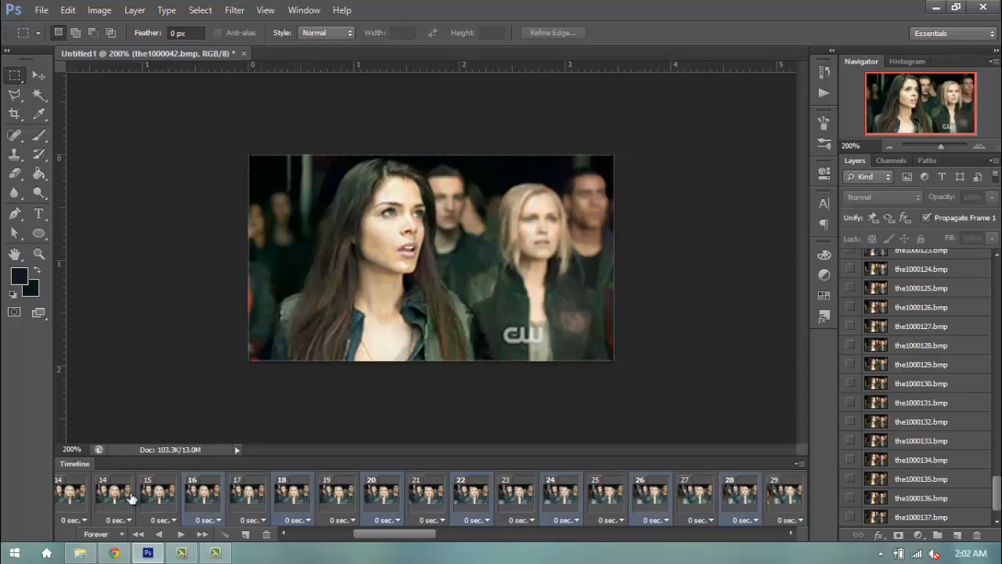
scroll(left, 3)
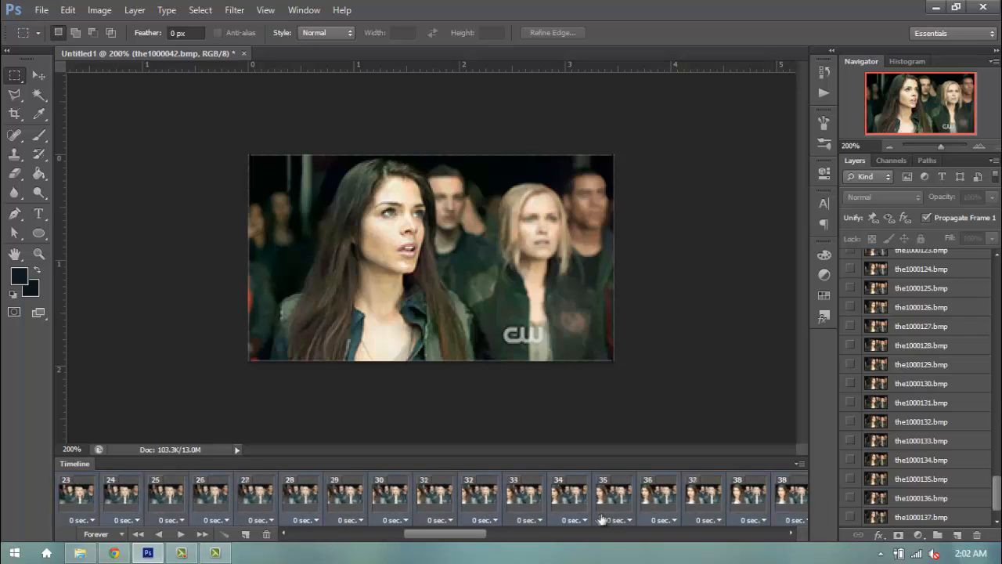
scroll(right, 3)
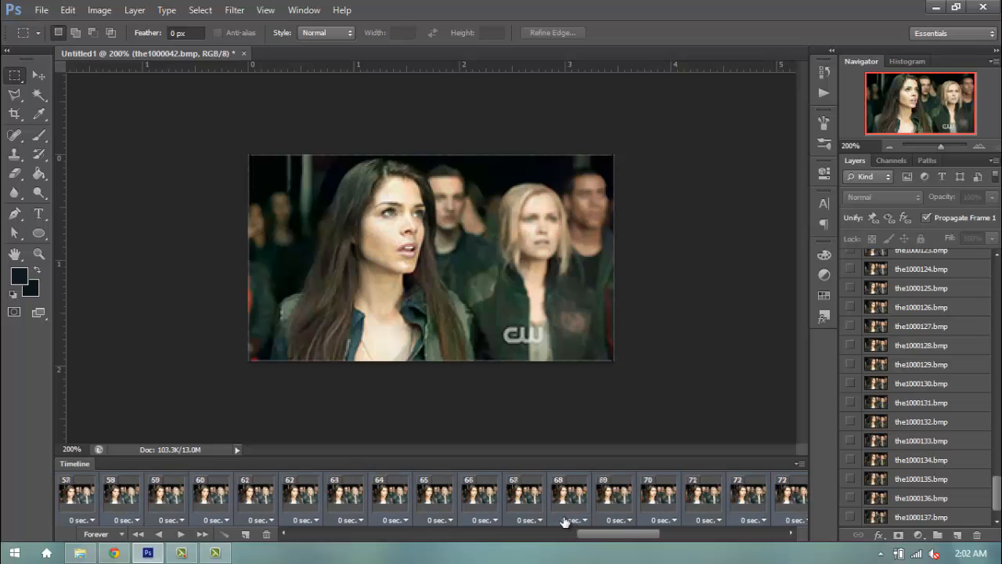
scroll(right, 3)
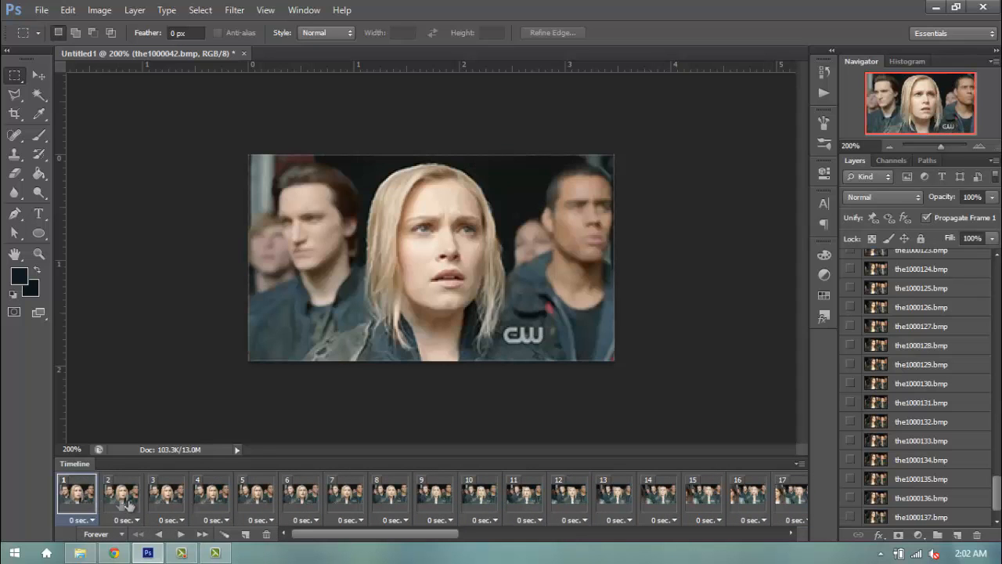
Step: Set a custom 0.15-second delay on all 49 selected frames
scroll(right, 3)
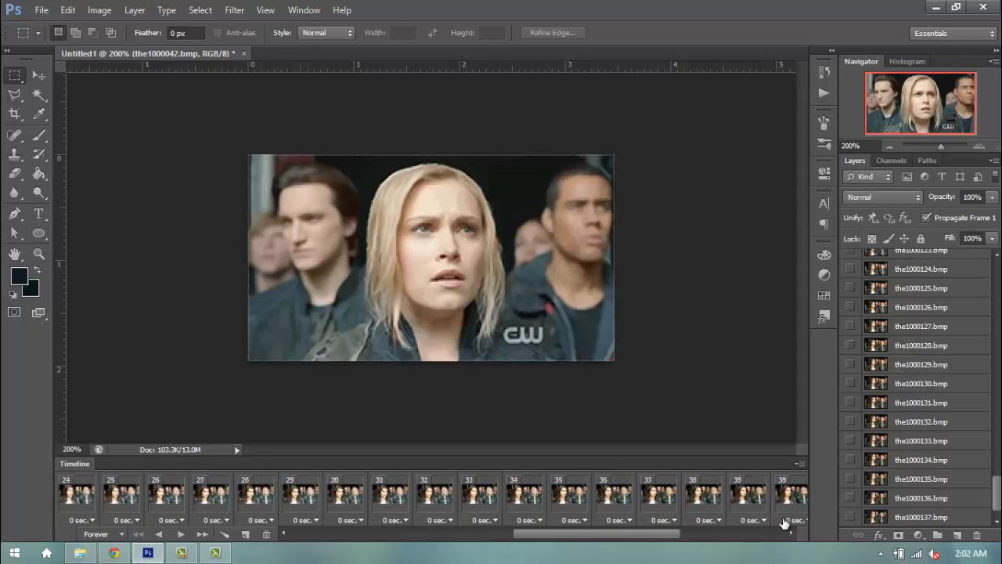
click(807, 519)
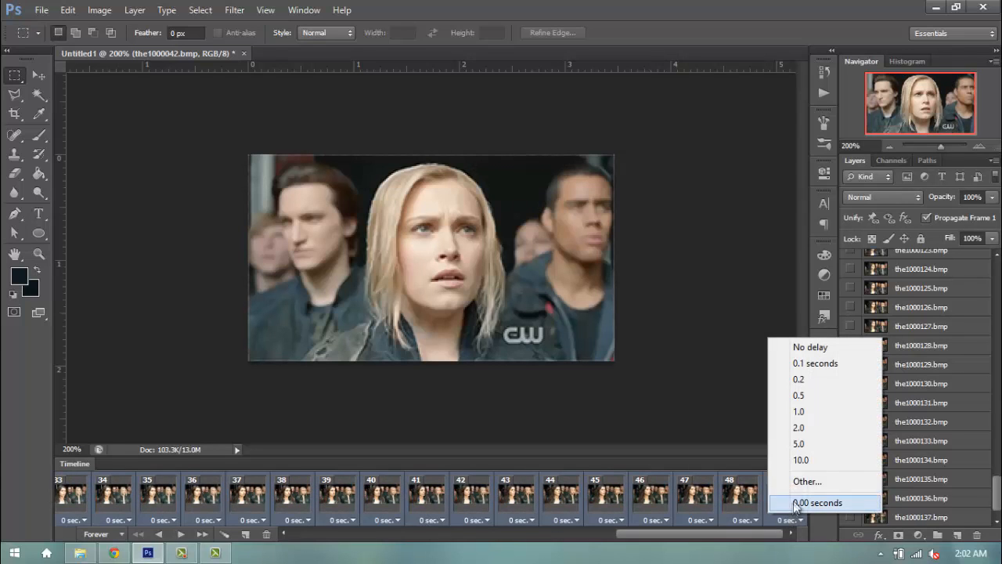
click(817, 502)
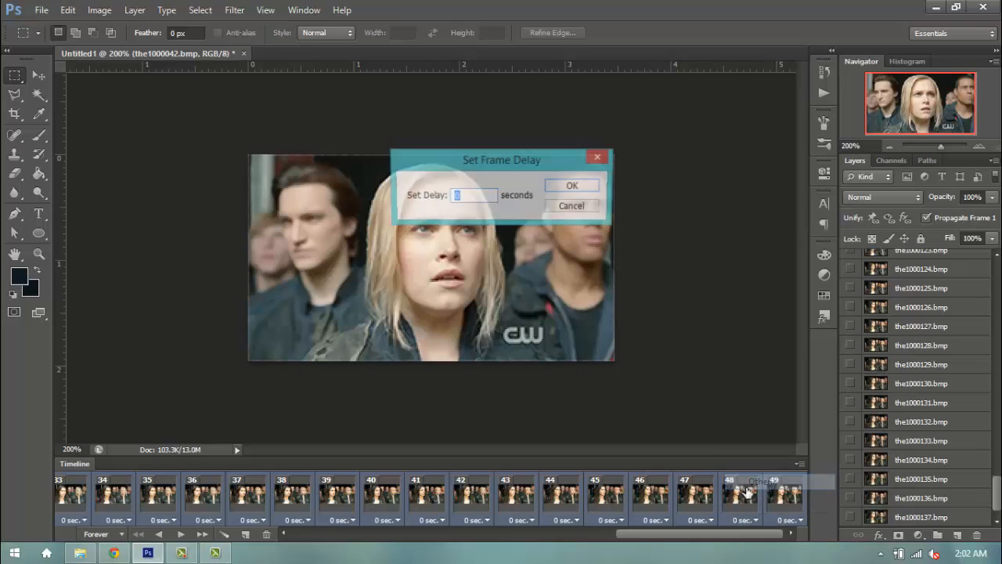
text(0.15)
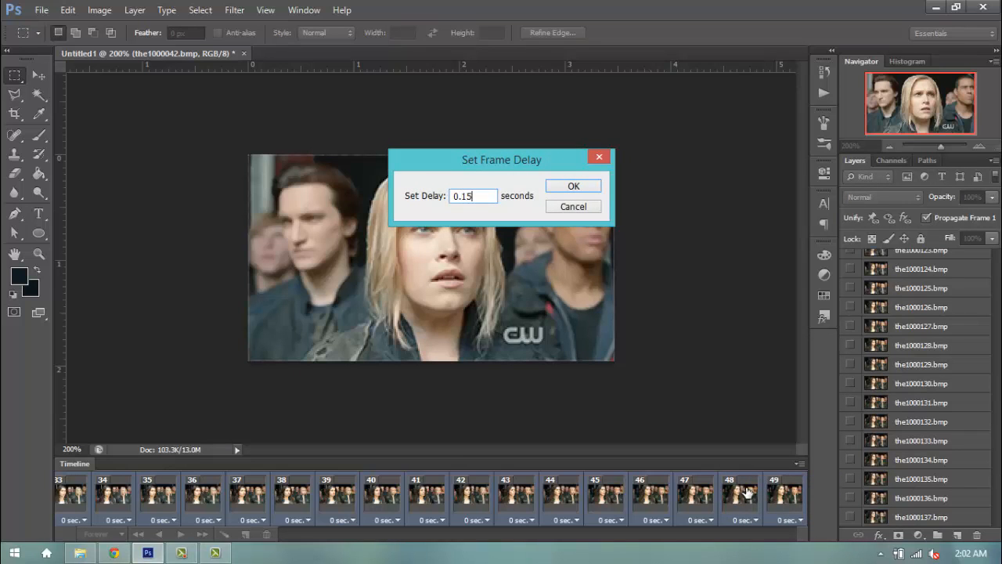
click(573, 185)
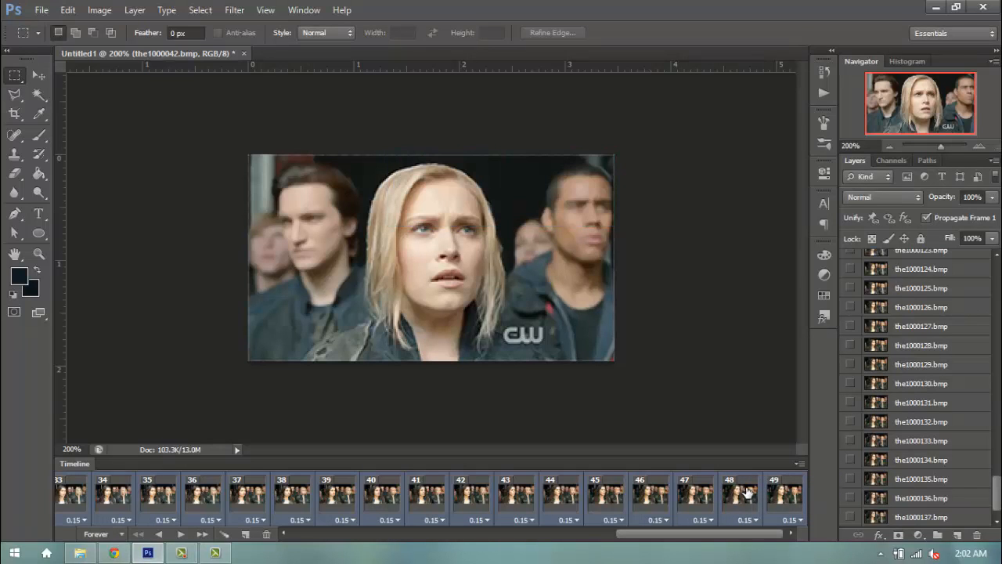
mouse_move(817, 479)
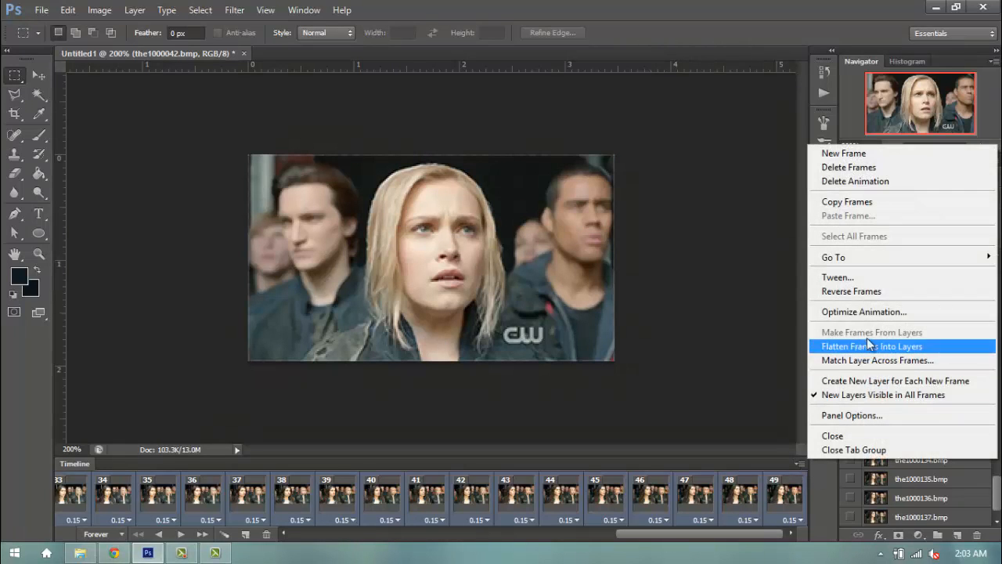
mouse_move(875, 357)
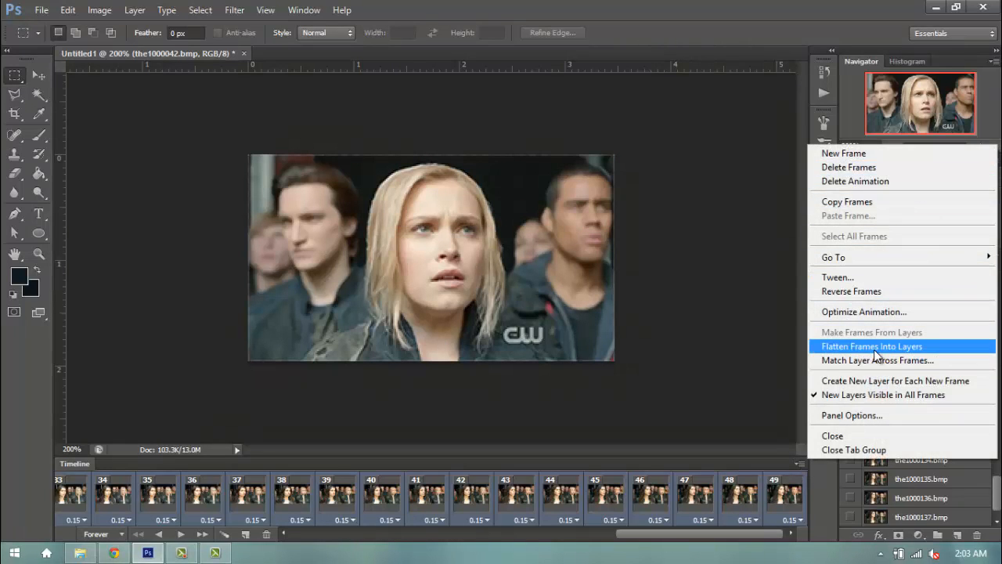
Step: Flatten Frames Into Layers, producing Frame 1, Frame 2 … above the original bitmap layers
click(871, 346)
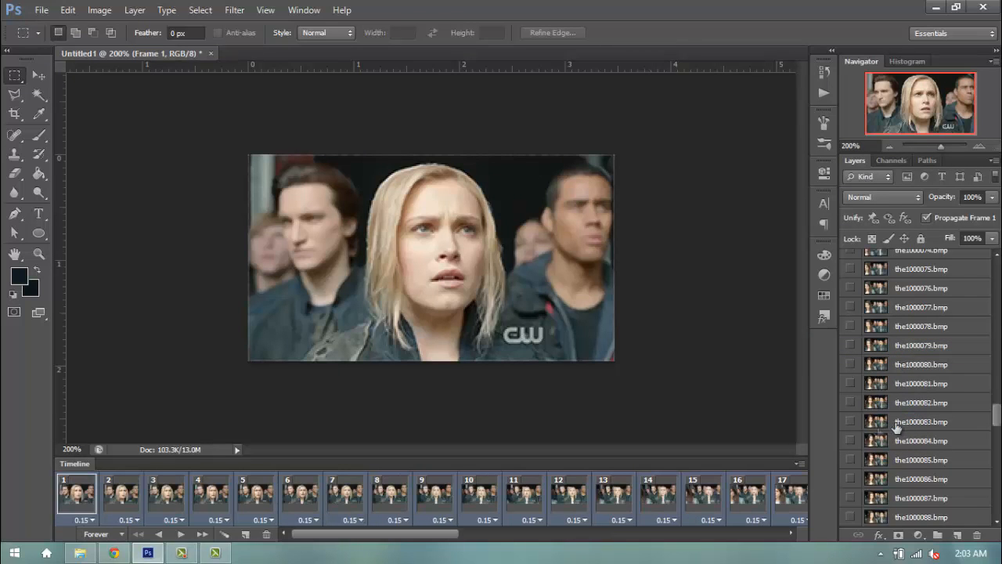
scroll(up, 3)
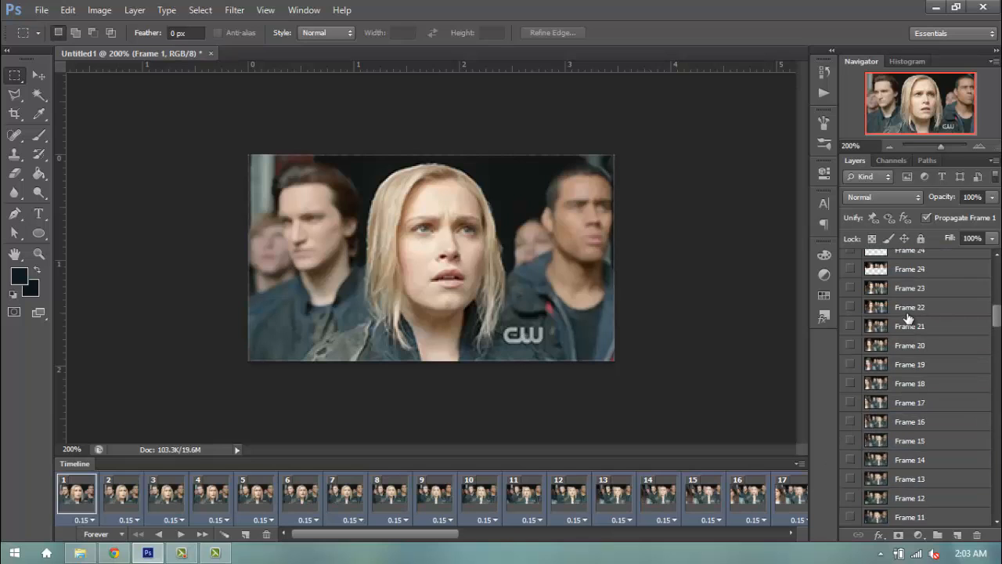
scroll(up, 3)
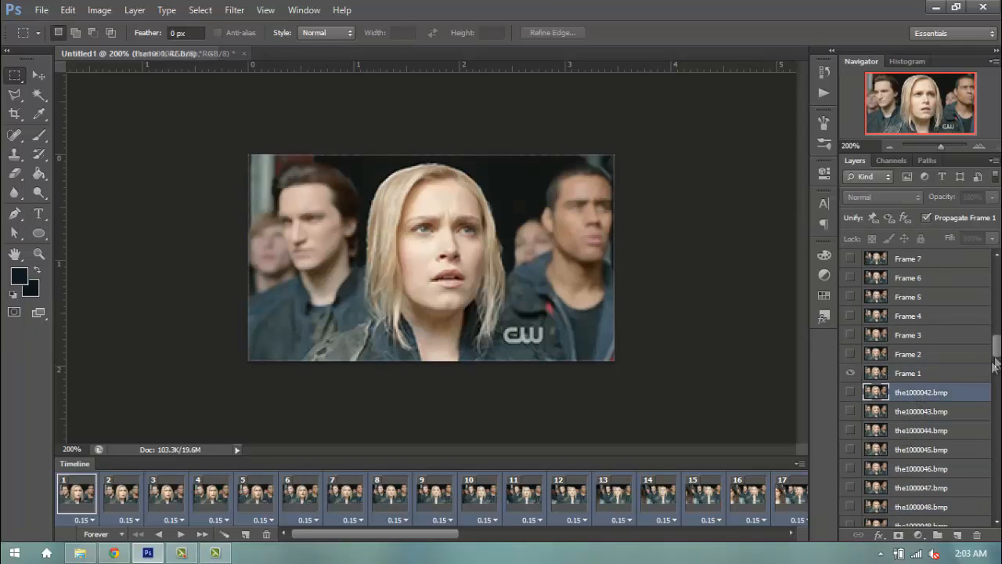
scroll(down, 3)
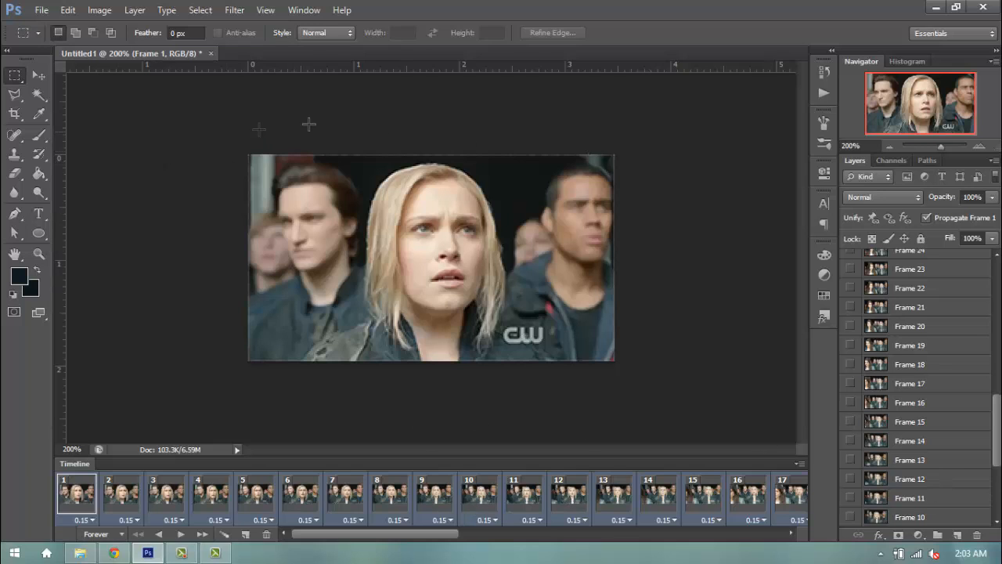
Step: Fill Layer 1 with black beneath the Frame layers and play the 49-frame animation through
click(37, 172)
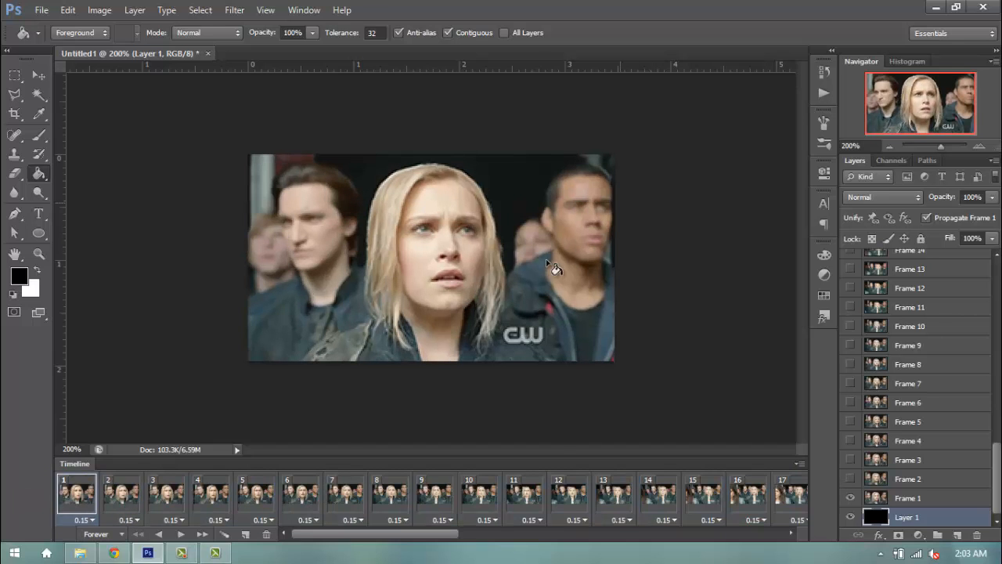
click(200, 532)
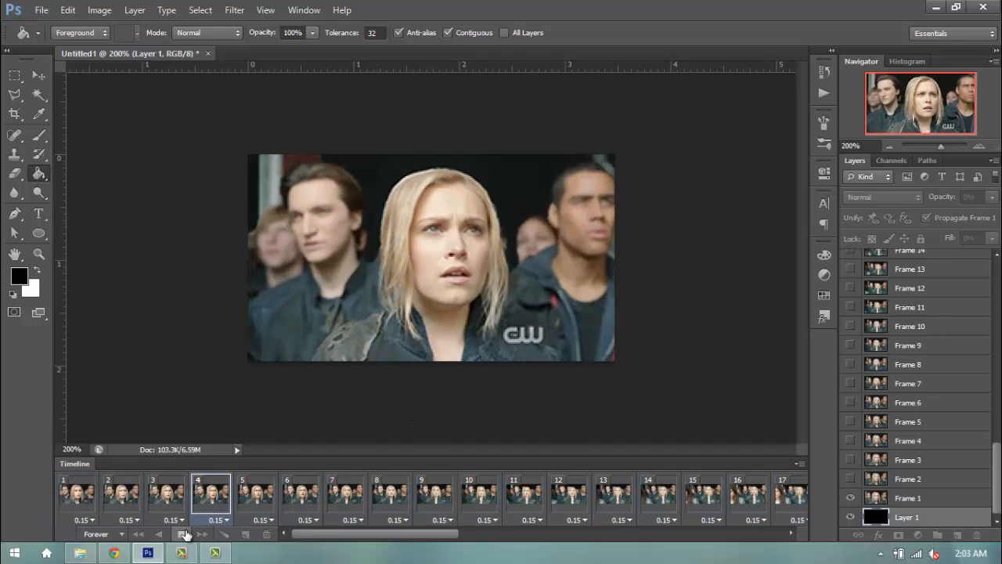
click(701, 495)
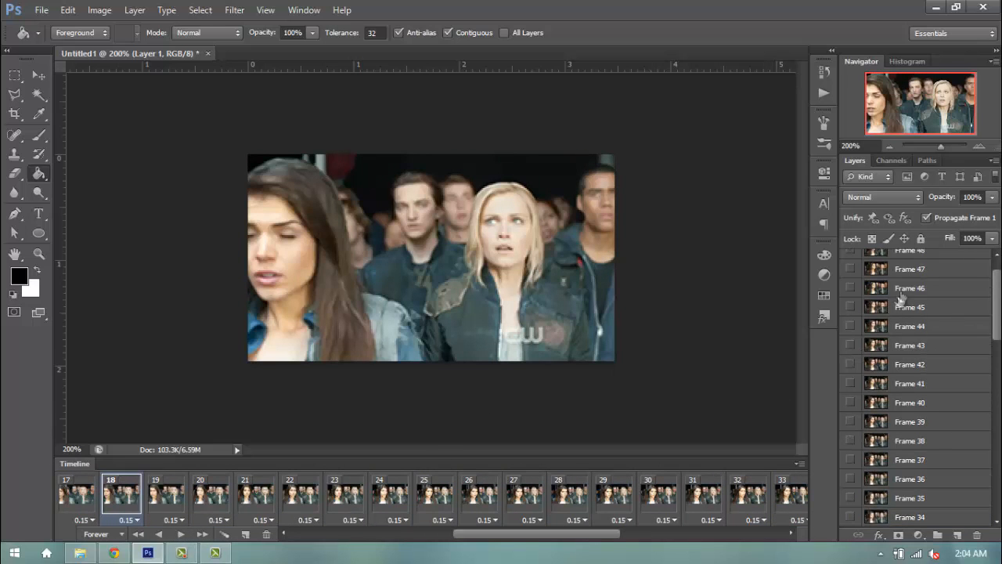
scroll(up, 3)
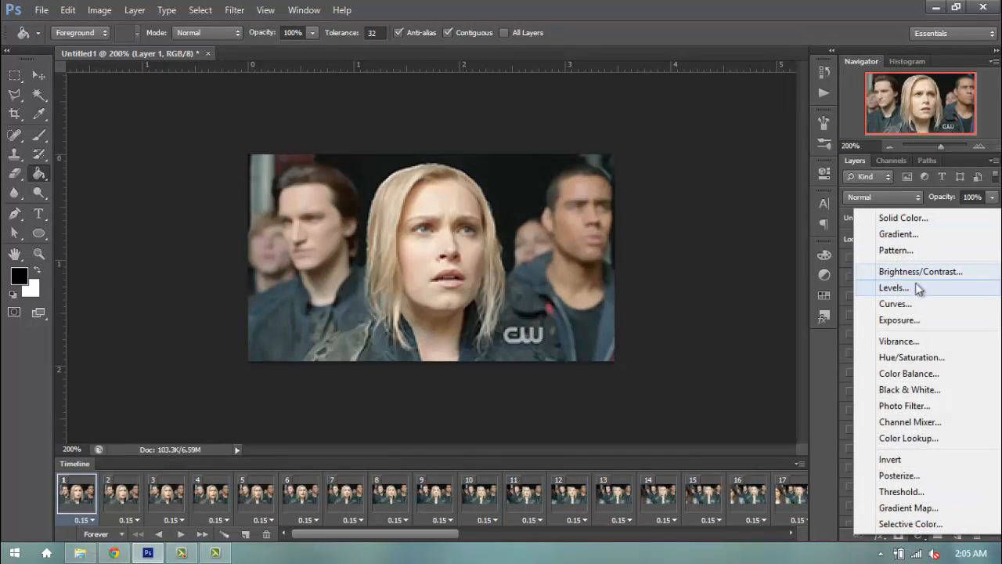
Step: Add a Curves 1 adjustment layer with points pulled down to 30→15 and 158→134
click(896, 304)
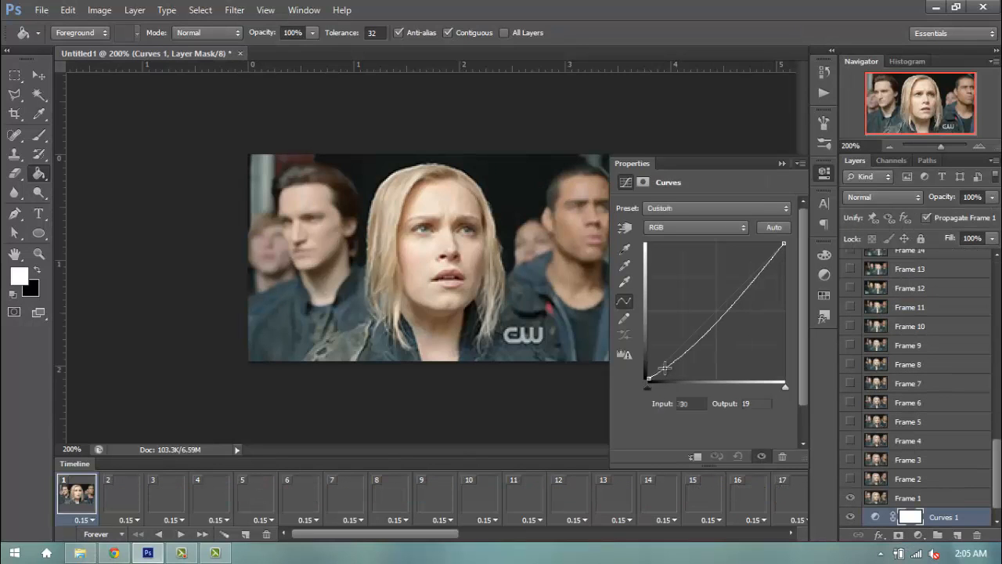
drag(663, 368, 664, 374)
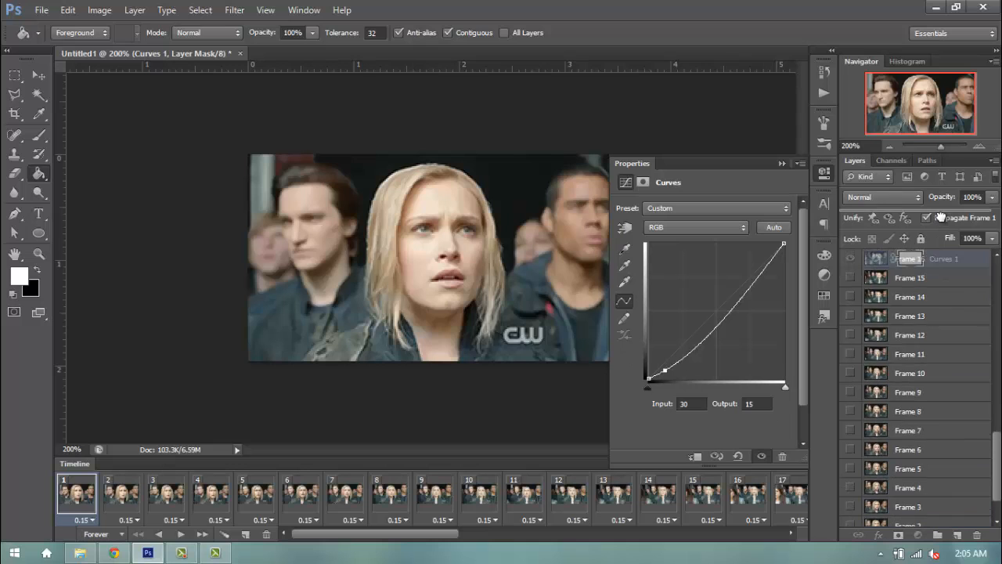
scroll(down, 3)
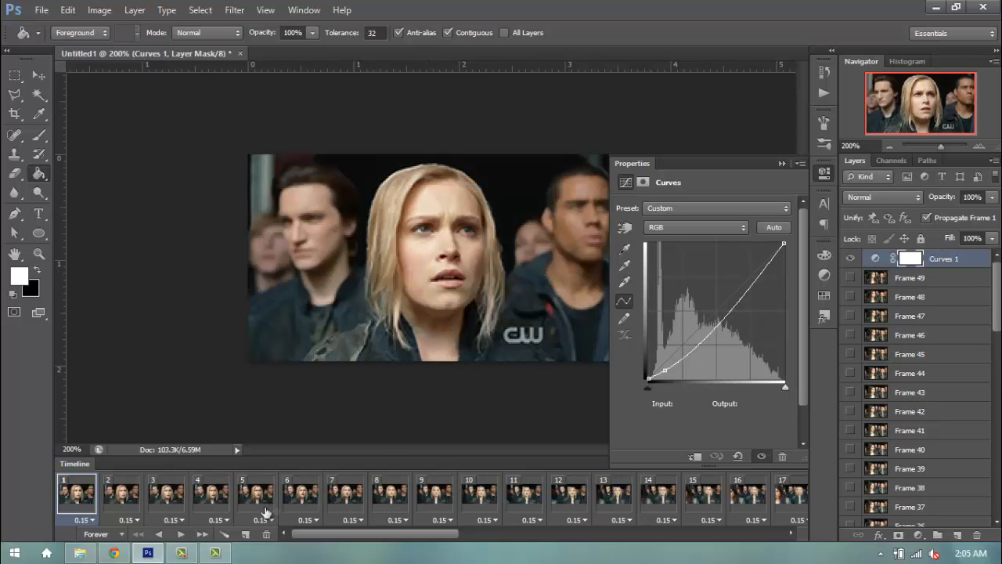
Step: Check the darker grade on frames 2 and 5, then return to frame 1
click(120, 495)
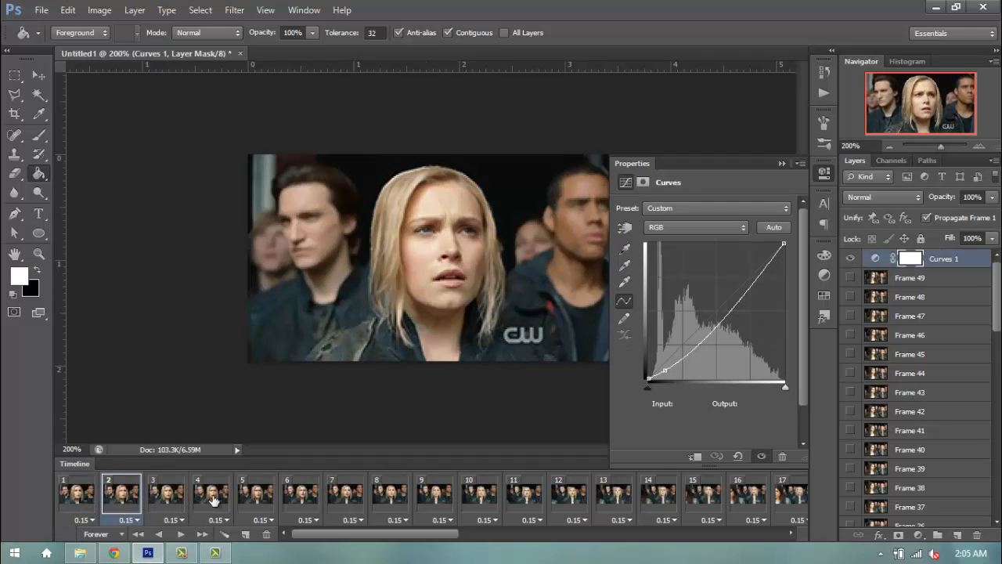
click(254, 493)
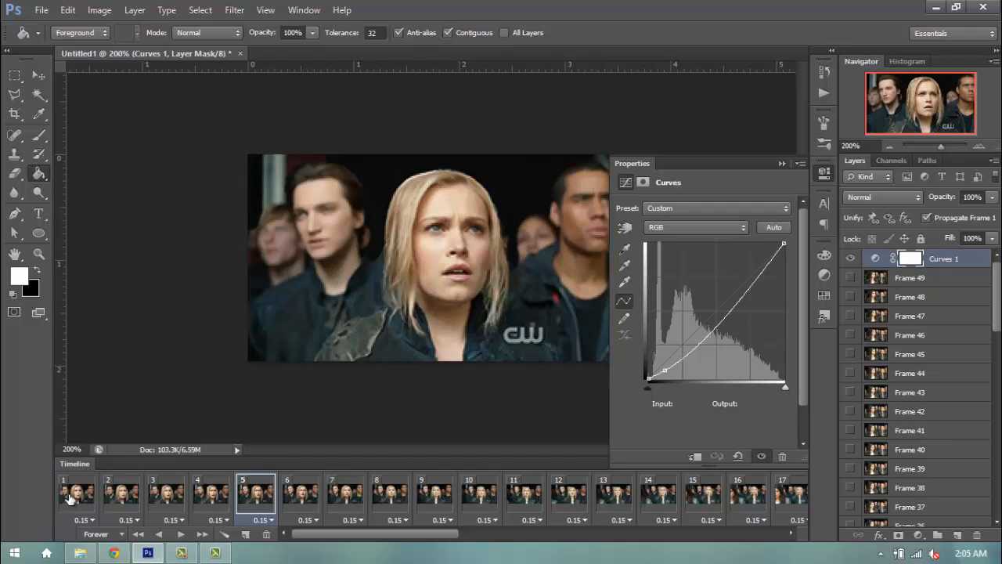
click(76, 493)
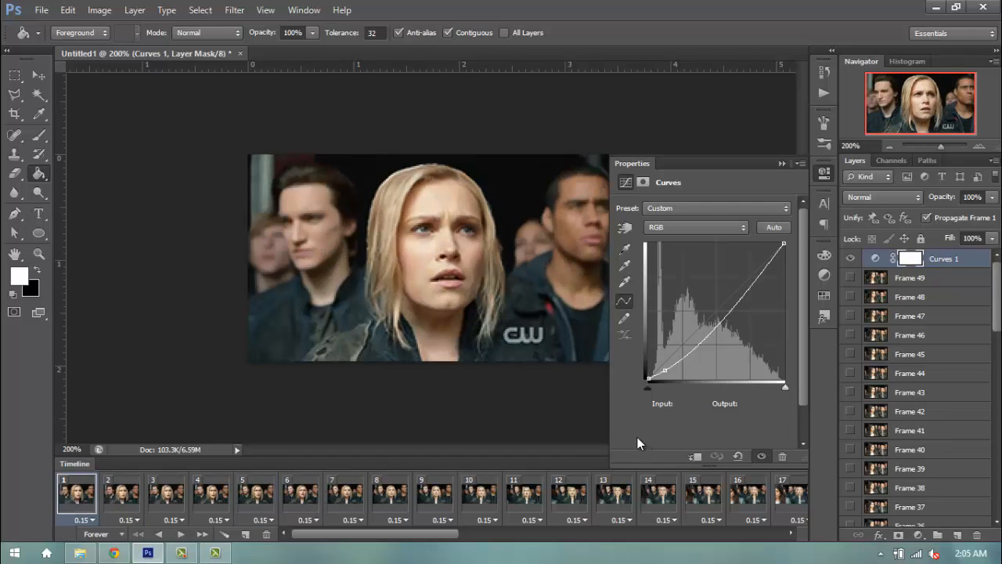
mouse_move(755, 324)
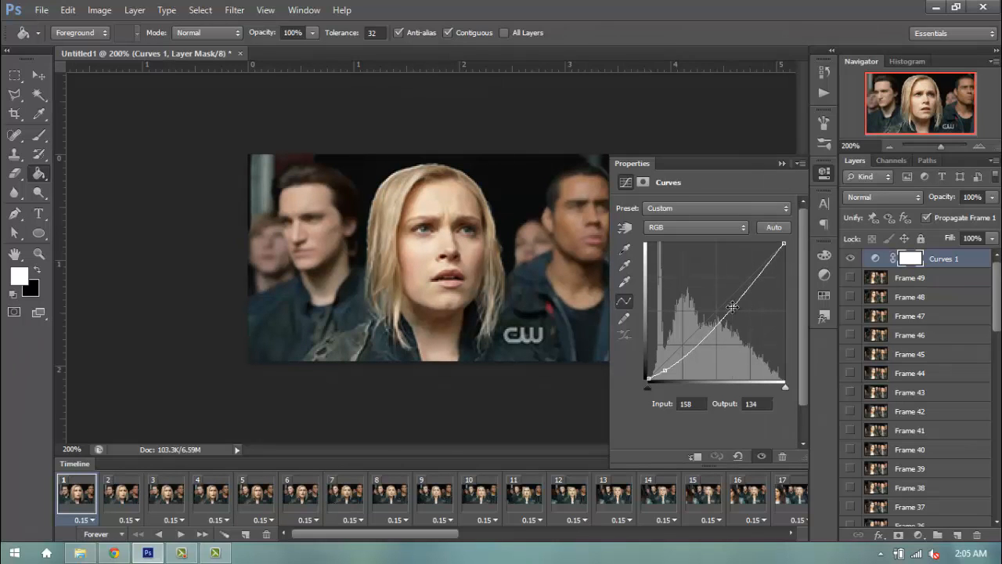
click(907, 536)
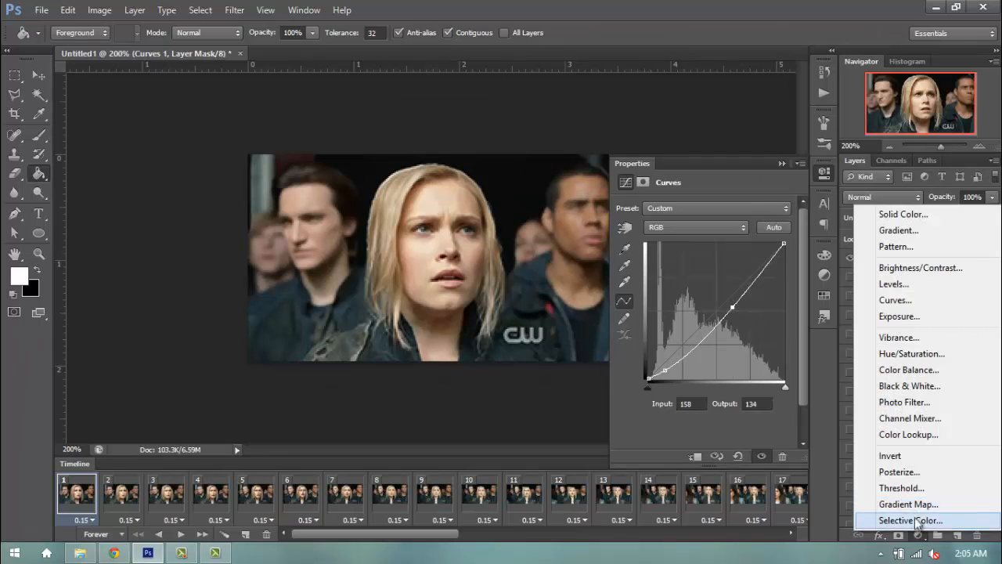
Step: Add Selective Color 1, lower cyan in Reds, and set Blues to cyan about +4, less yellow, added black
click(912, 520)
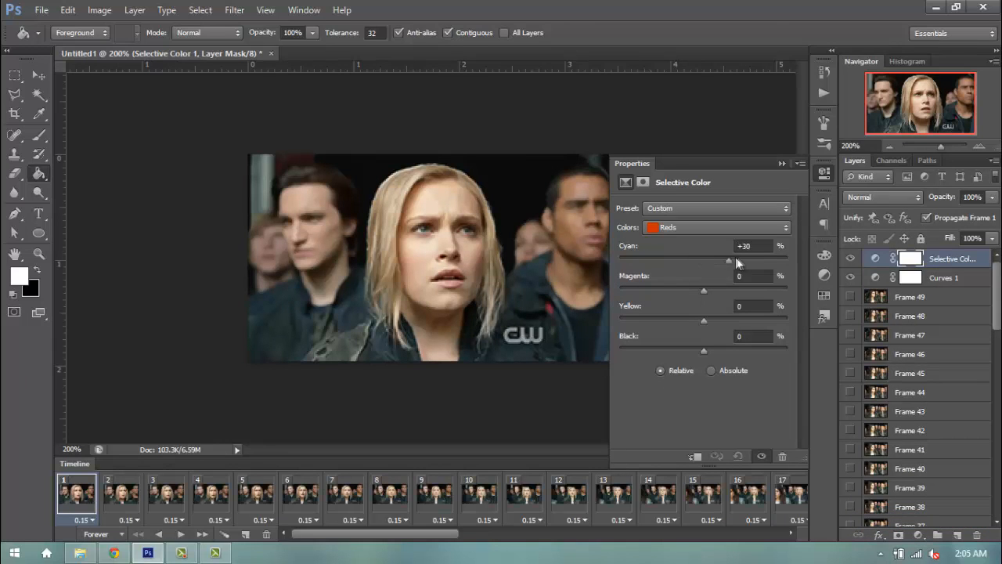
drag(727, 260, 685, 260)
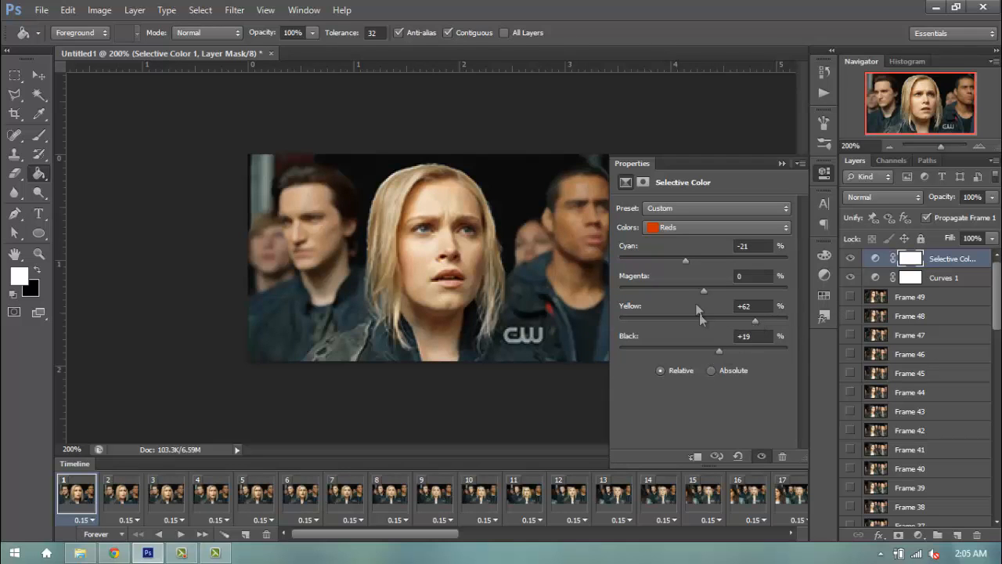
click(714, 227)
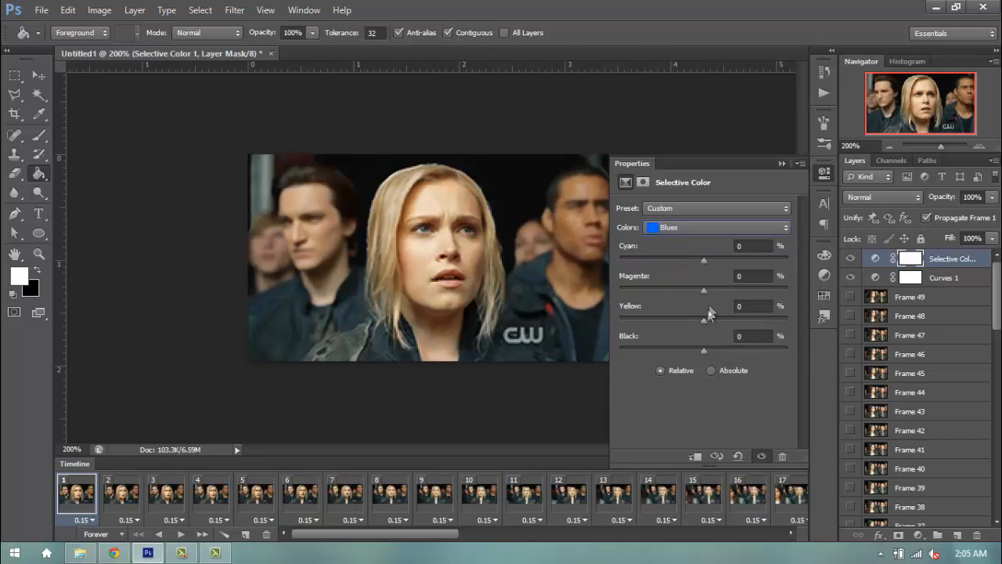
drag(703, 351, 717, 350)
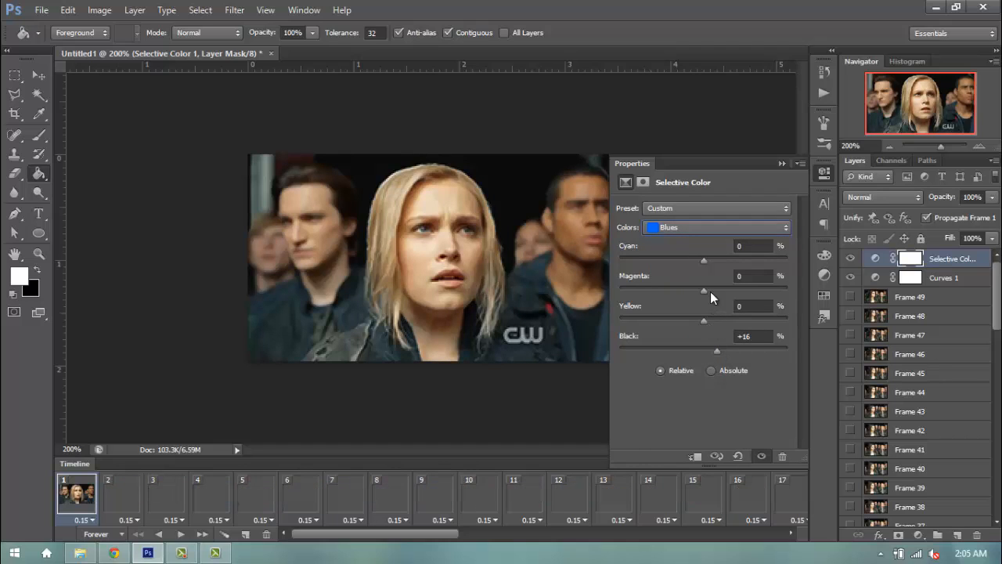
drag(703, 260, 618, 260)
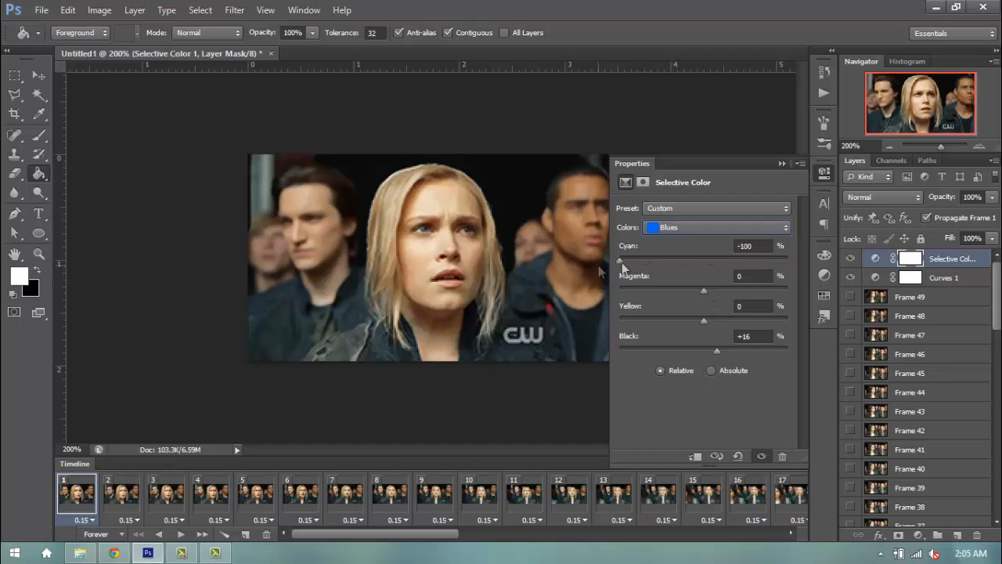
drag(620, 260, 708, 260)
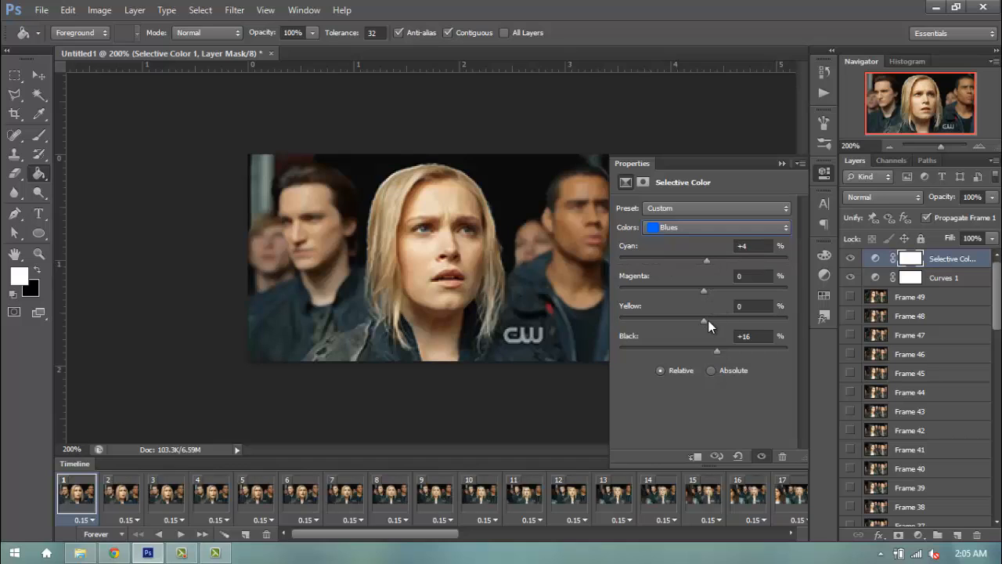
drag(705, 321, 618, 321)
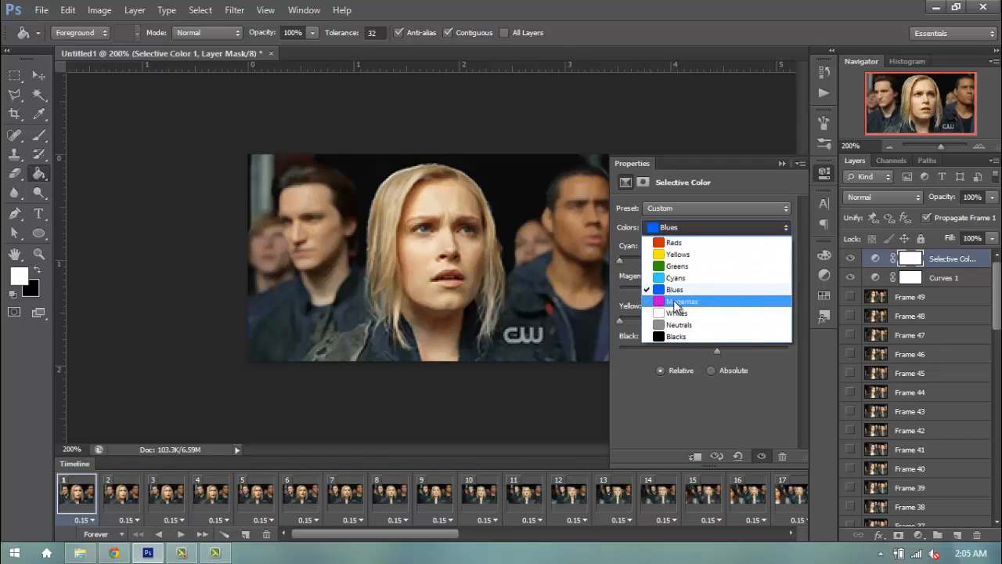
Step: Tune the Neutrals, Yellows and Blacks ranges of Selective Color 1 in turn
click(680, 324)
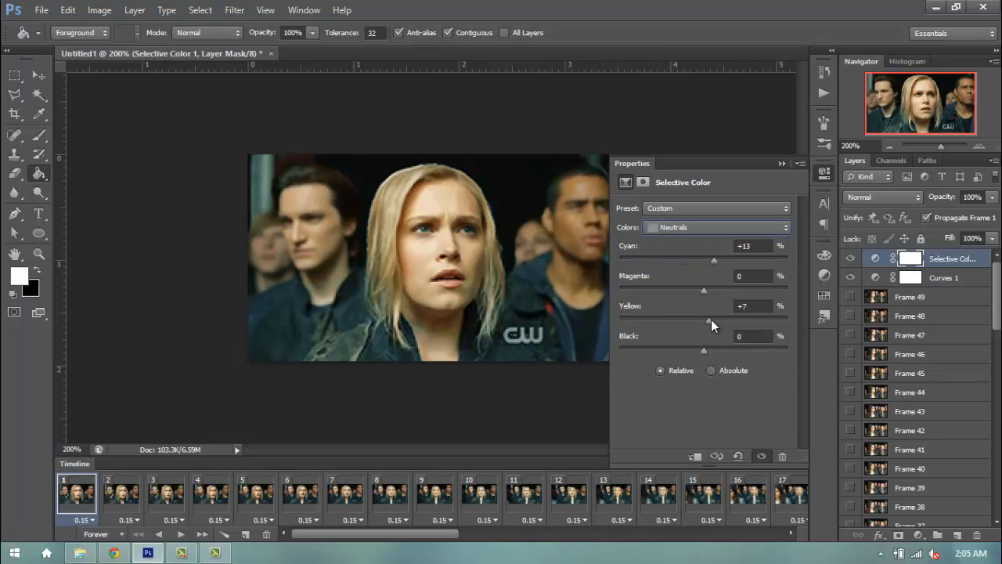
click(785, 227)
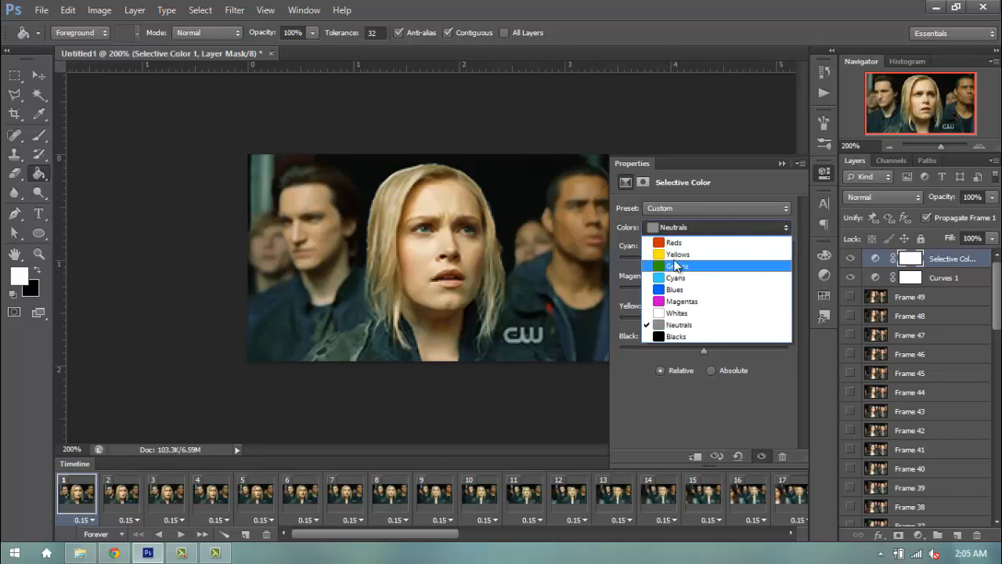
click(676, 254)
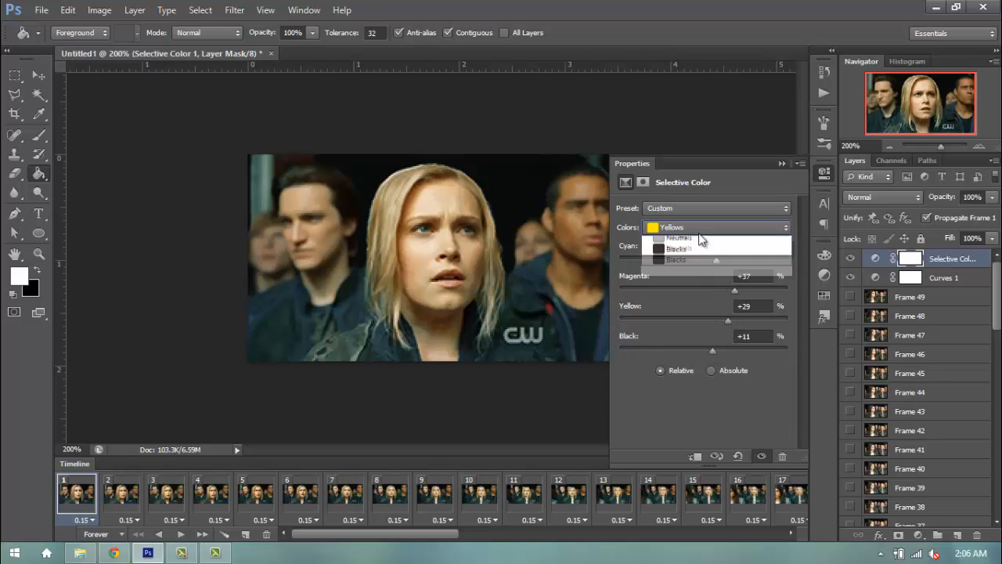
click(676, 259)
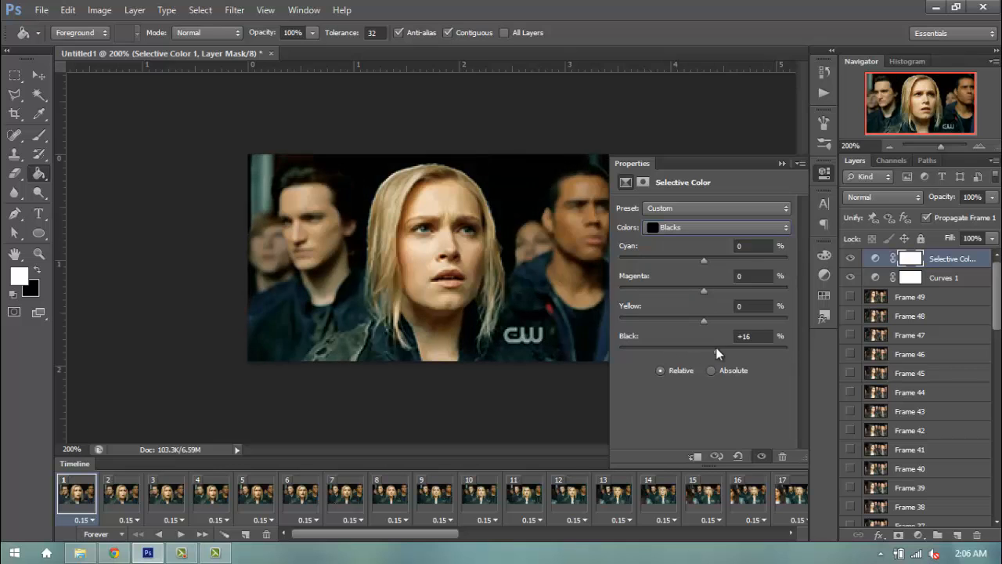
click(877, 535)
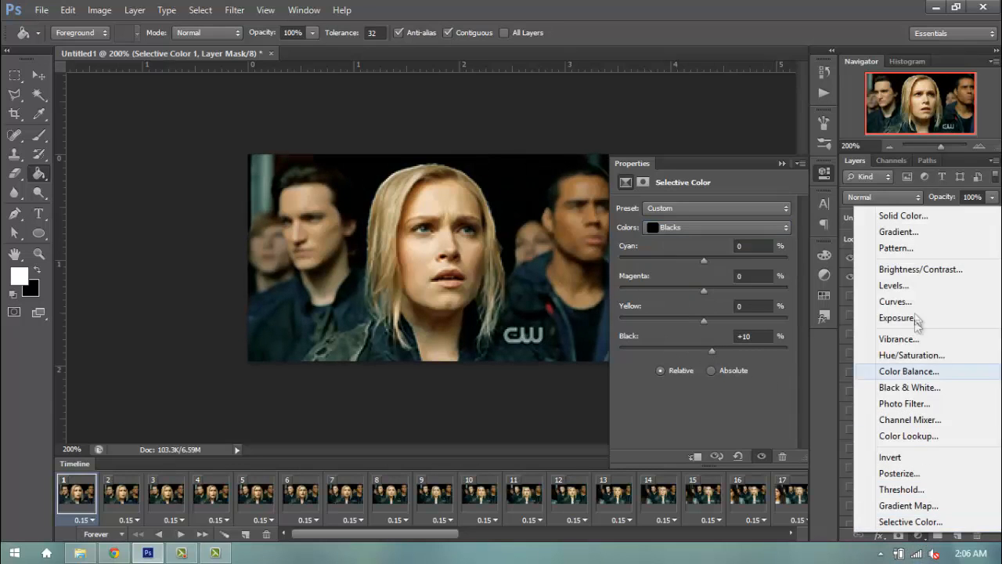
Step: Add Exposure and Vibrance 1 layers, nudging Vibrance and Saturation to small positive values
click(895, 316)
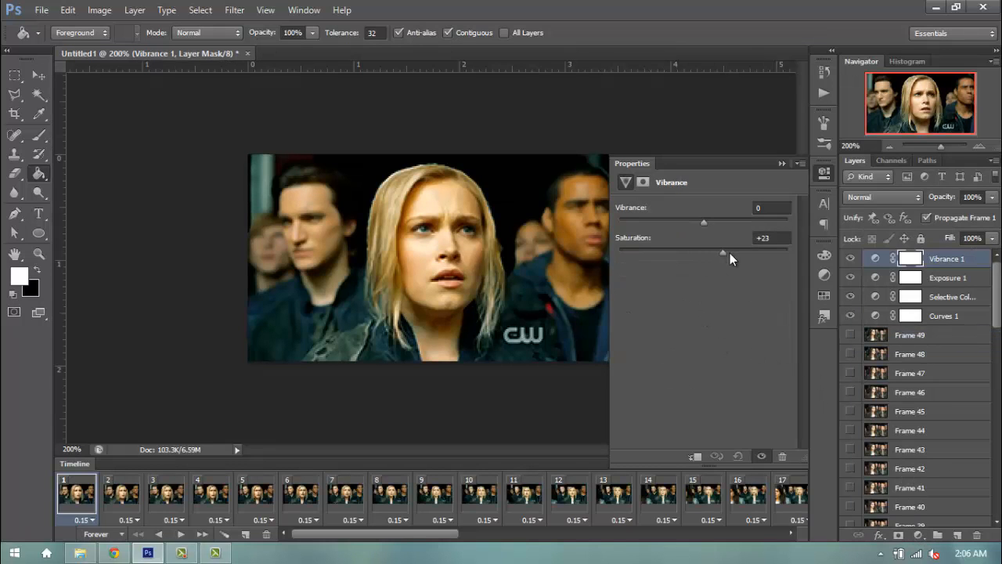
drag(703, 222, 707, 222)
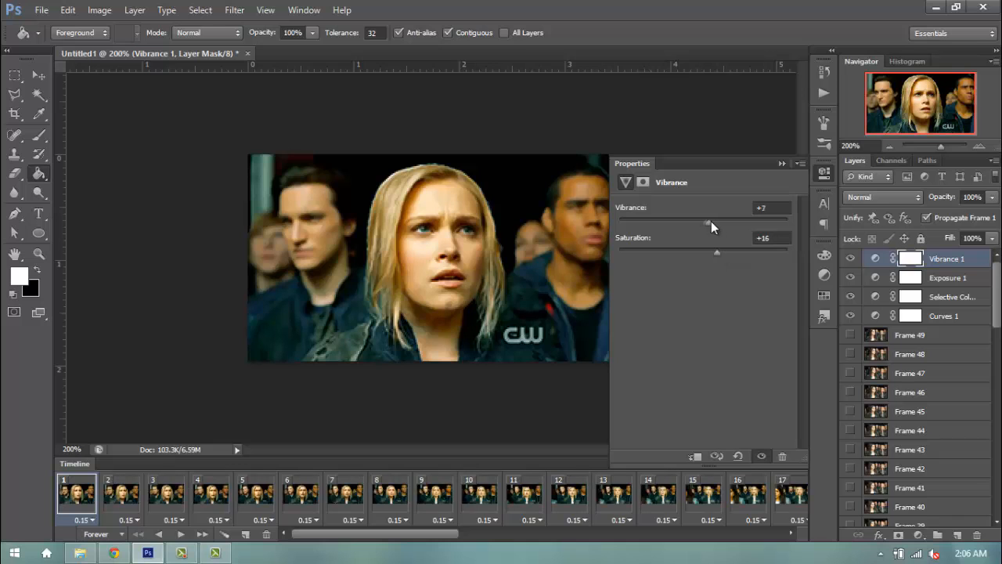
drag(708, 222, 711, 222)
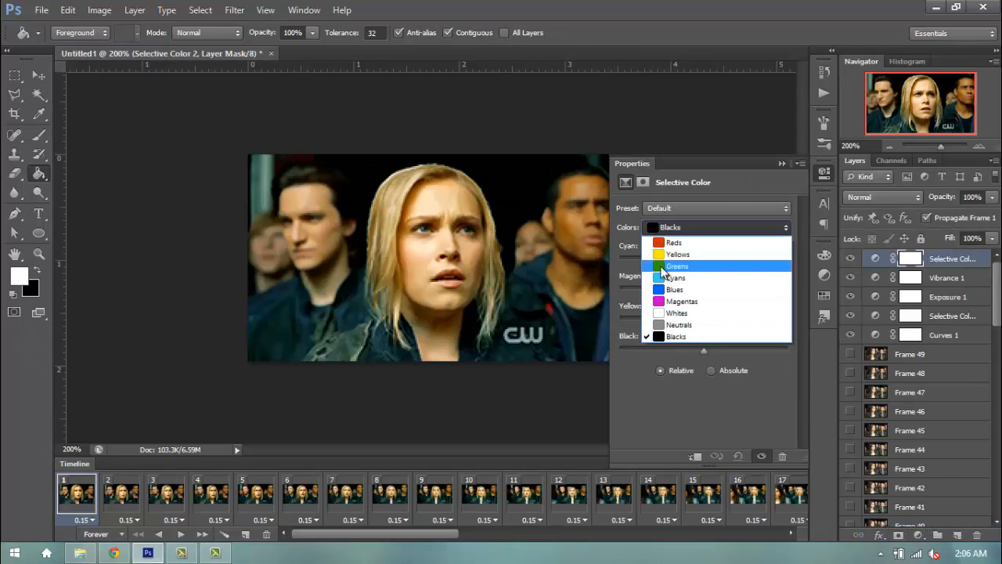
Step: In the second Selective Color layer set Yellows yellow to -39 with slight cyan tweaks, then preview frames
click(678, 254)
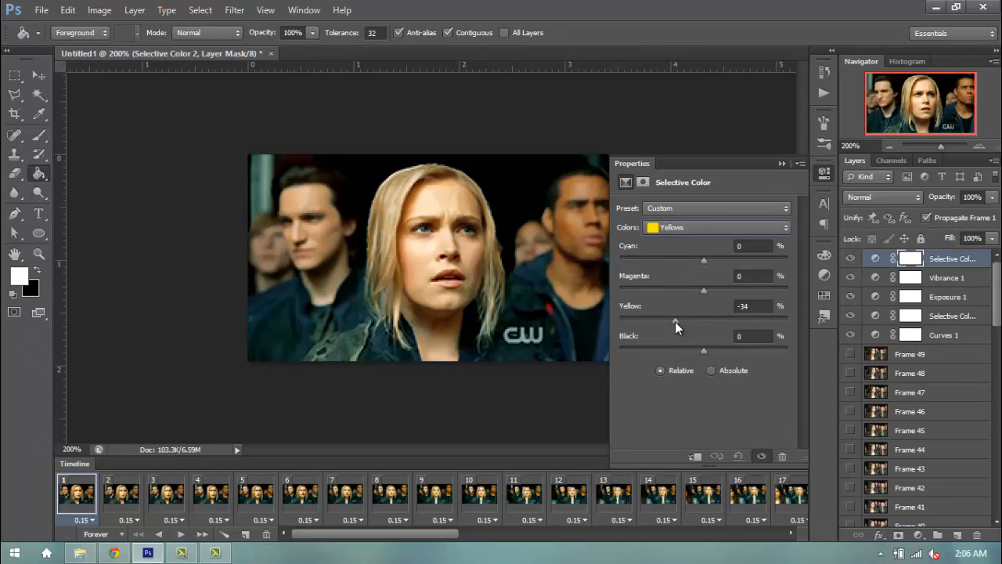
drag(703, 321, 728, 321)
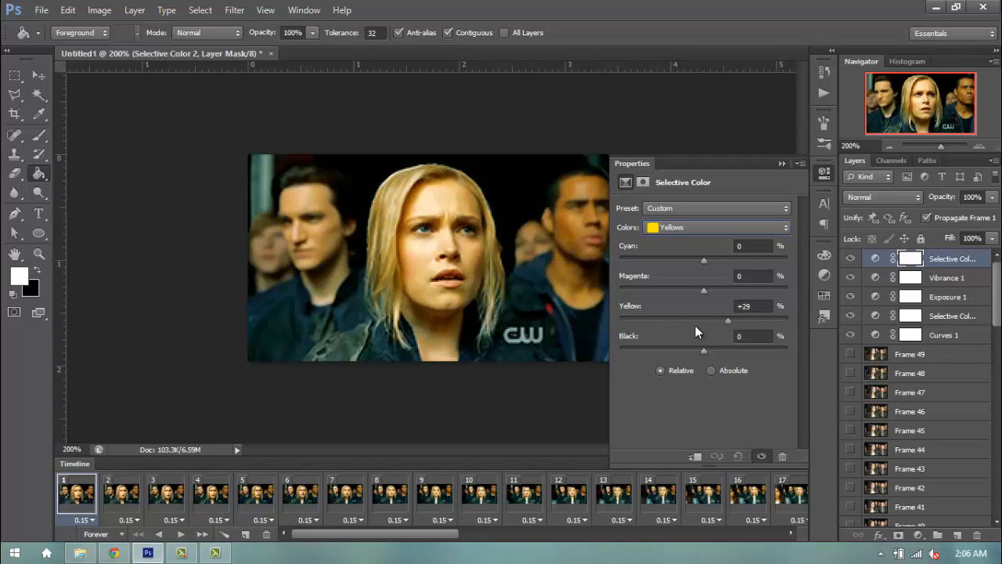
drag(727, 321, 751, 321)
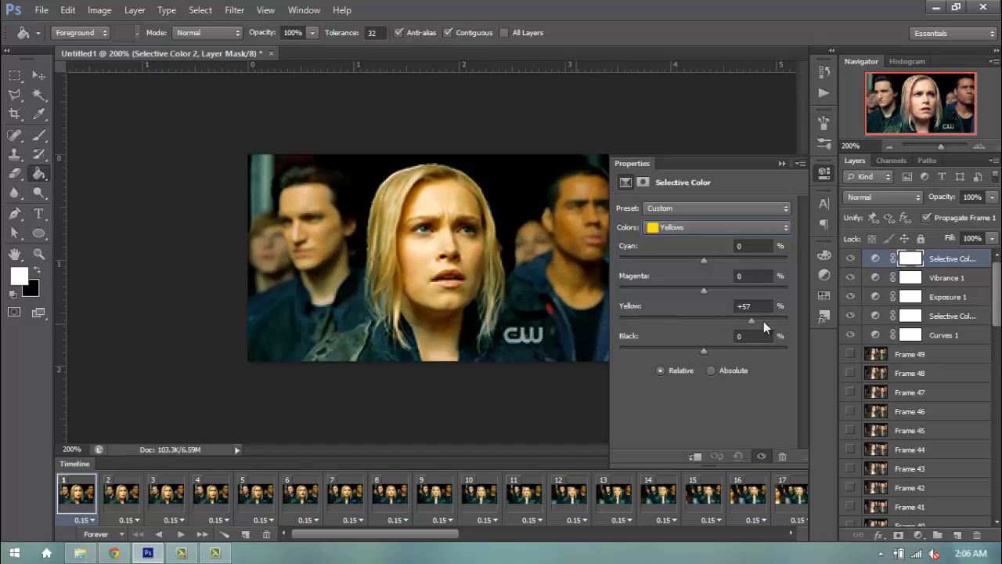
drag(752, 321, 670, 321)
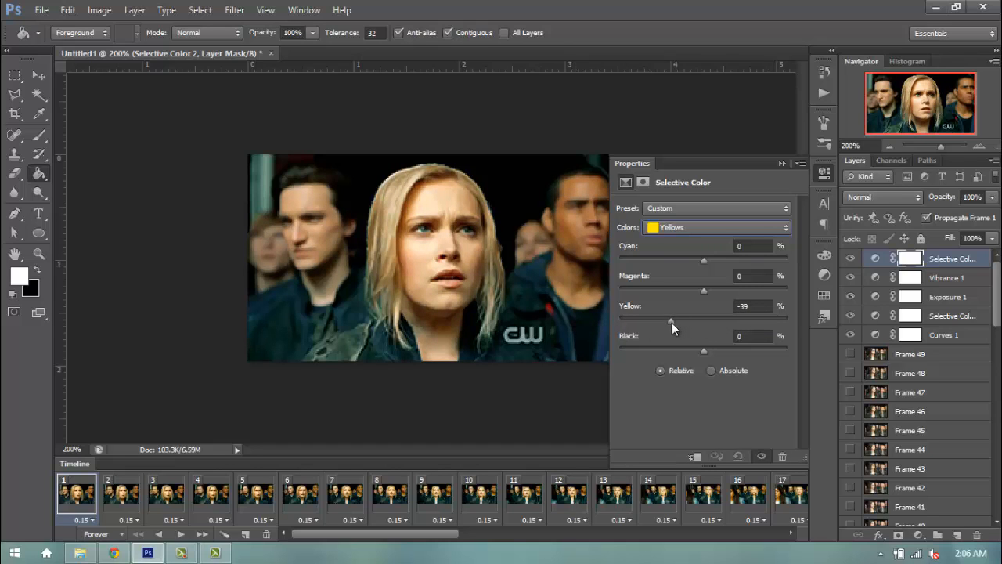
drag(702, 260, 679, 259)
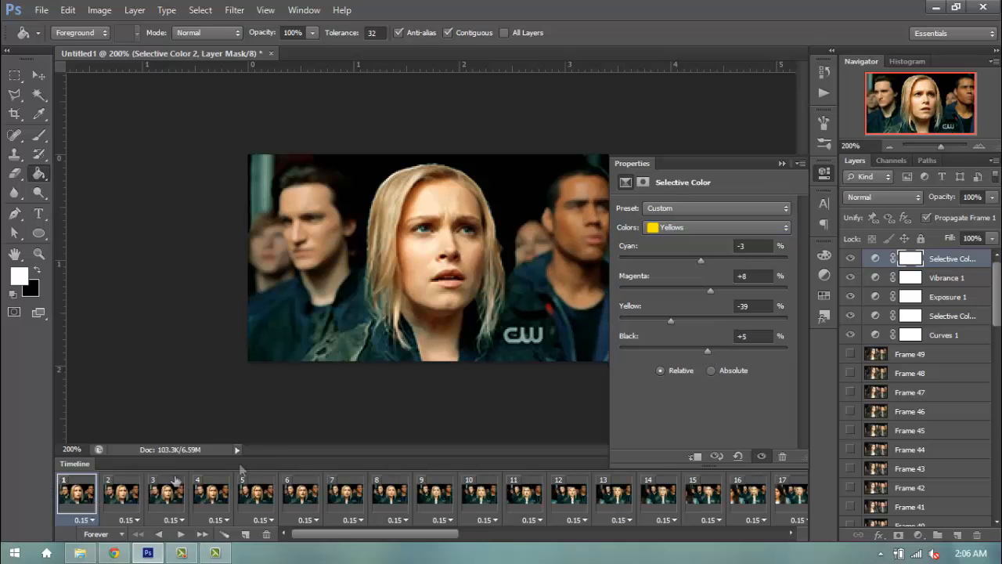
click(513, 493)
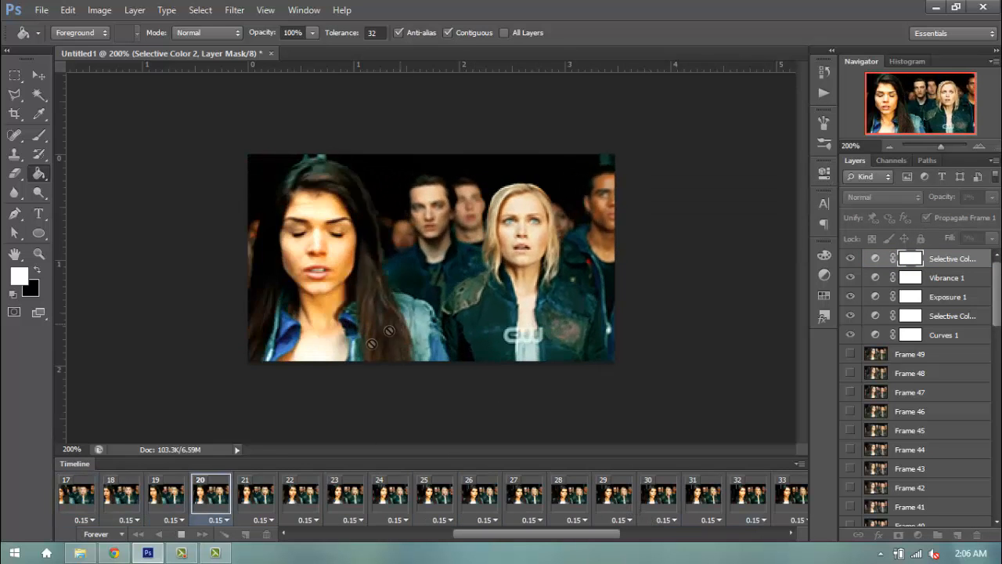
click(657, 493)
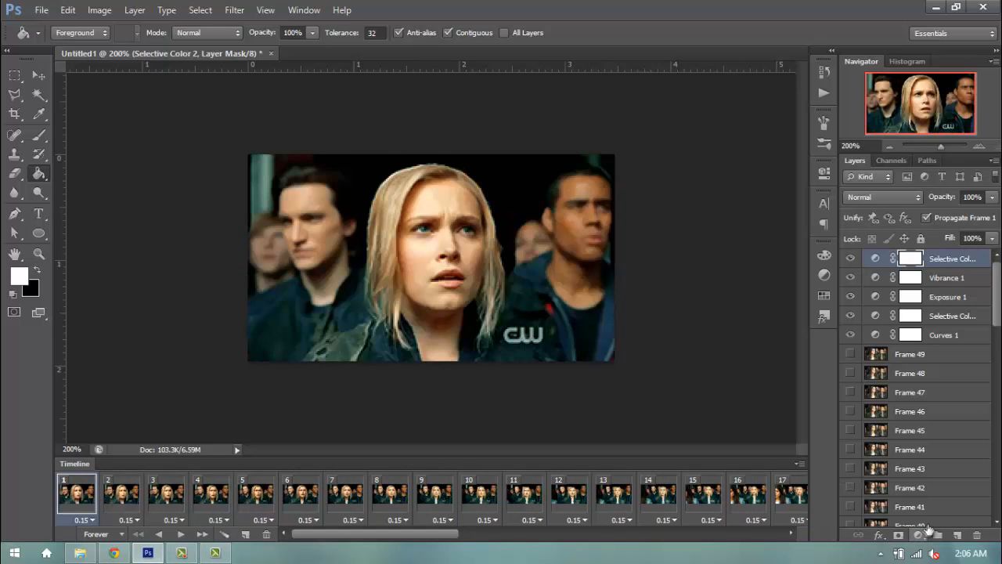
Step: Add a white-to-black Gradient Fill 1 layer on top and blend it in Soft Light
click(930, 535)
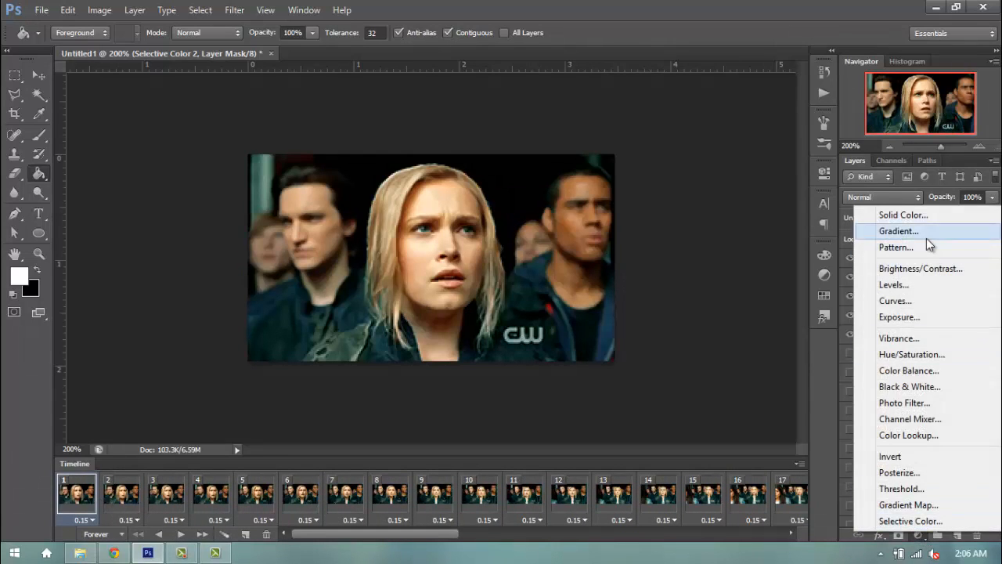
click(898, 230)
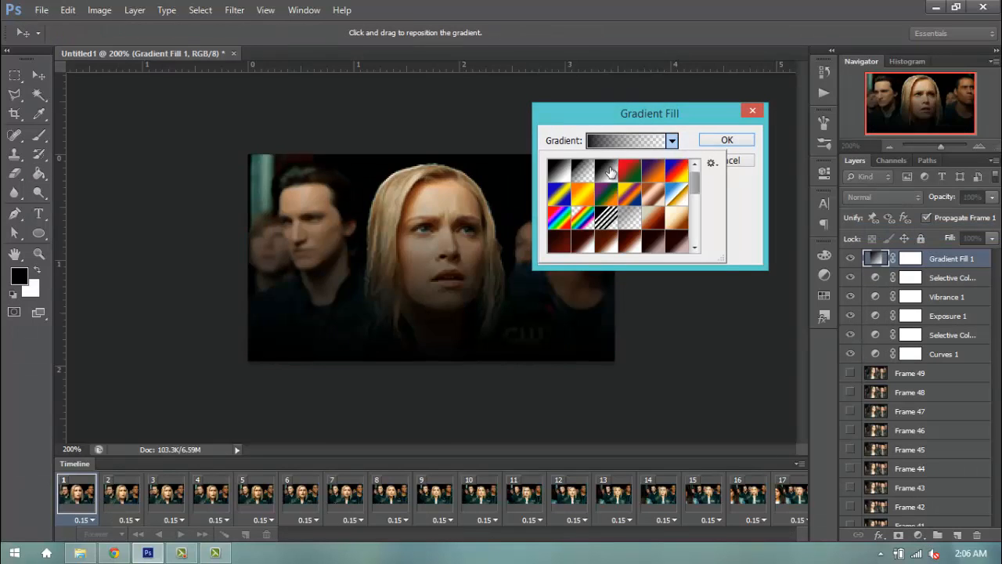
click(727, 139)
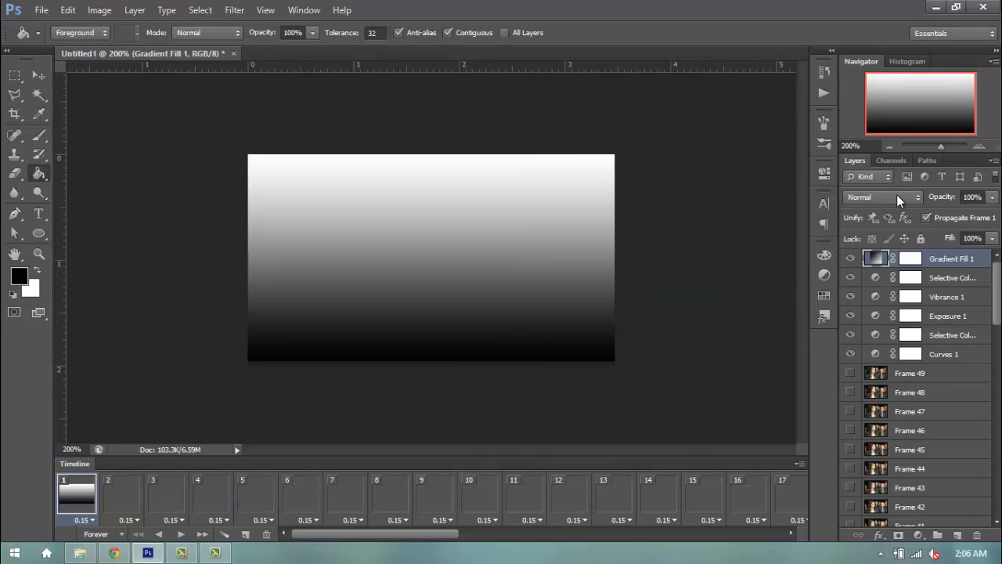
click(880, 197)
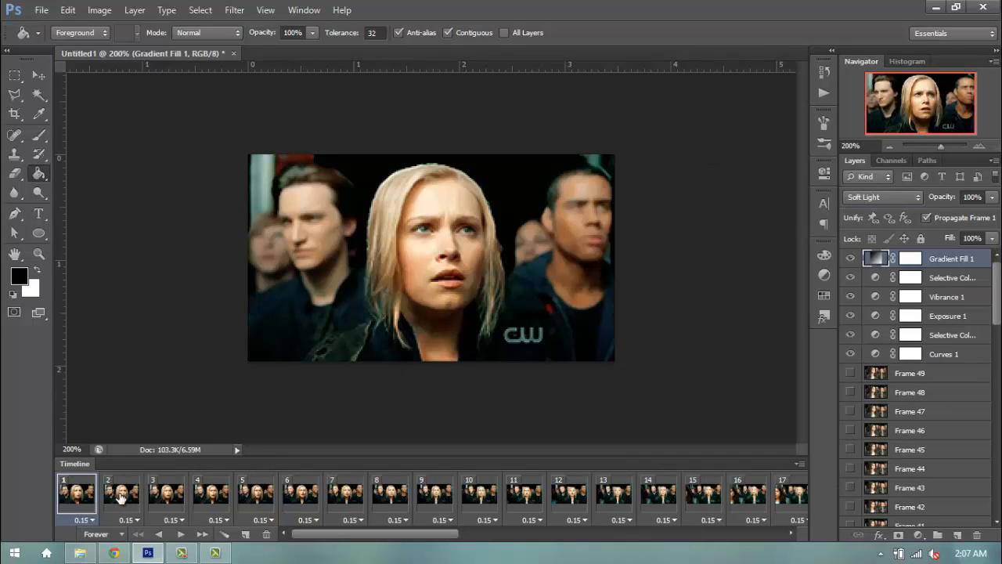
mouse_move(425, 116)
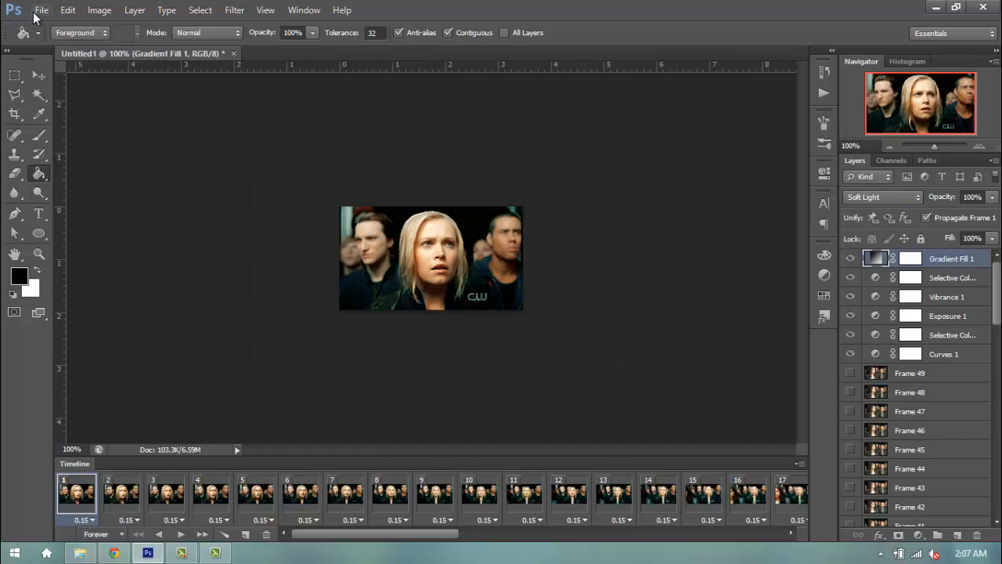
Step: Bring up Save for Web to preview the 49-frame animation as a 256-colour GIF
click(40, 9)
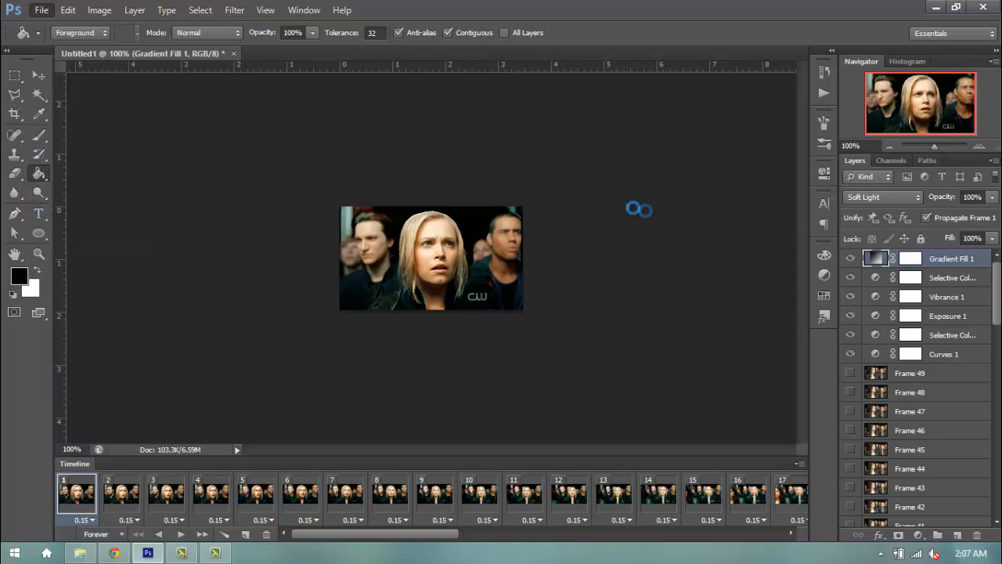
mouse_move(595, 238)
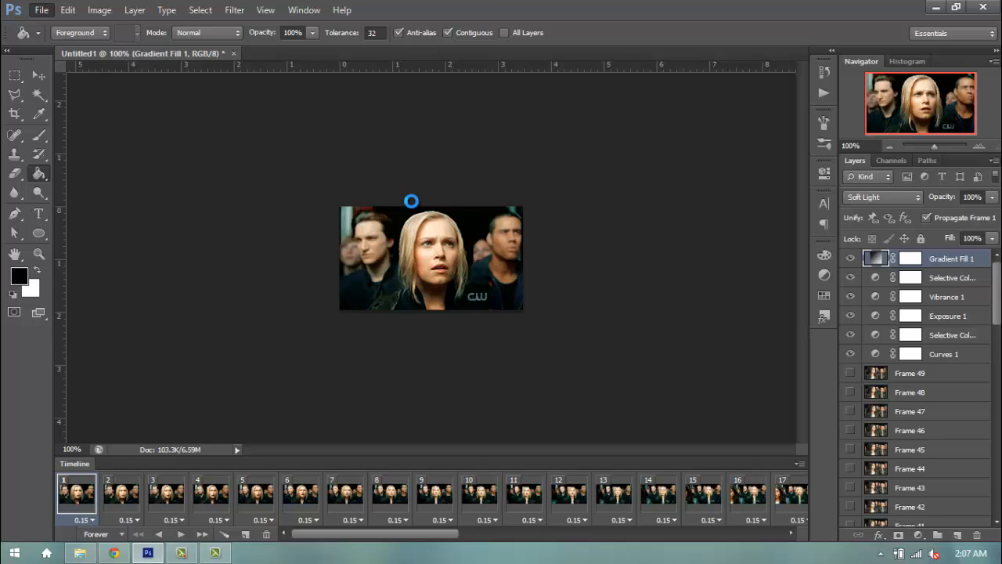
click(41, 10)
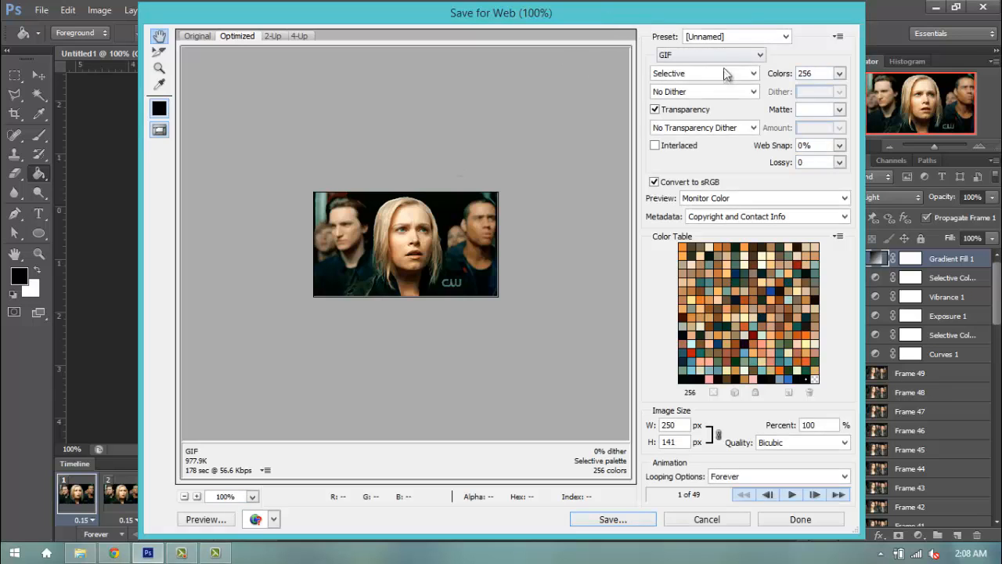
Step: Try the GIF 128 Dithered preset, then settle on 256 colours with Pattern dithering
click(704, 90)
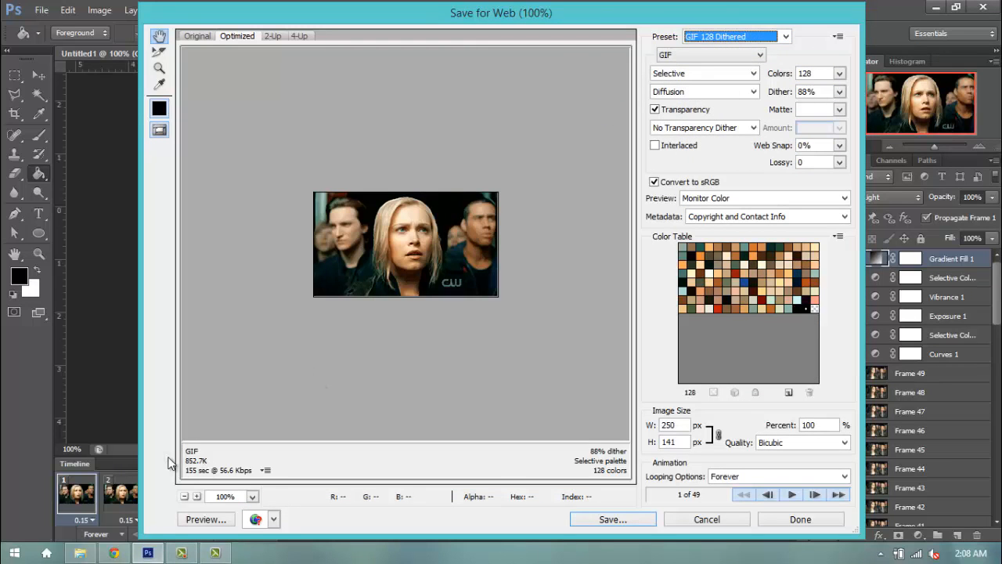
mouse_move(200, 473)
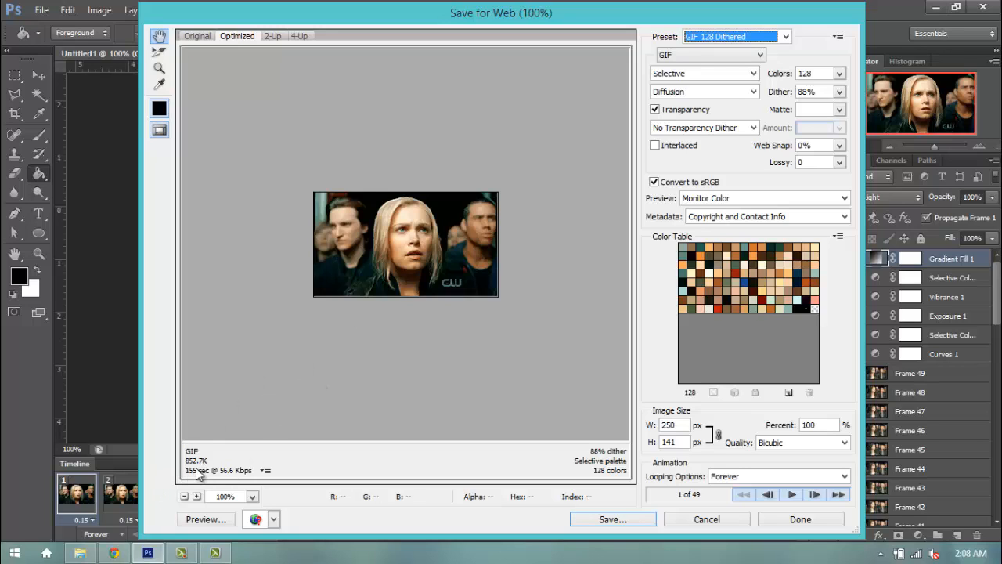
mouse_move(819, 194)
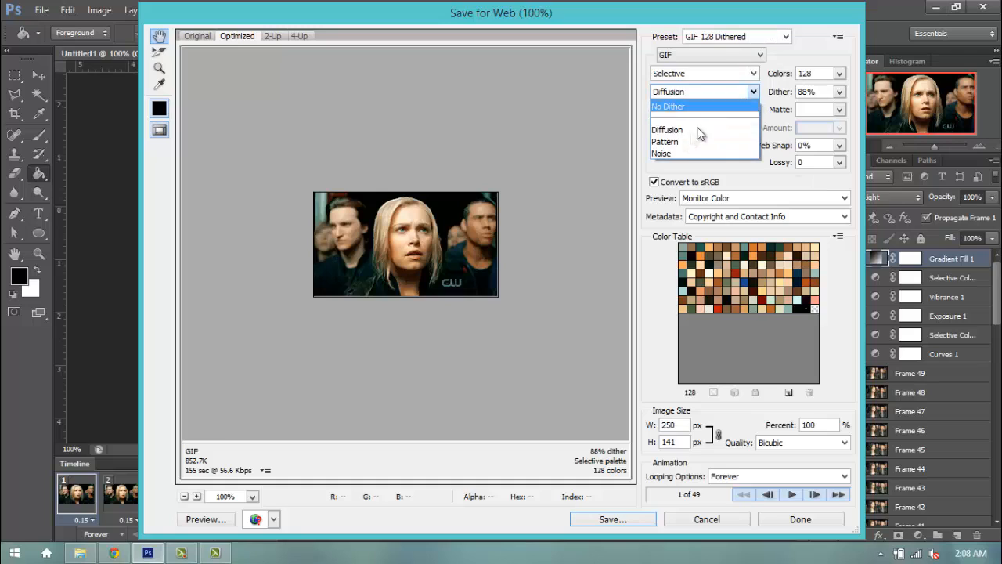
click(663, 141)
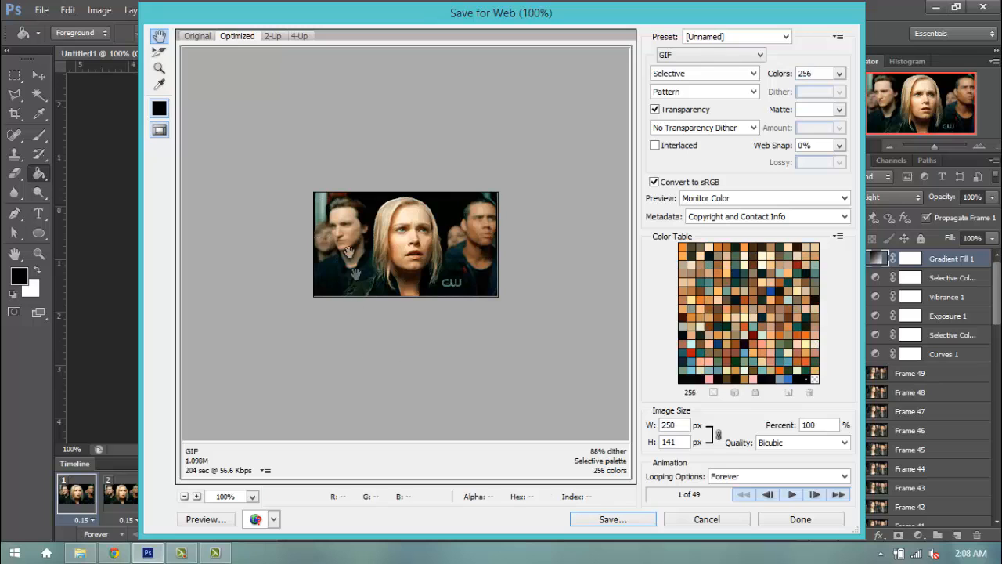
Step: Preview the animation playback in the export window and proceed to save the optimized GIF
click(791, 495)
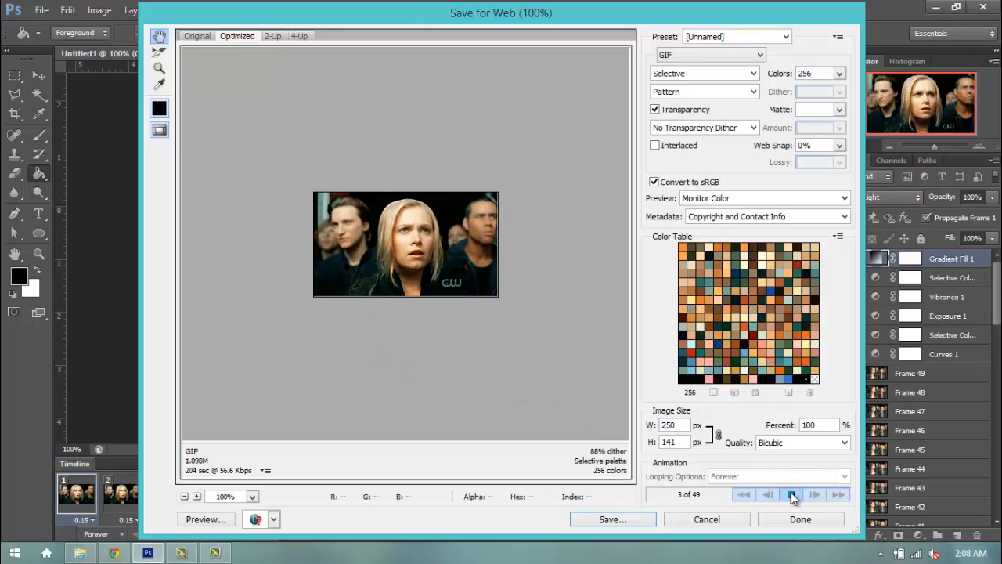
click(789, 494)
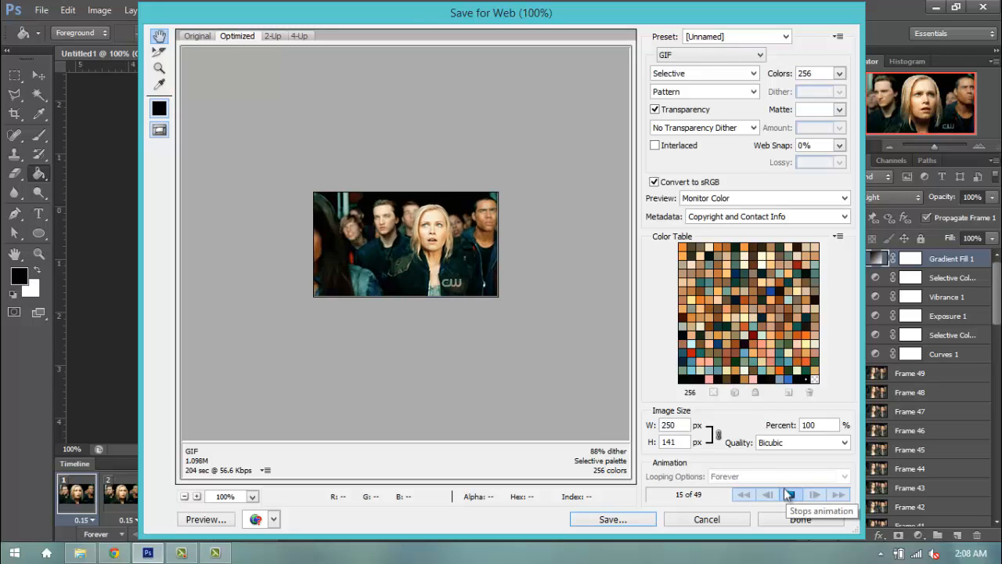
click(790, 495)
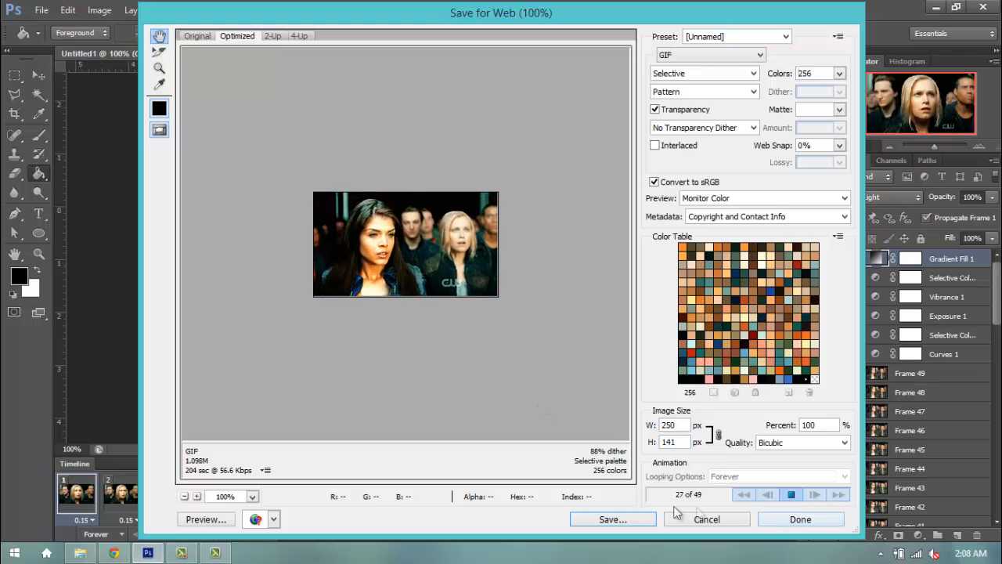
click(613, 520)
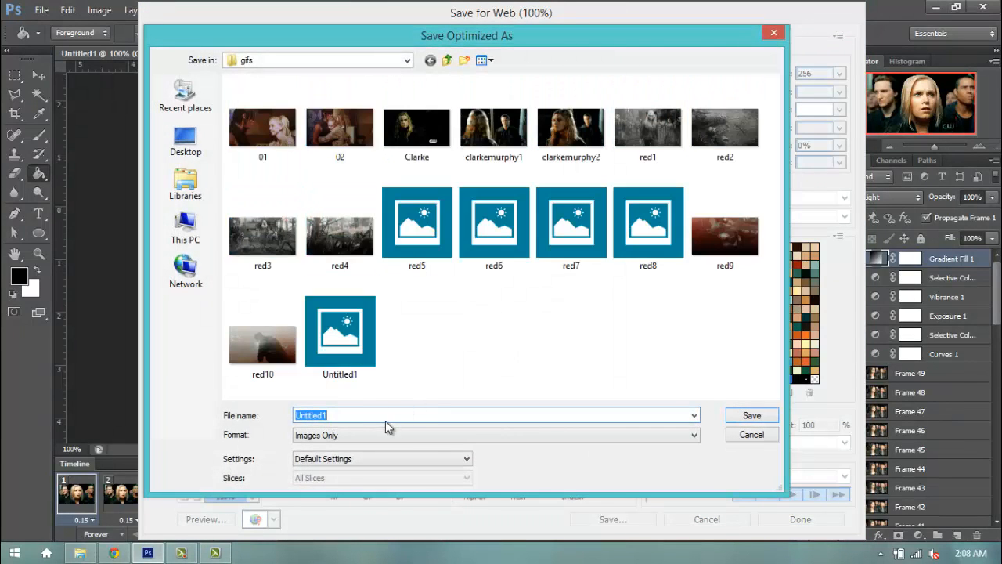
Step: Name the exported GIF 'octavia-clarke' and save it into the gifs folder
text(octavia)
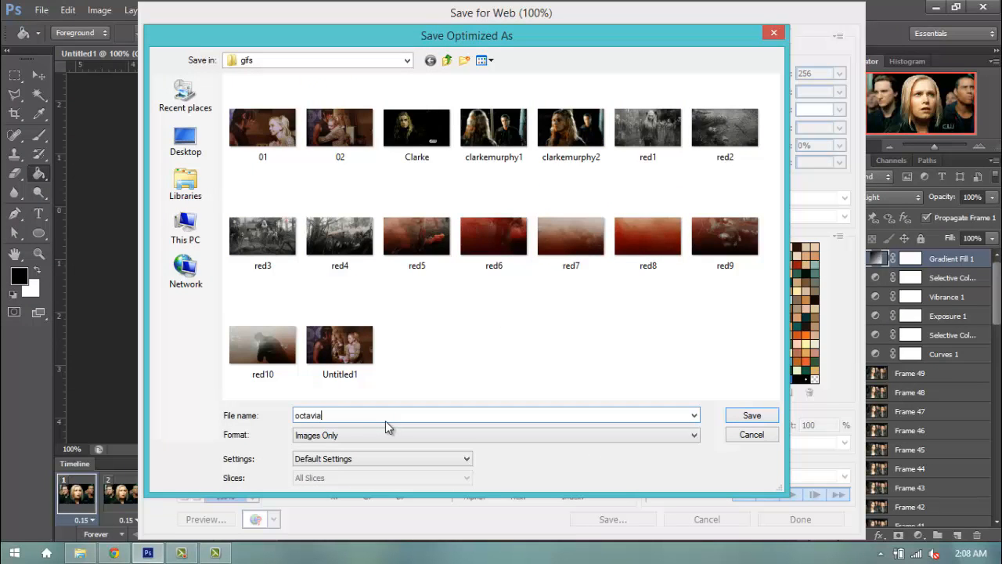
text(-clar)
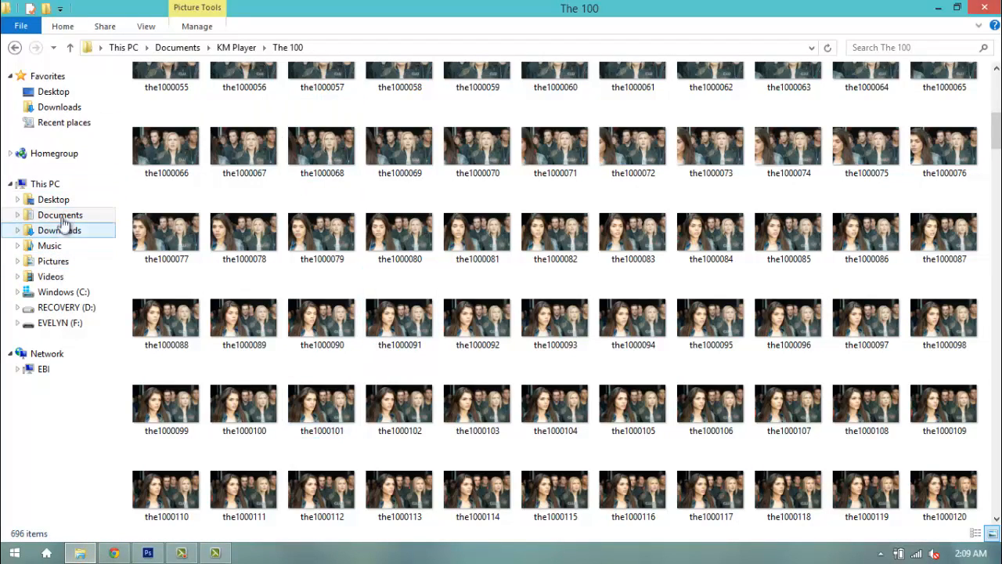
Step: Locate octavia-clarke in Videos > TV SHOWS > gifs and play it in Chrome
click(51, 276)
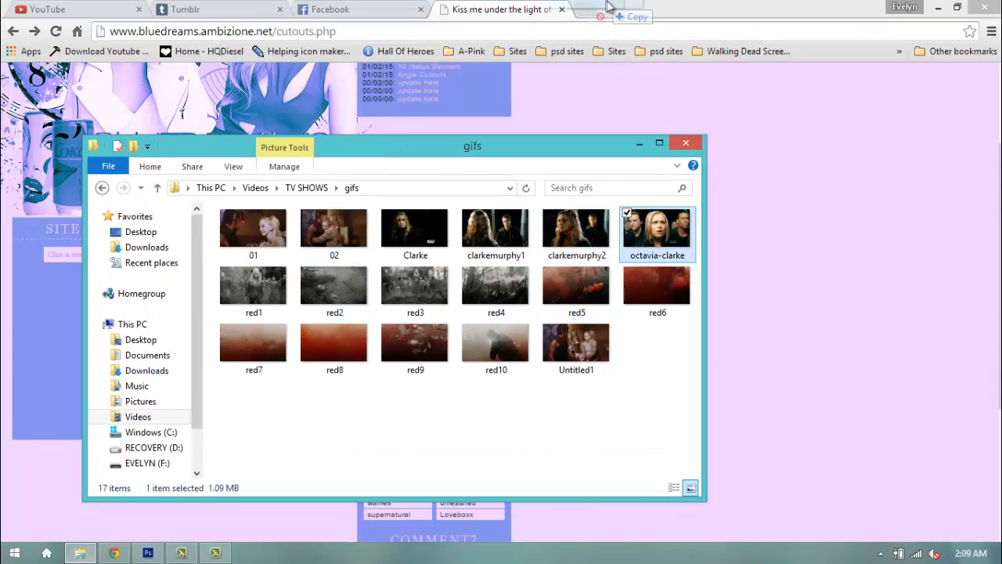
double_click(658, 229)
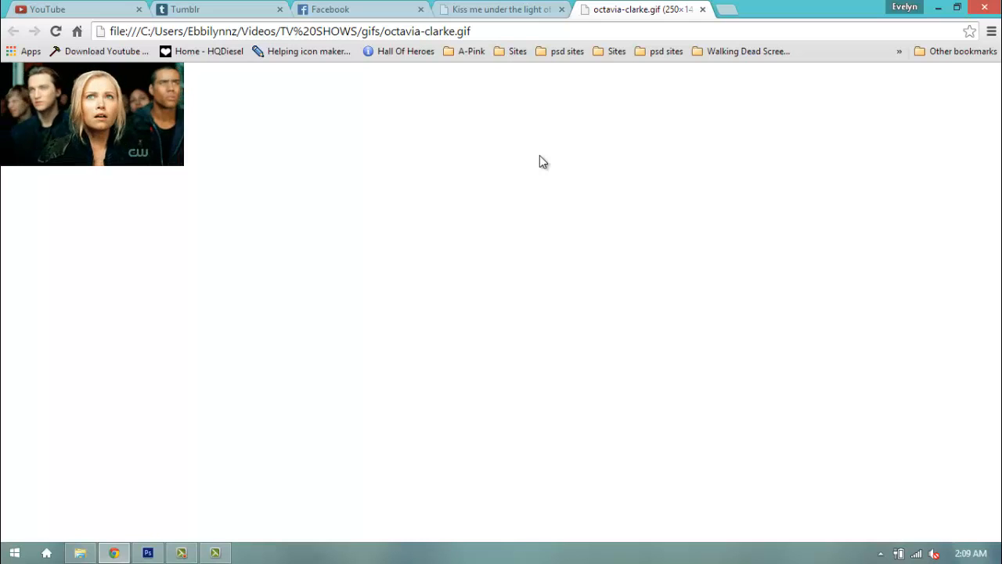